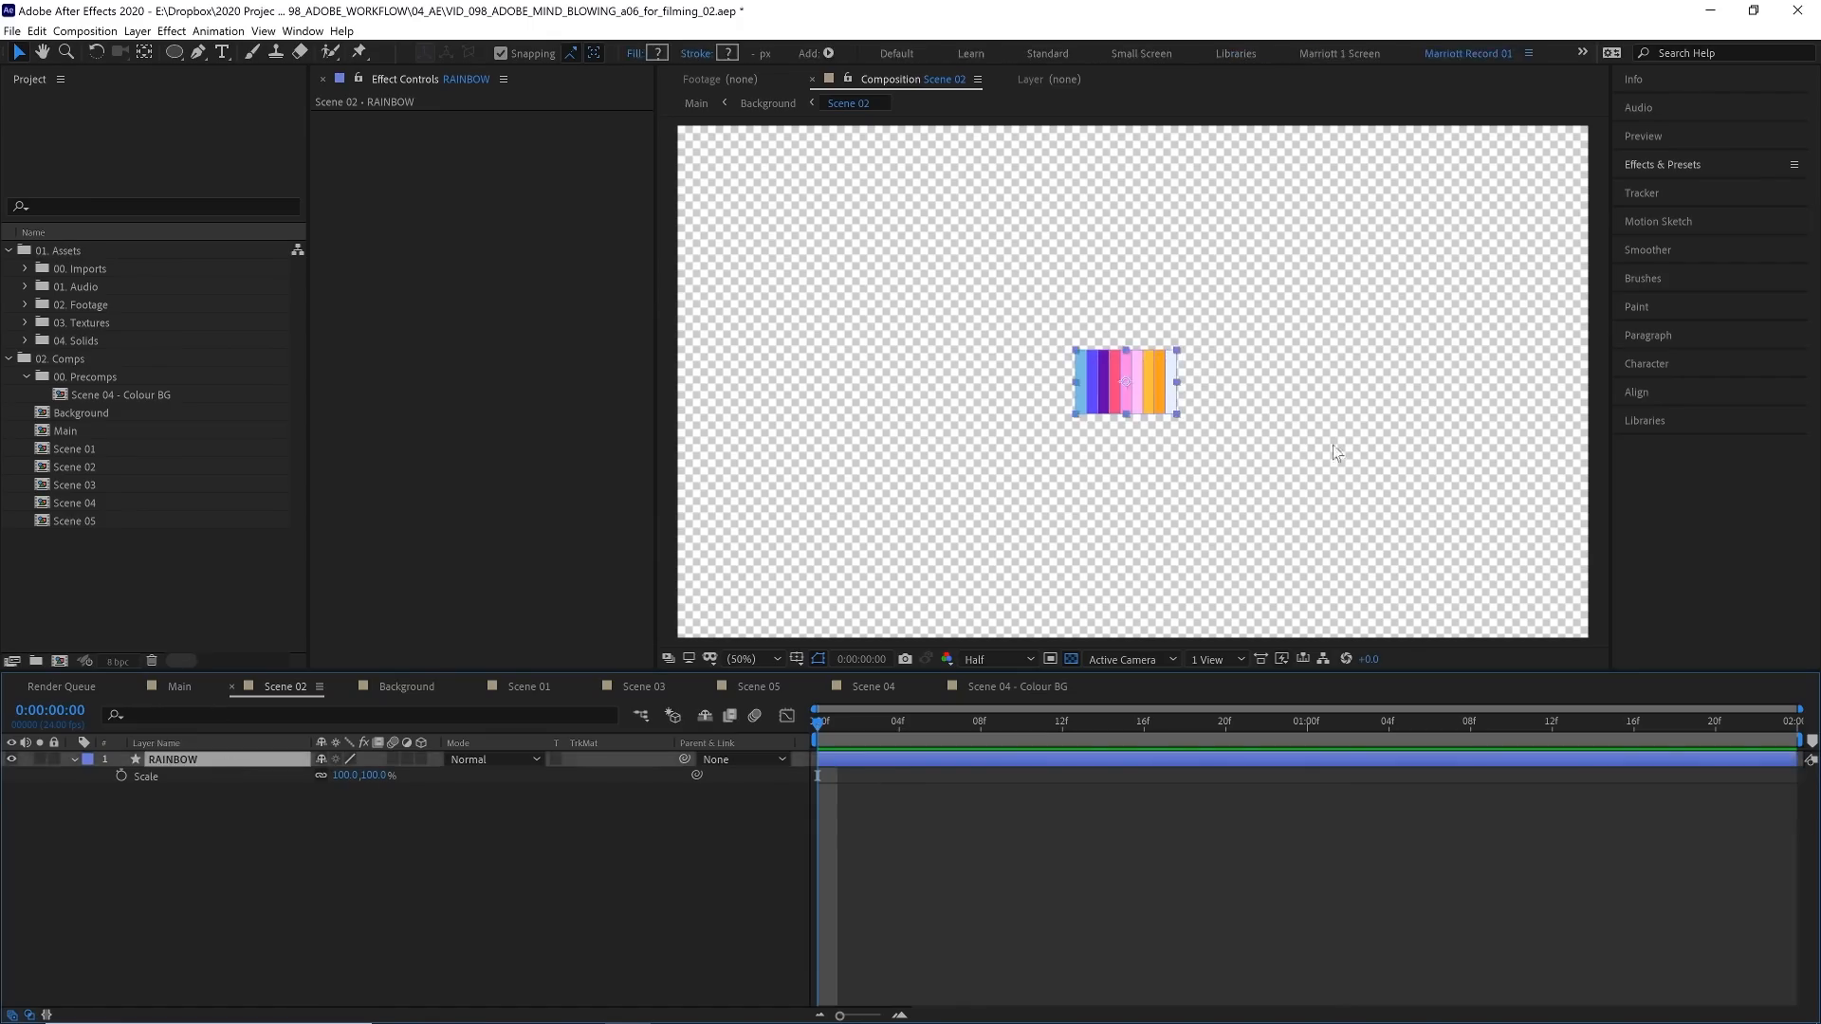
mouse_move(1252, 455)
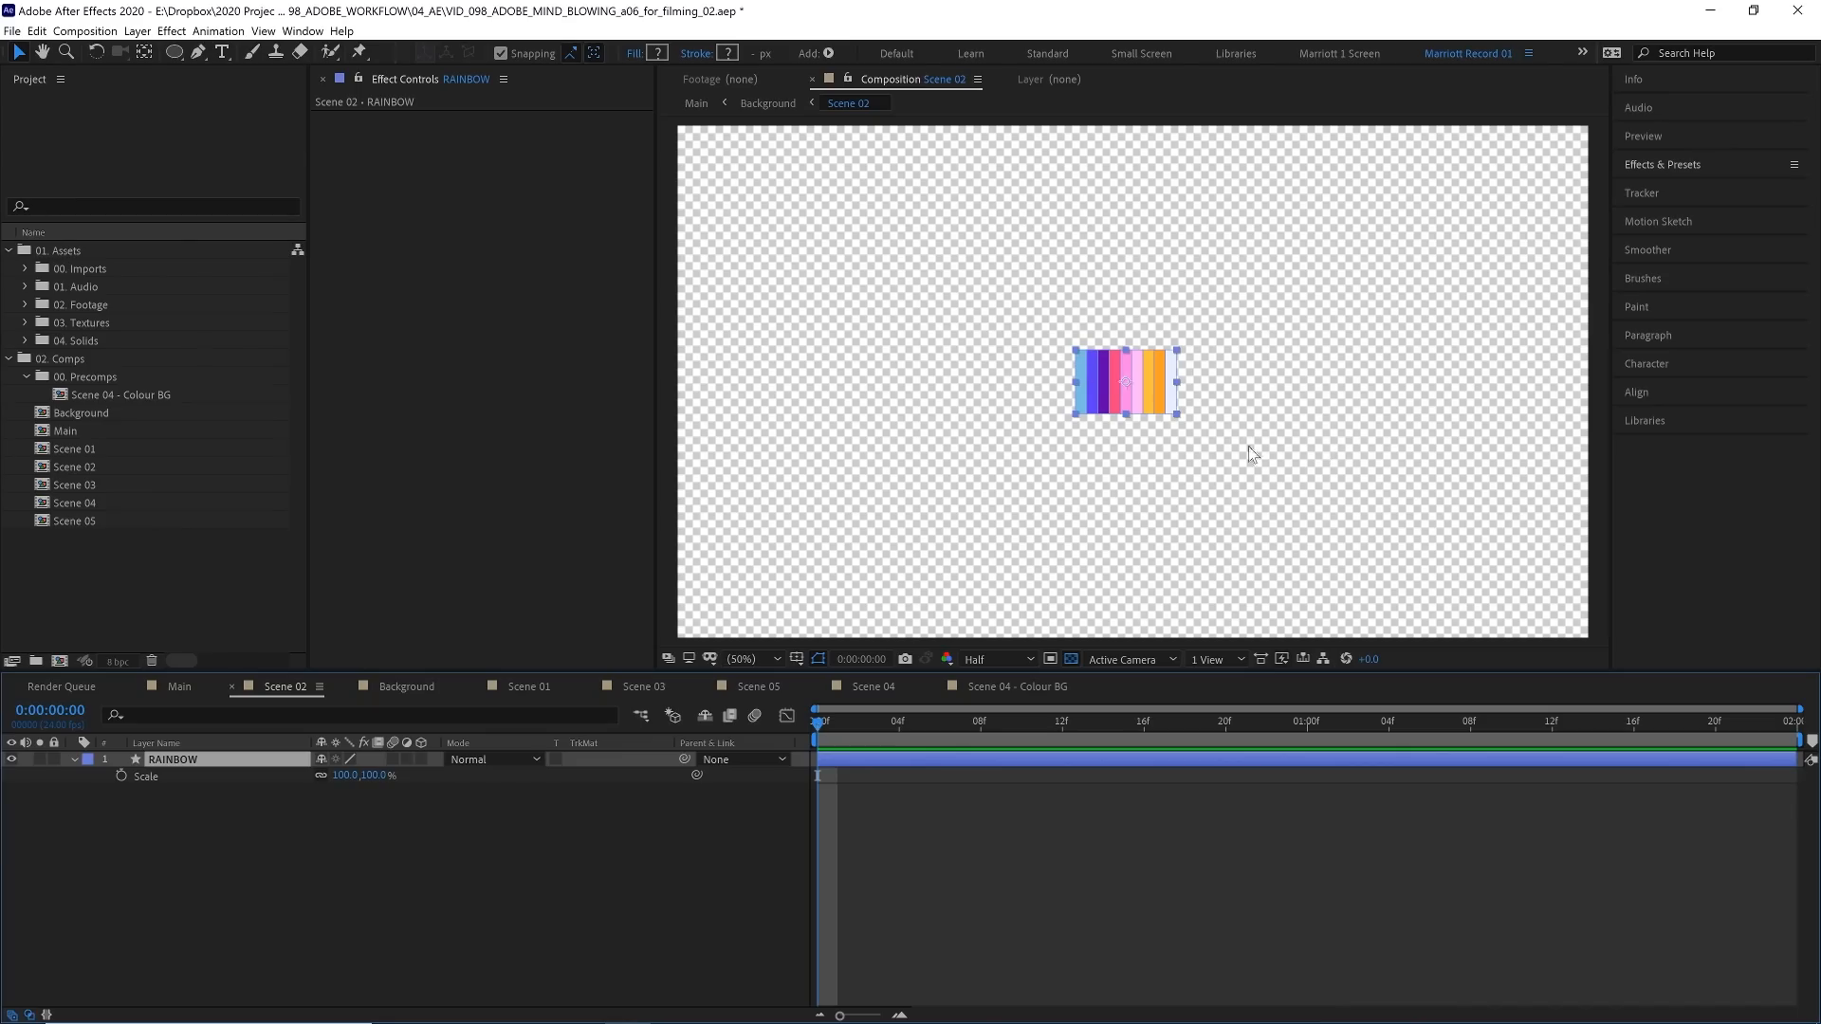
mouse_move(1234, 269)
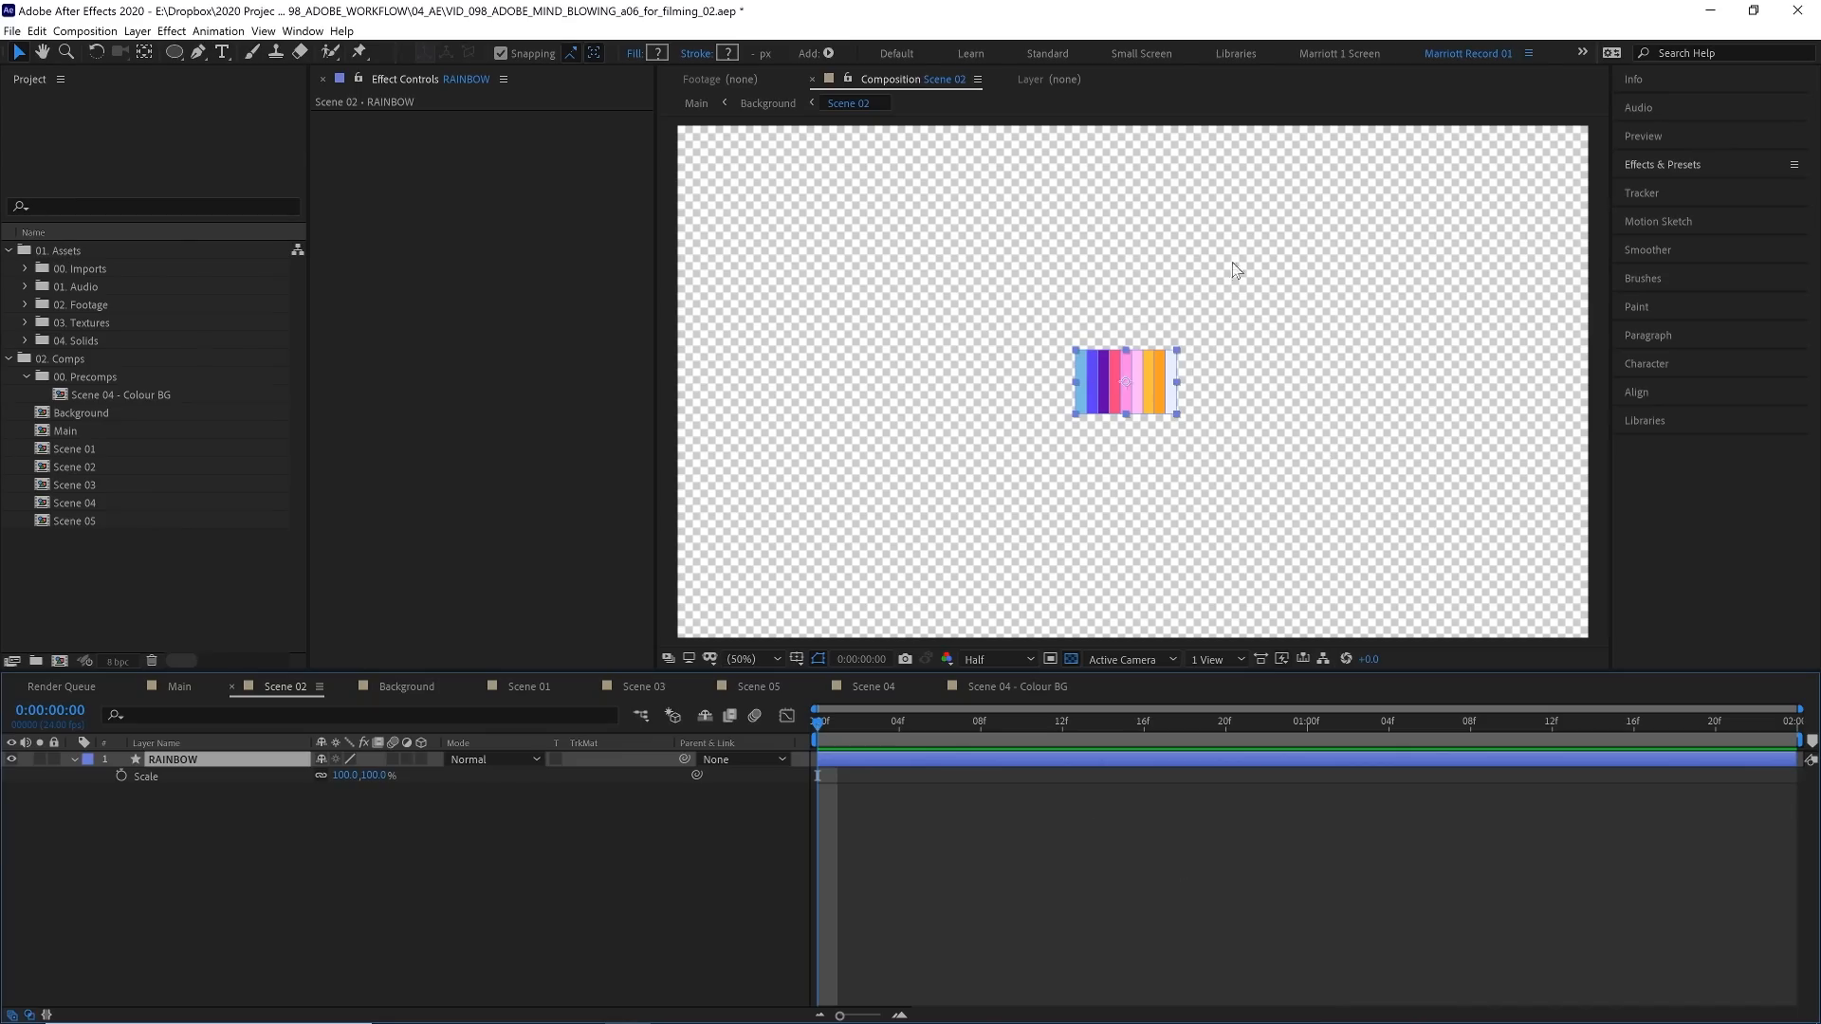
mouse_move(1315, 413)
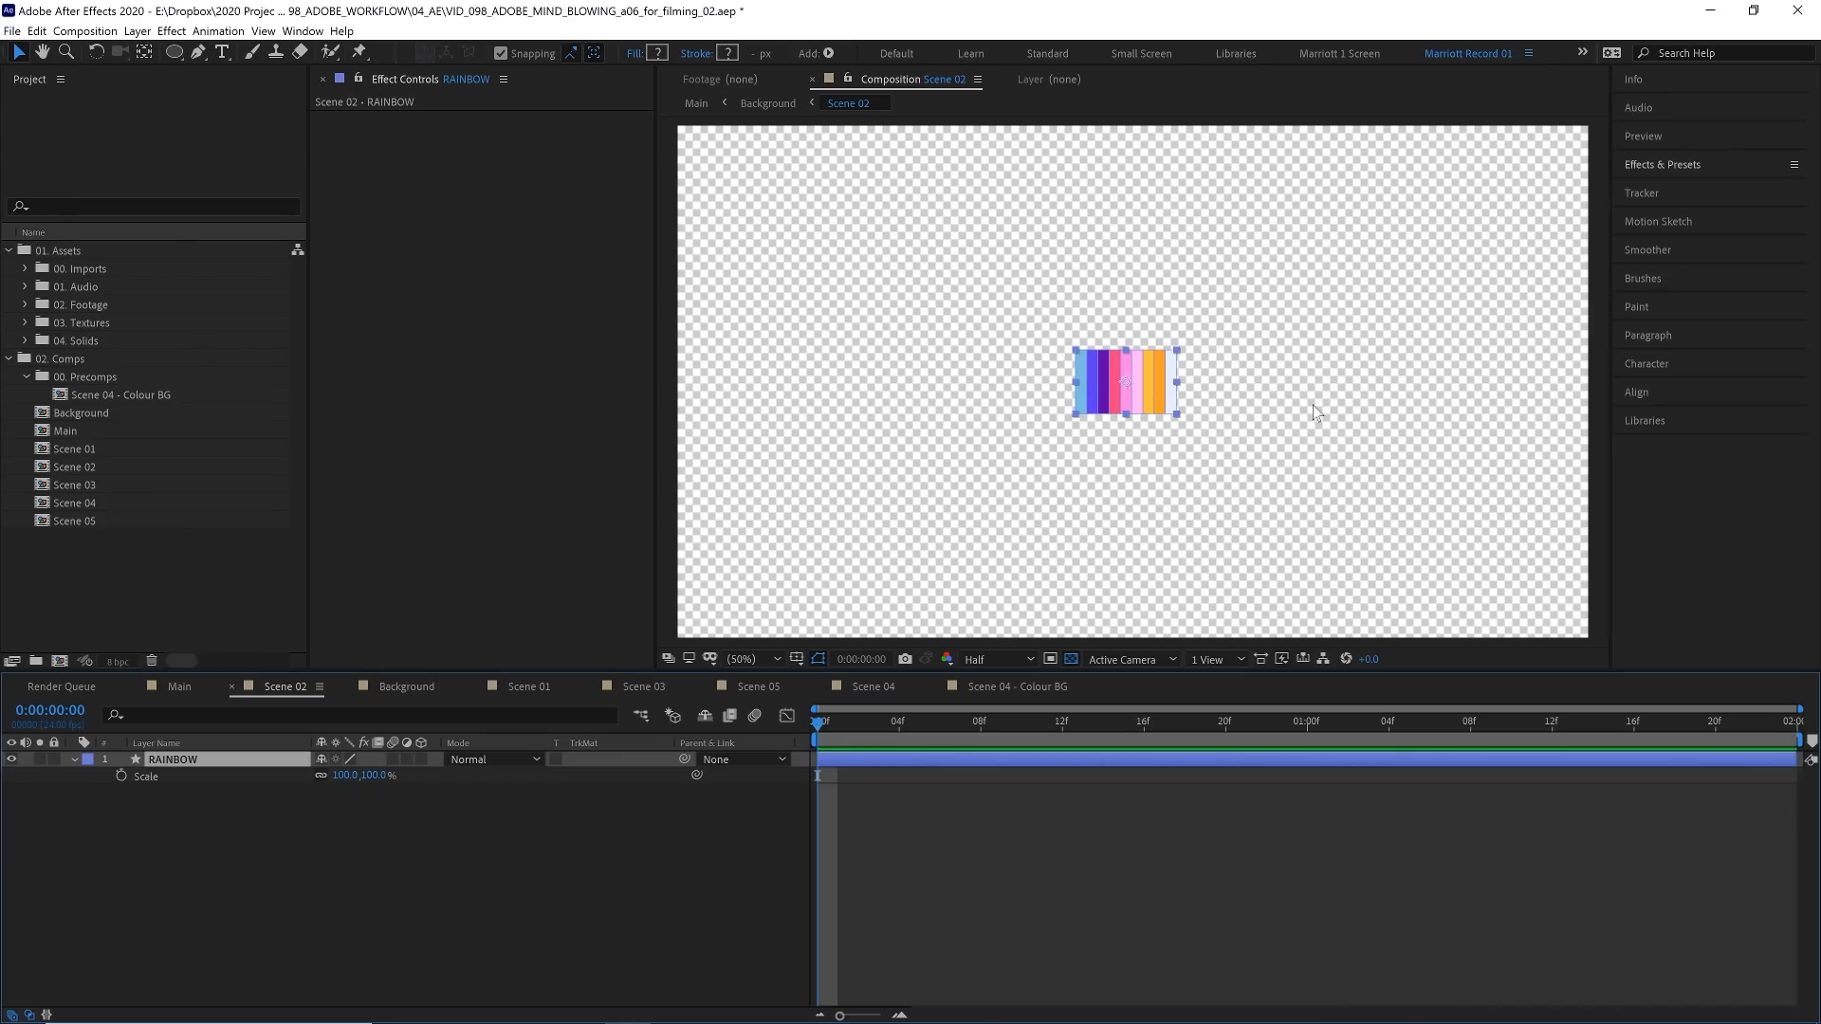
mouse_move(266, 802)
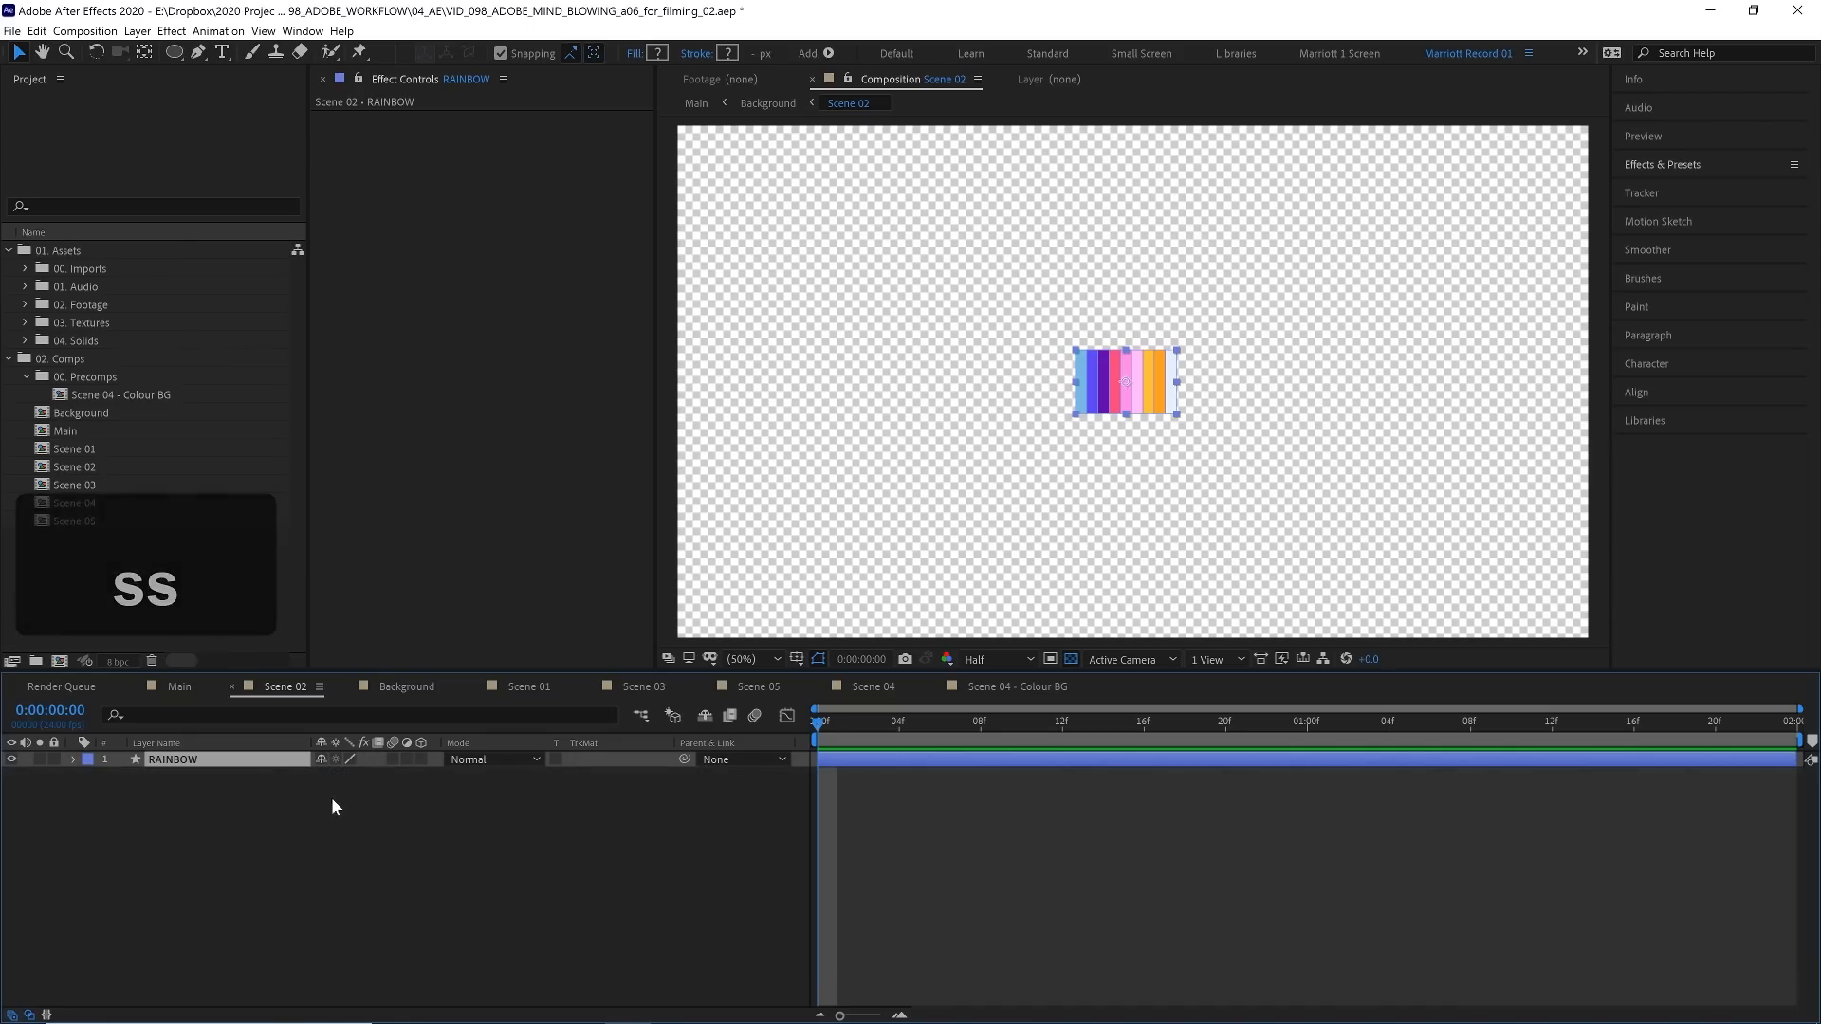
Step: Unlink the scale proportions and set RAINBOW's Scale to 150, 838% for full-height stripes
click(63, 759)
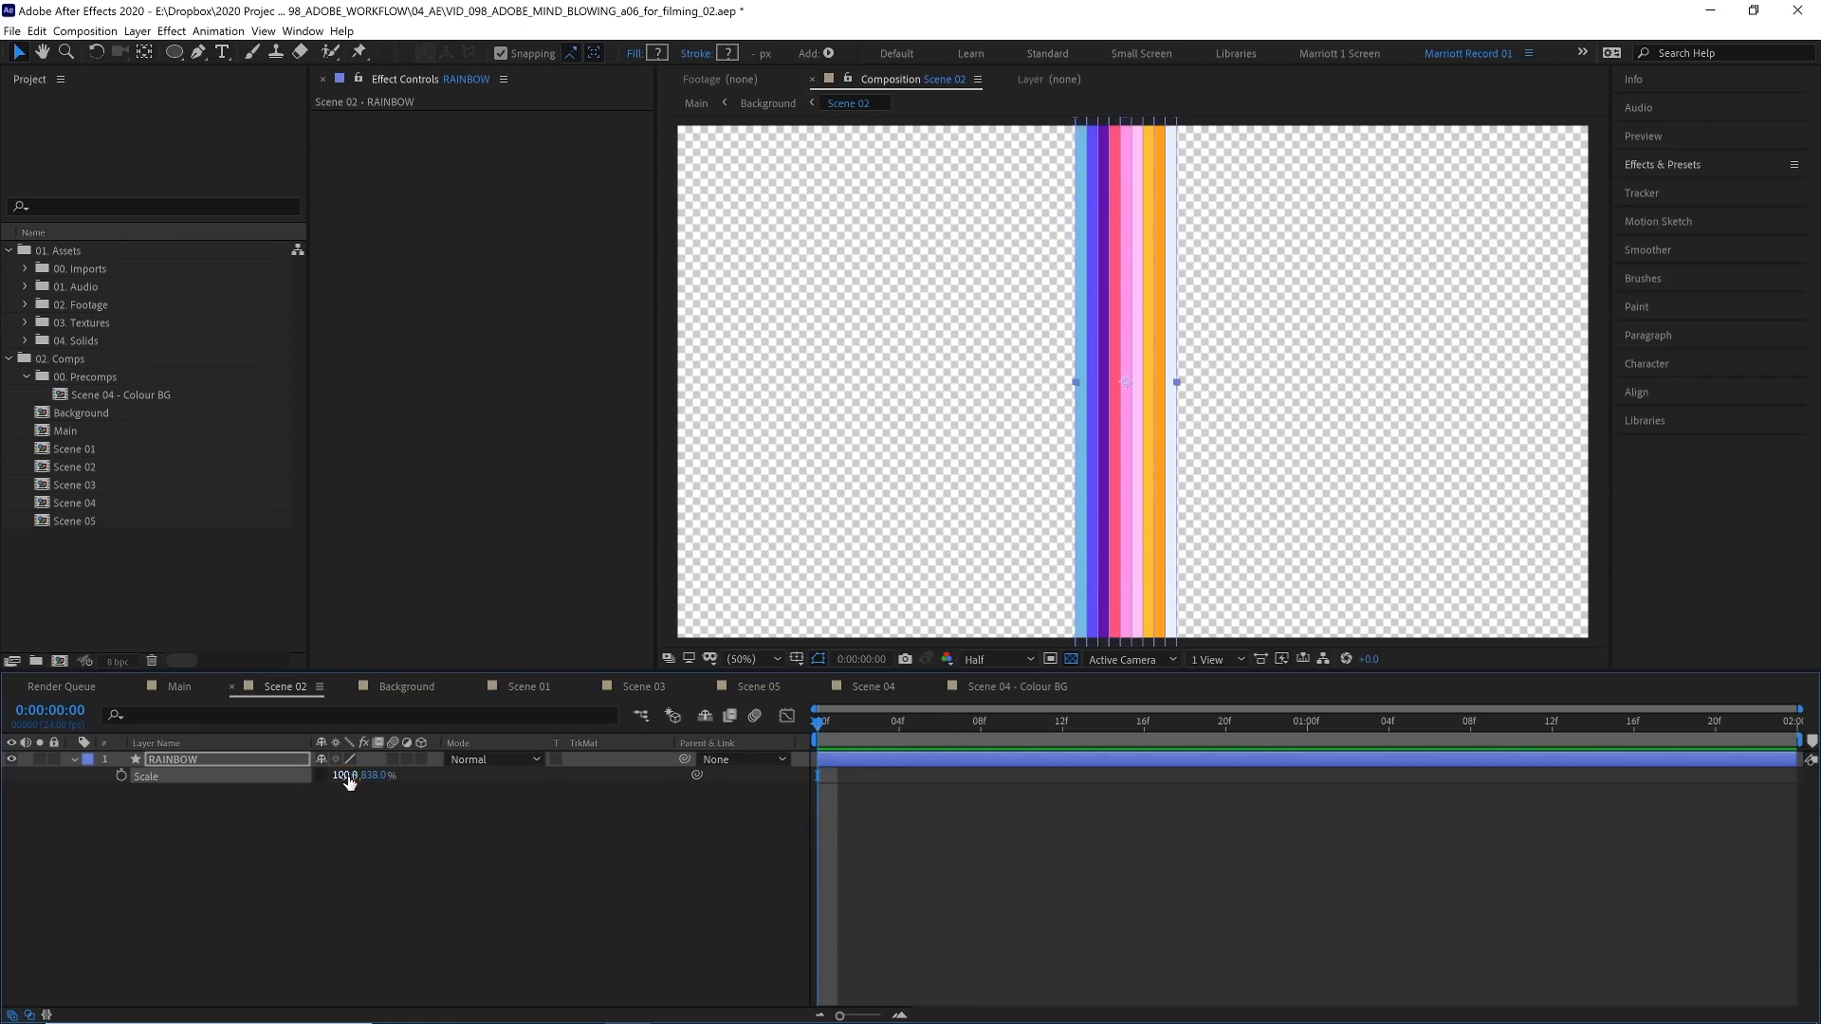
double_click(345, 776)
text(150)
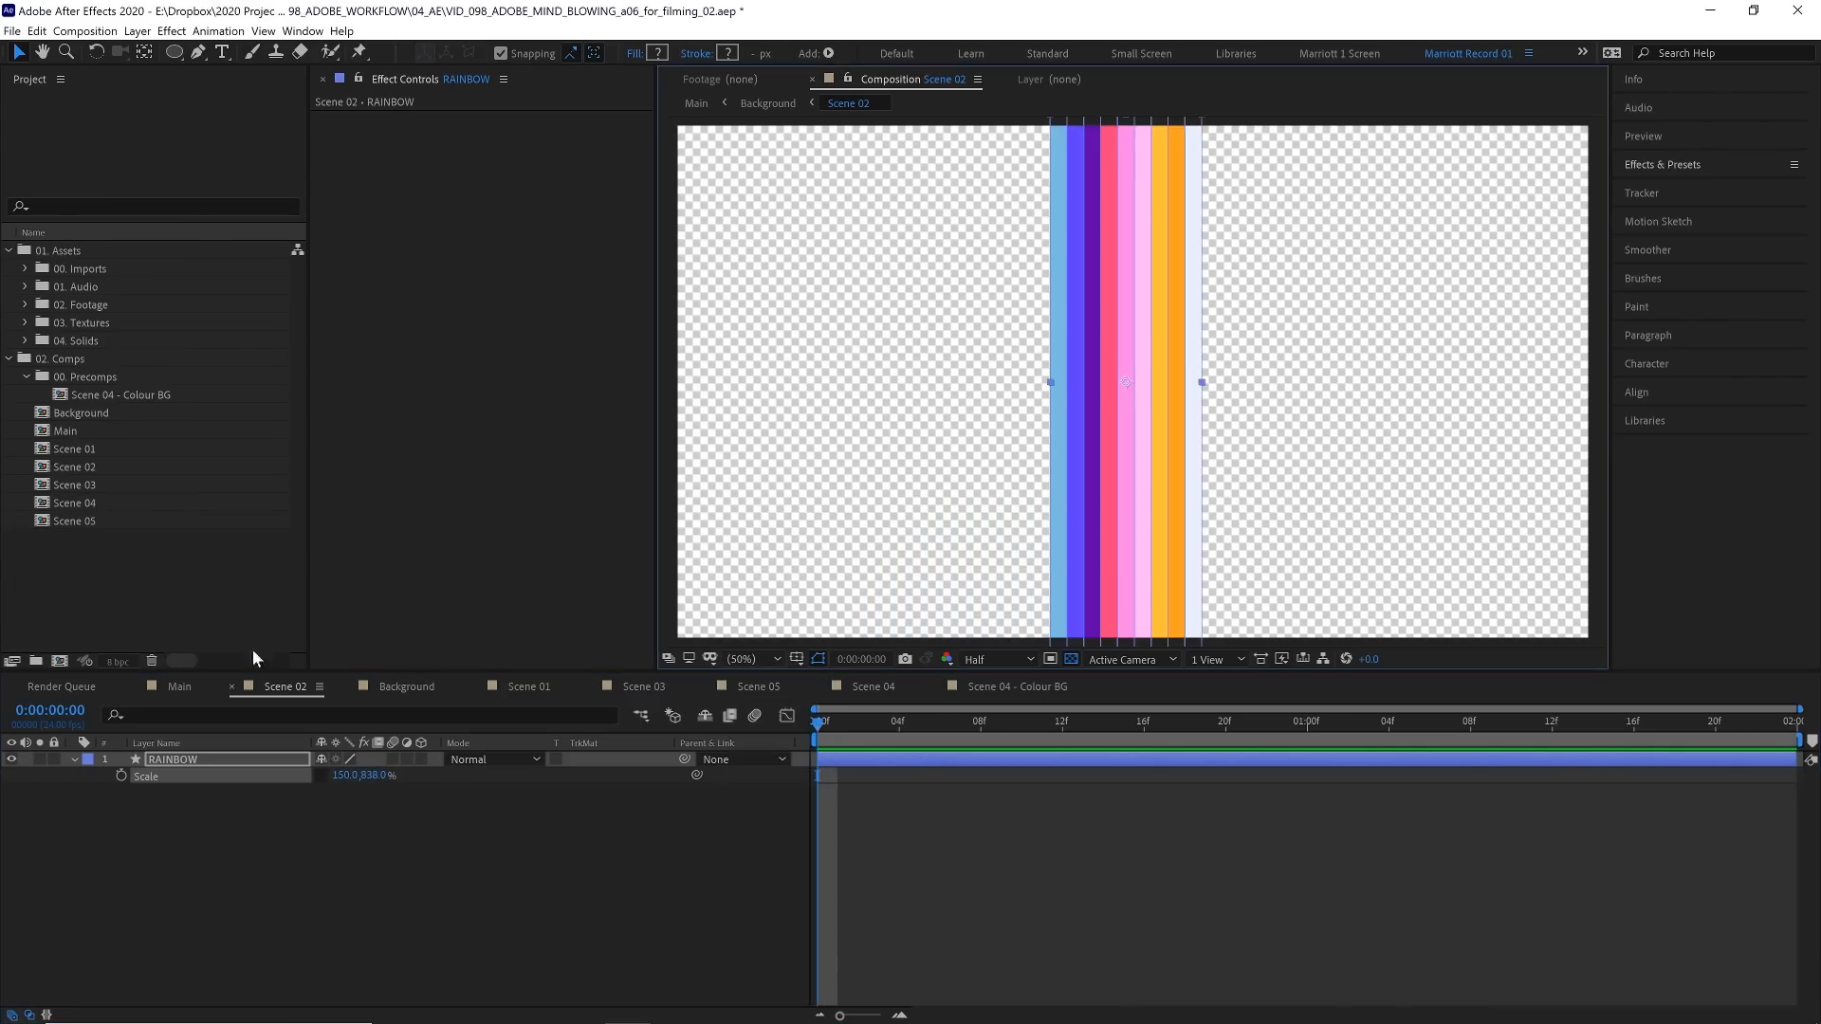
mouse_move(1354, 387)
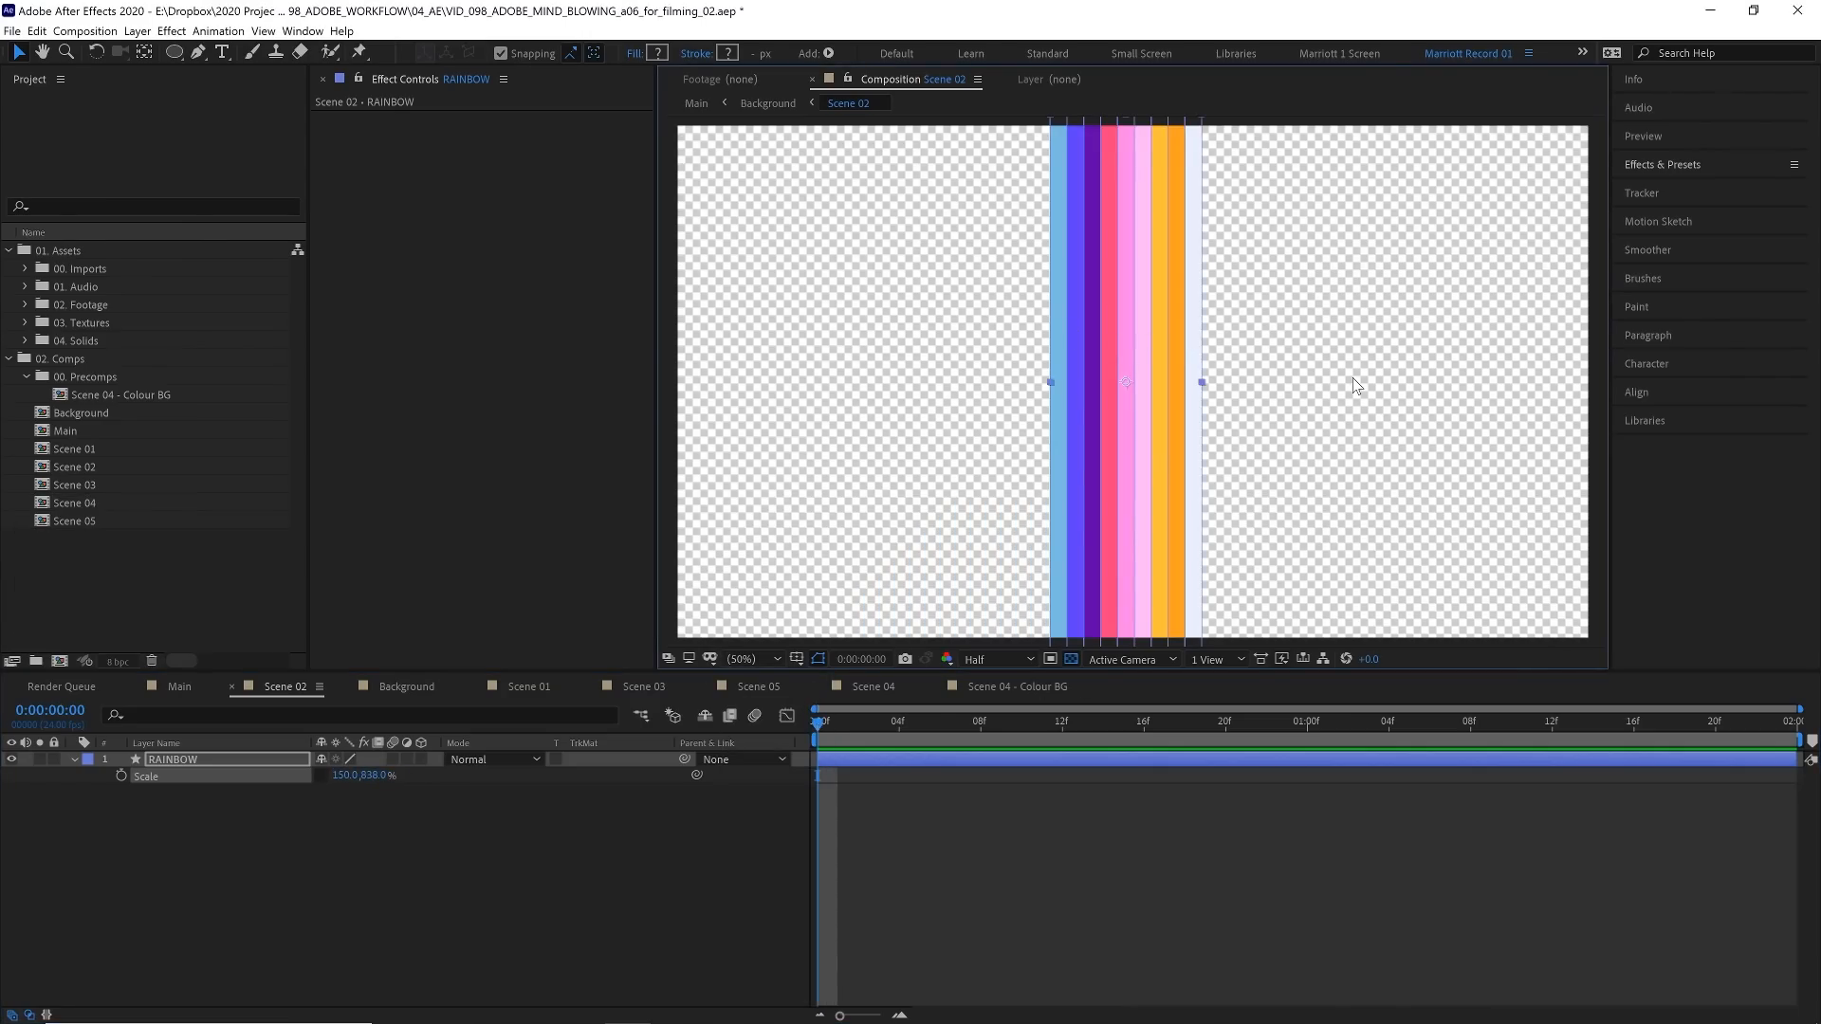
Step: Find CC RepeTile in Effects & Presets and apply it to the RAINBOW layer
click(1662, 163)
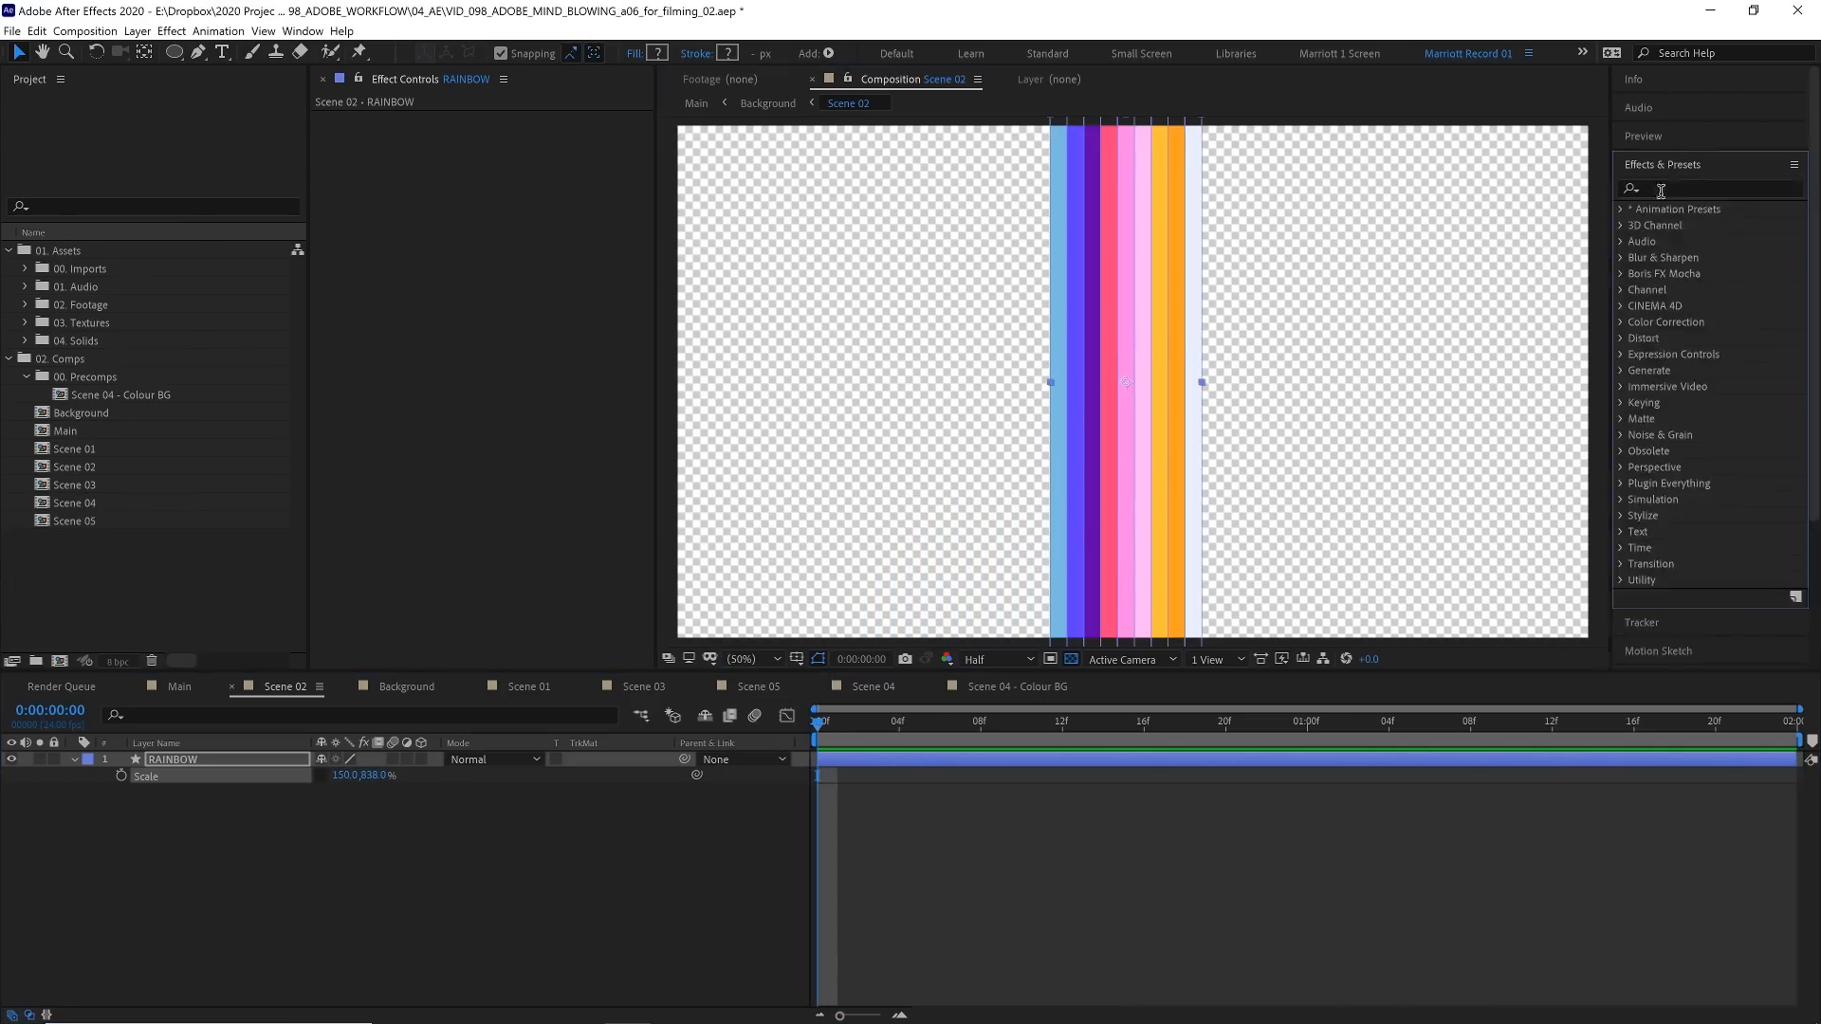
text(cc re)
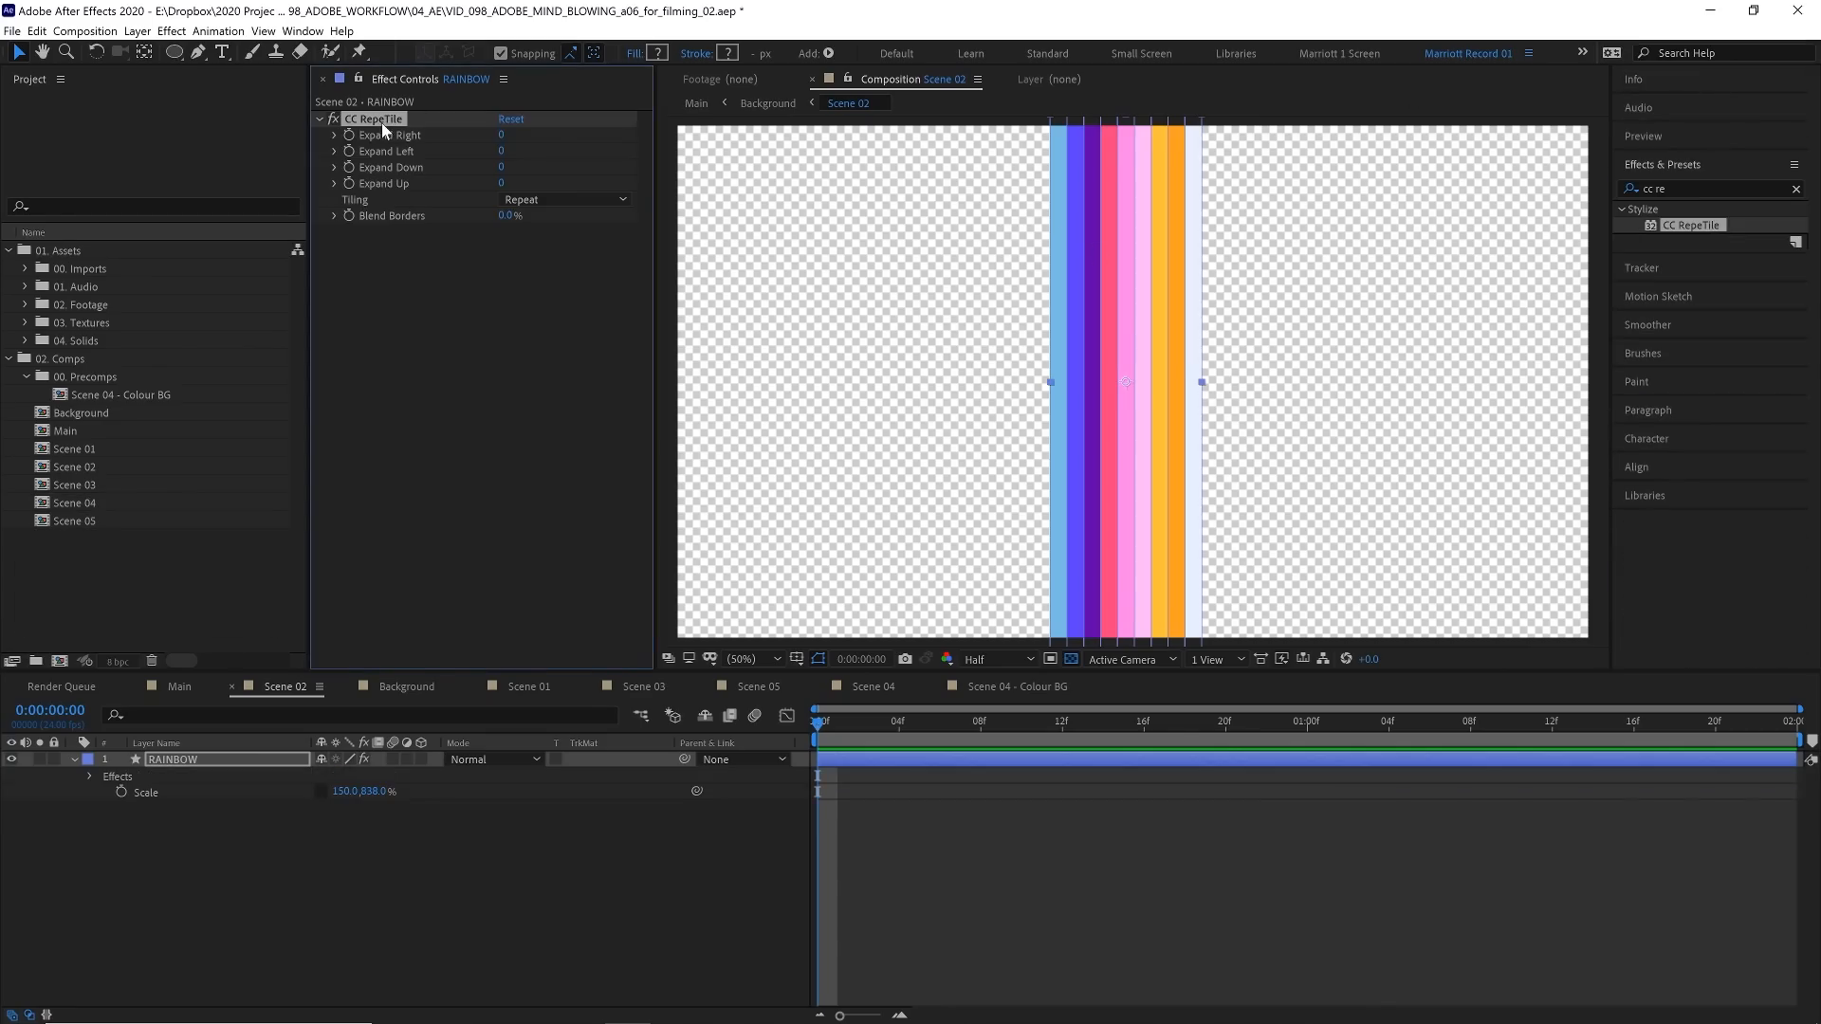
mouse_move(605, 131)
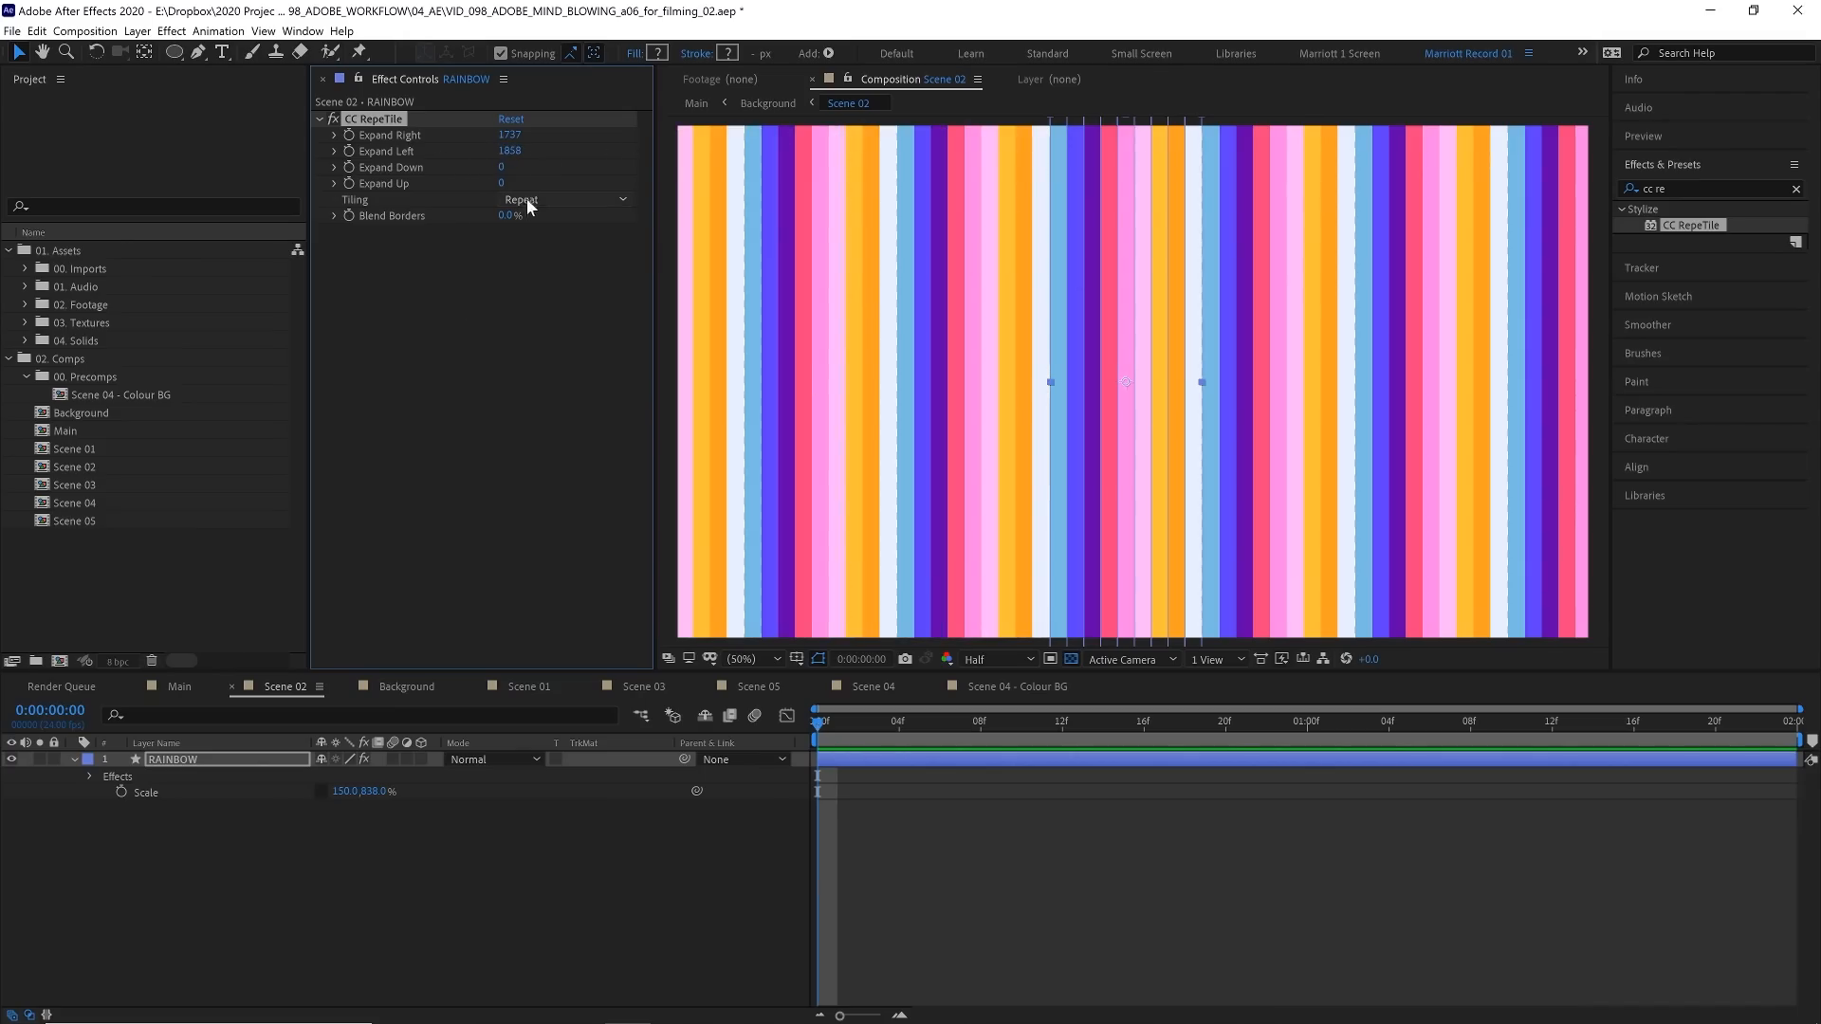
Step: Try several CC RepeTile Tiling patterns, including Checker Flip H, on the stripes
click(548, 199)
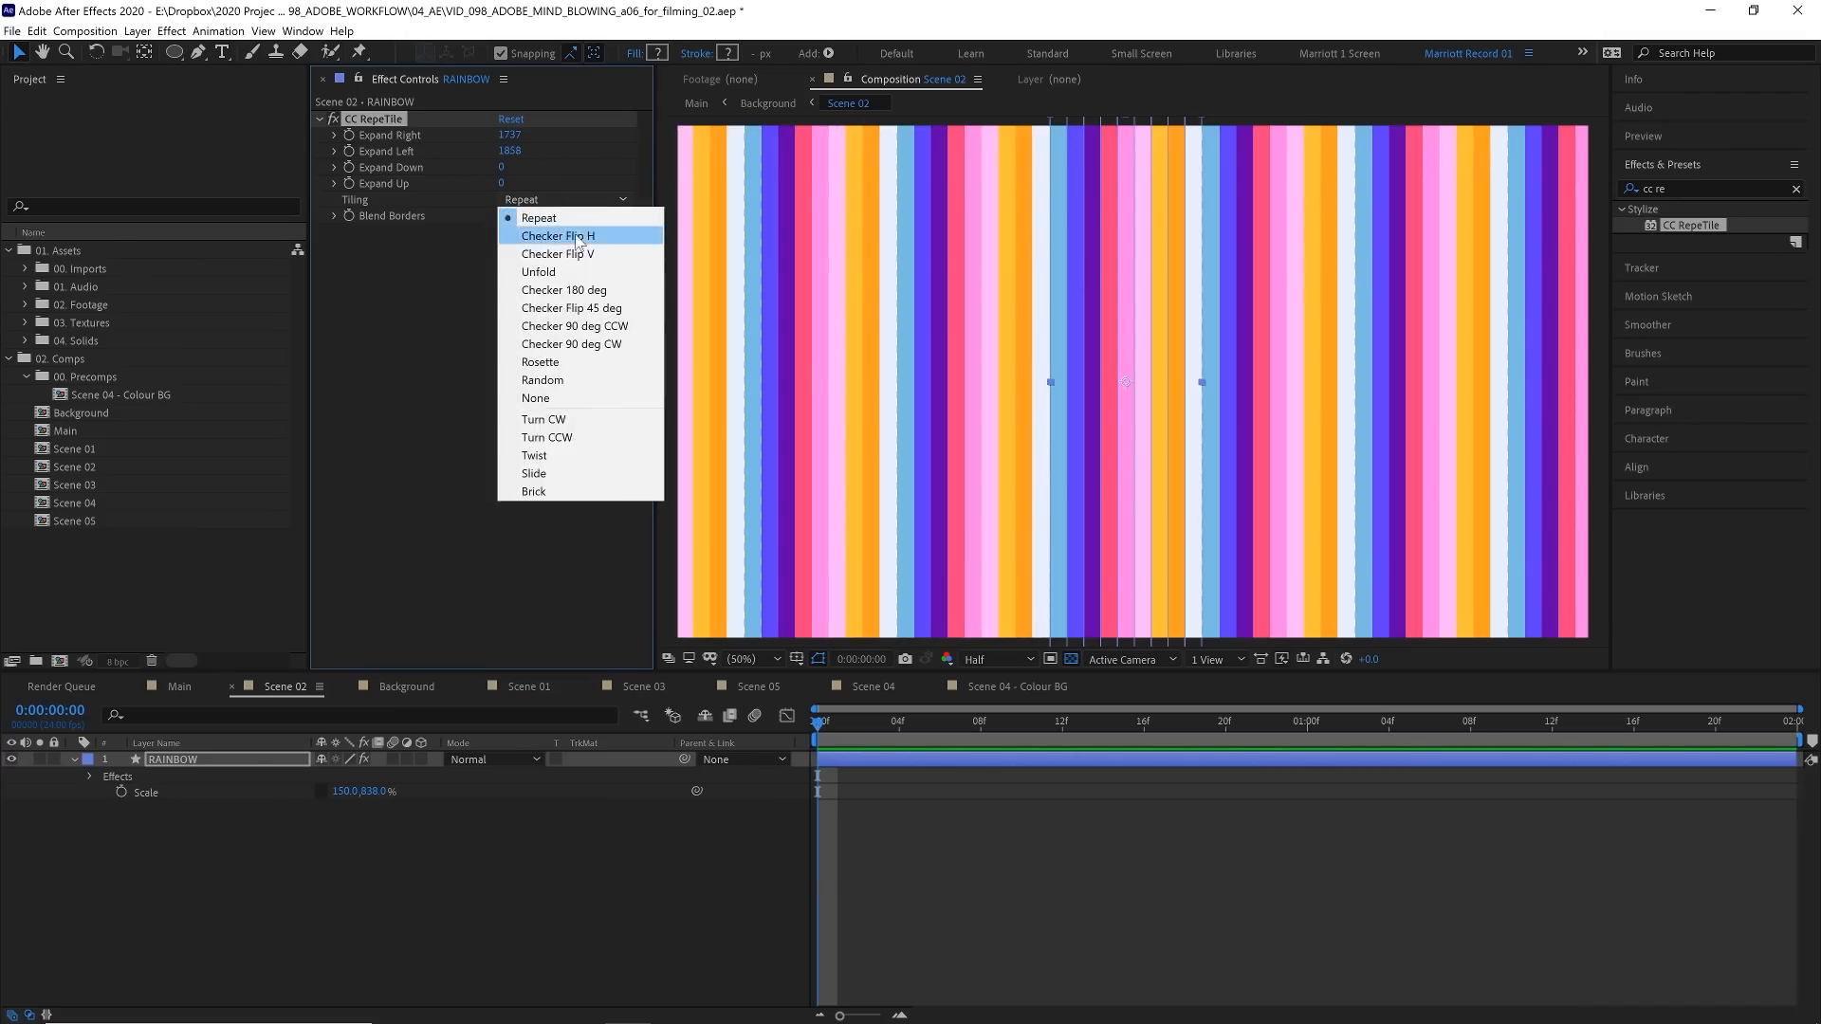
click(558, 235)
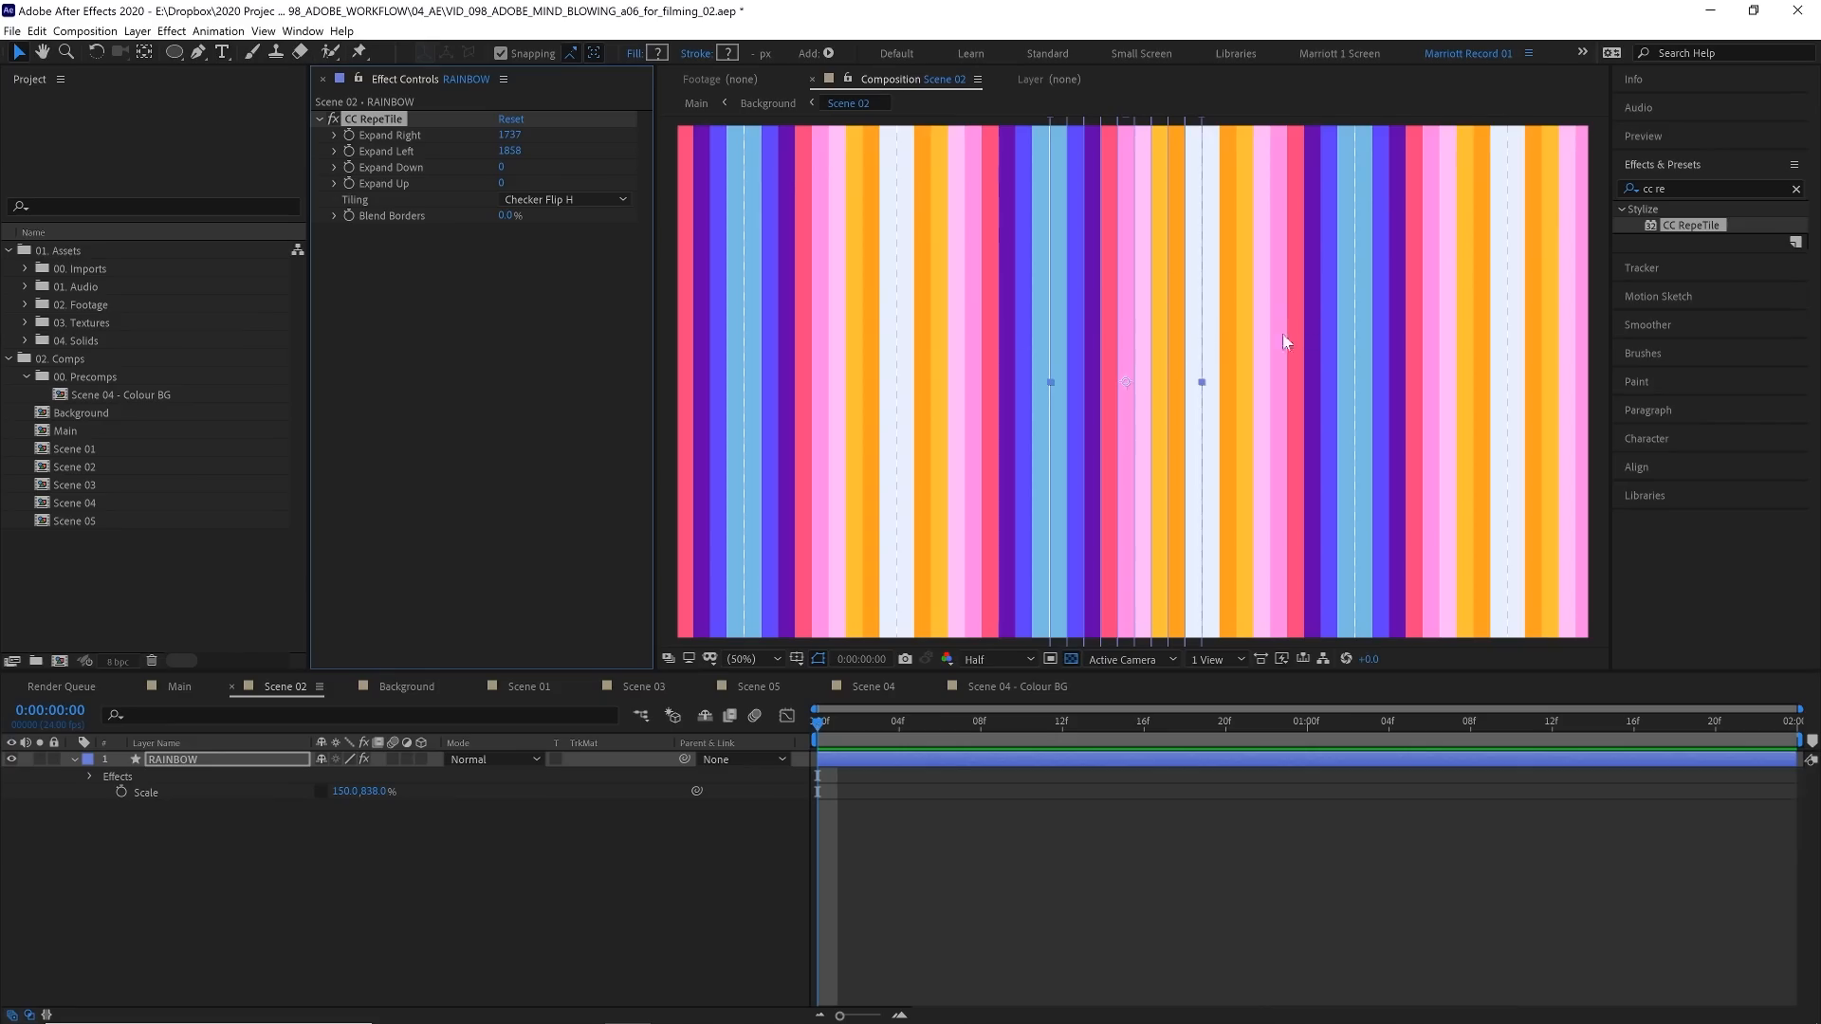
mouse_move(1331, 313)
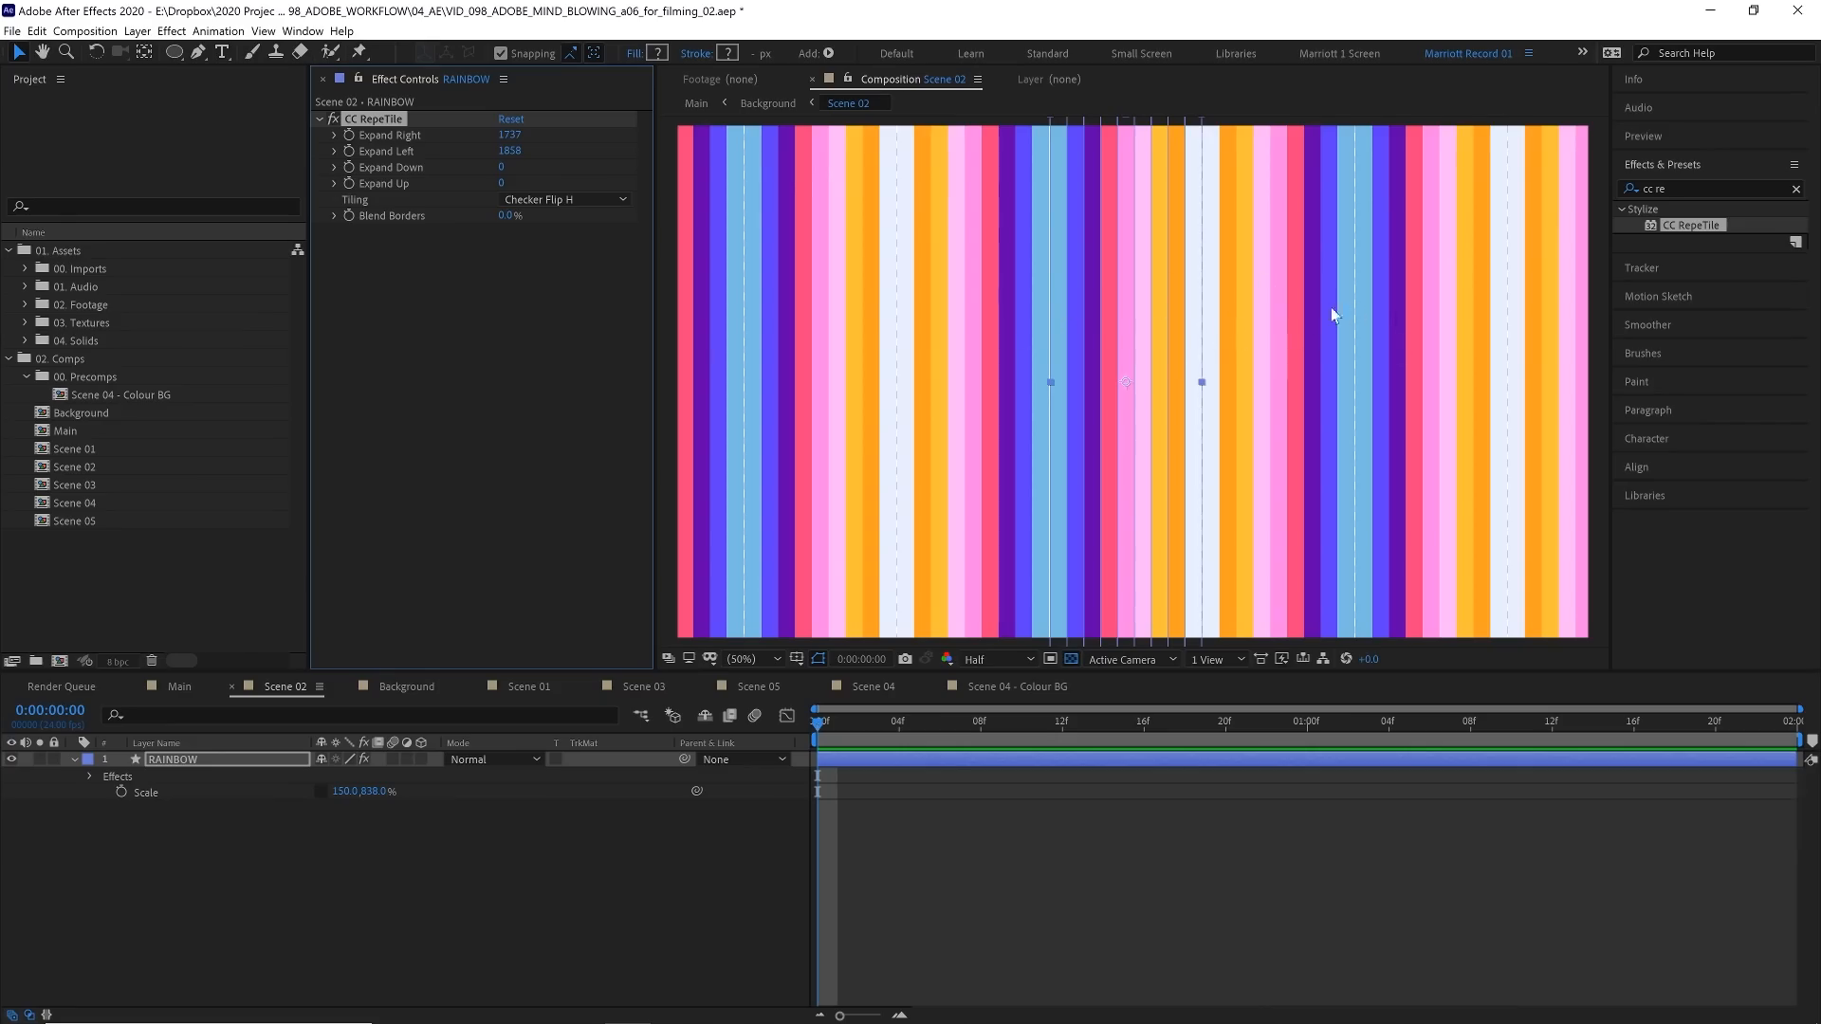
click(565, 200)
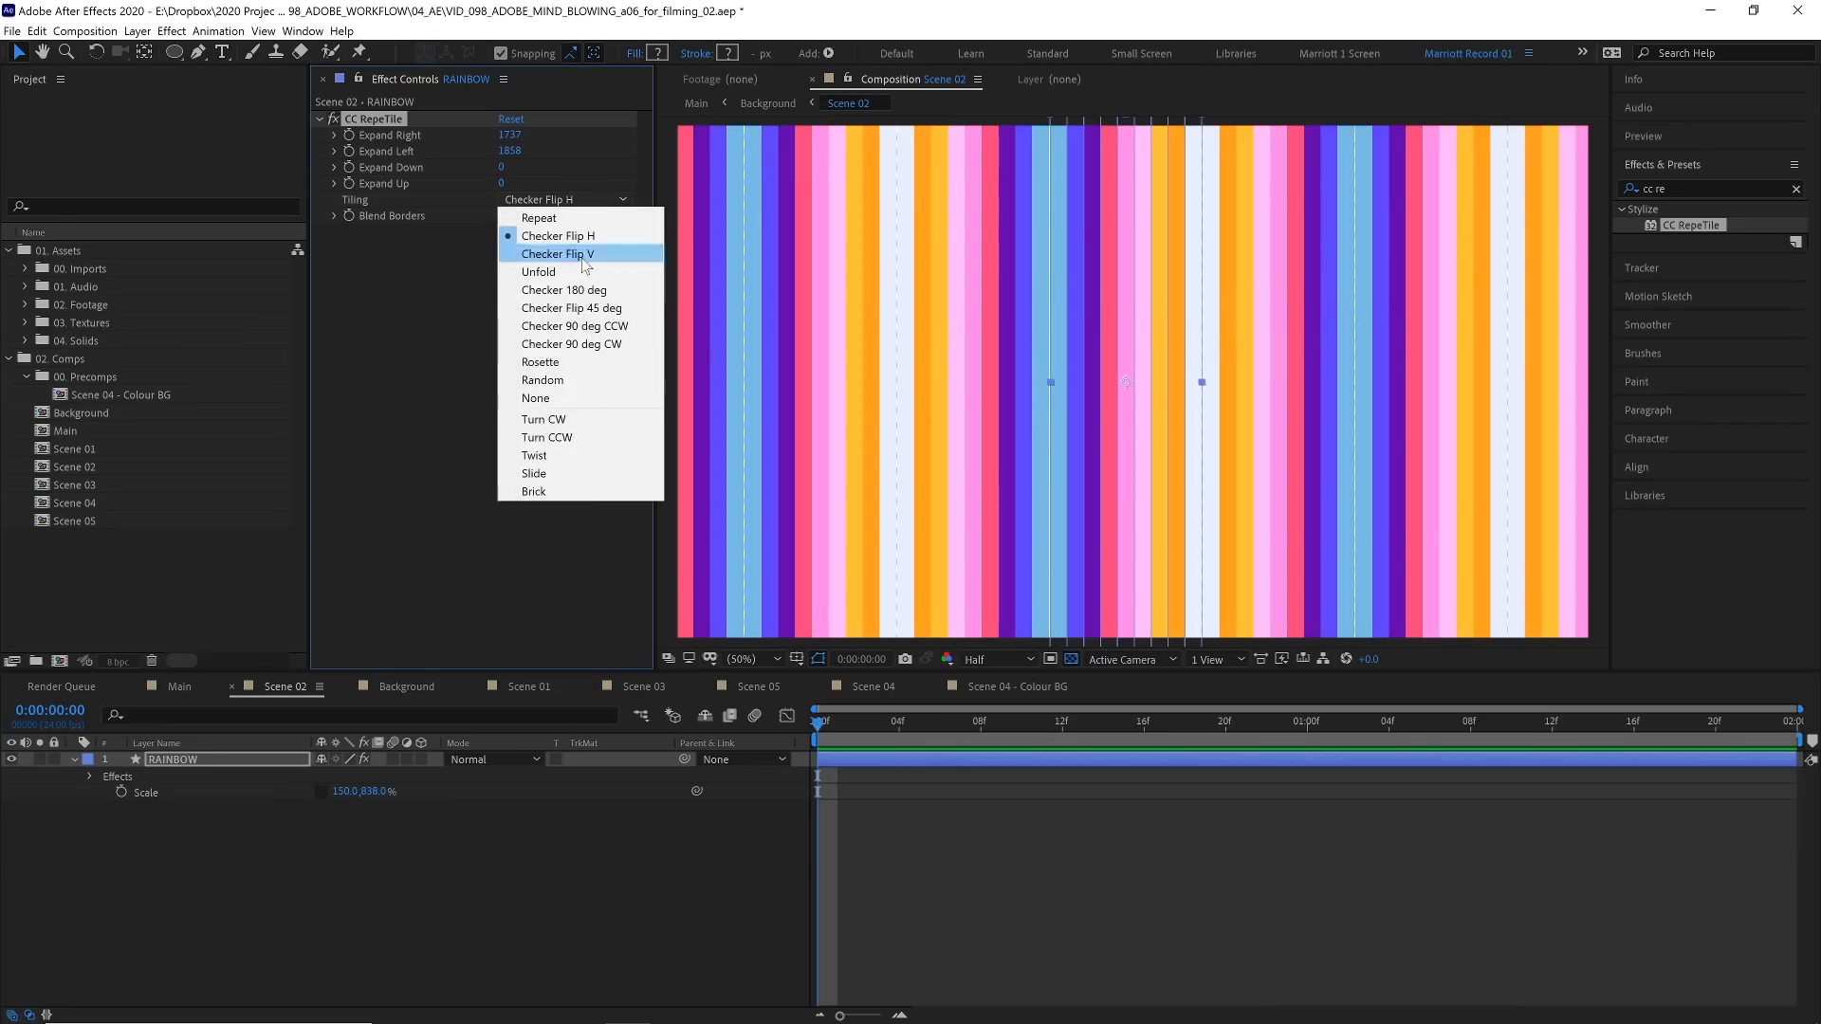
click(571, 307)
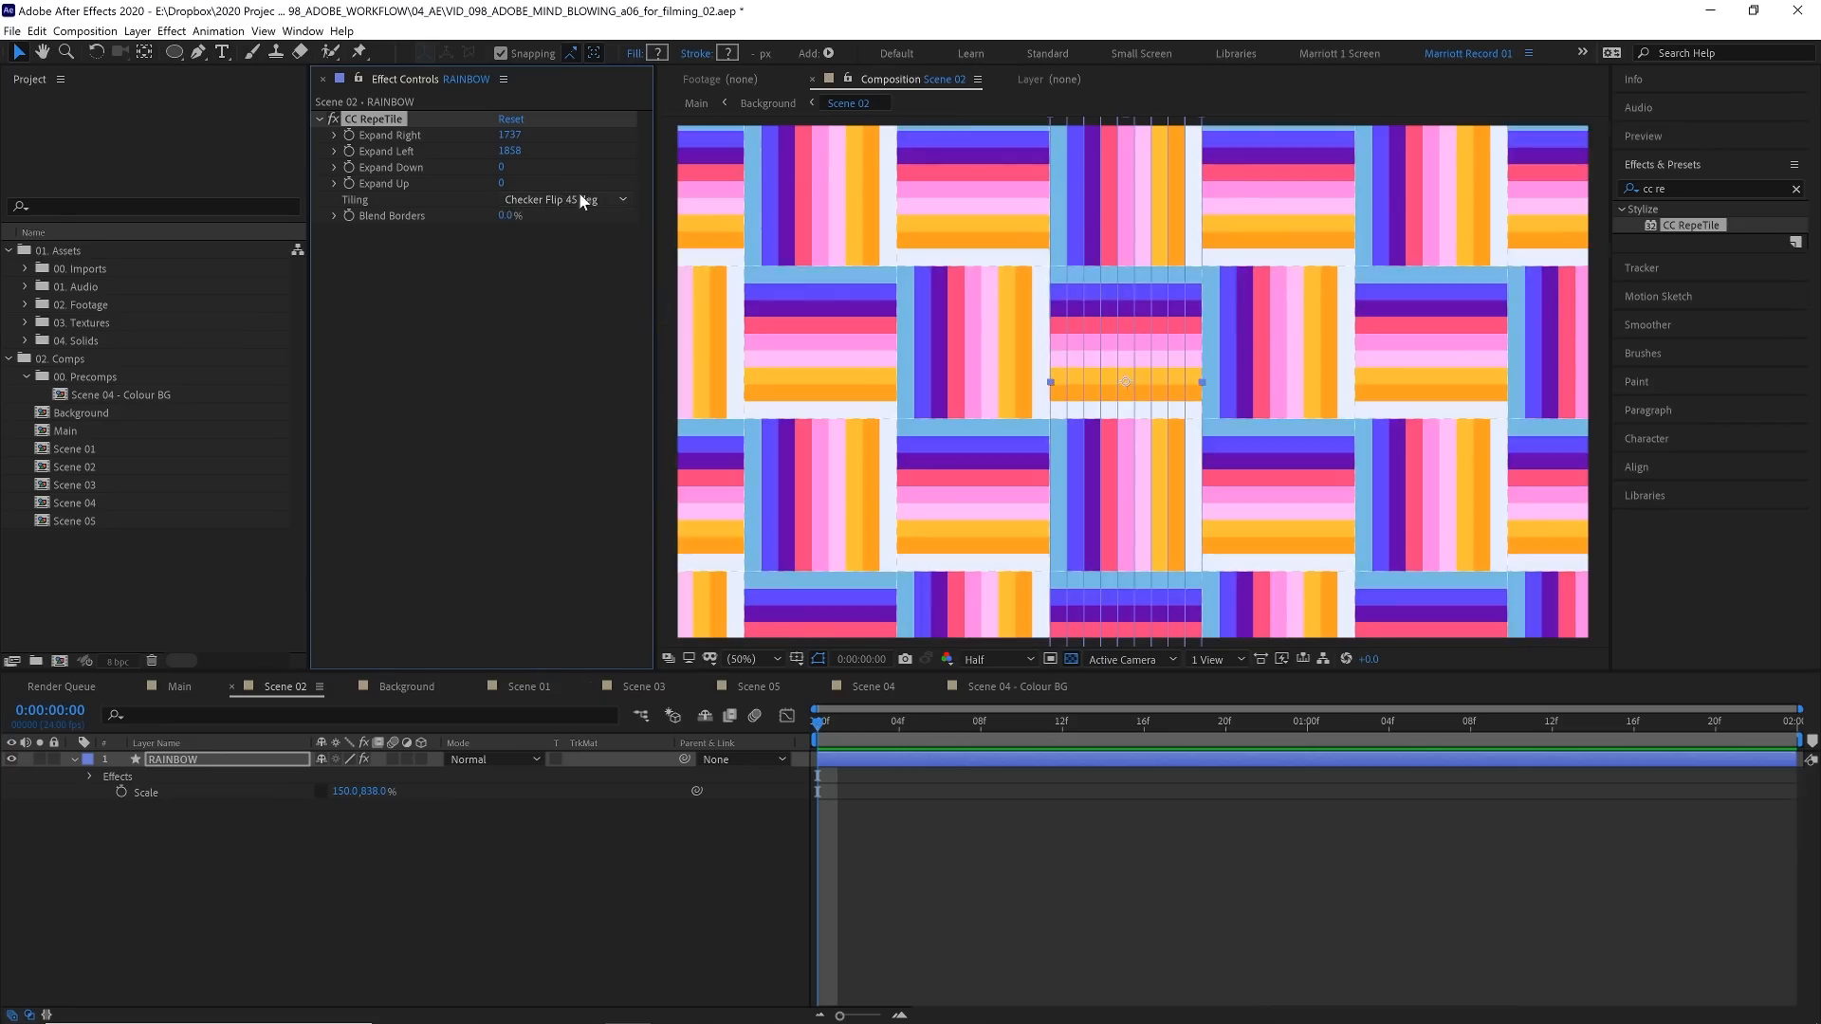
click(561, 199)
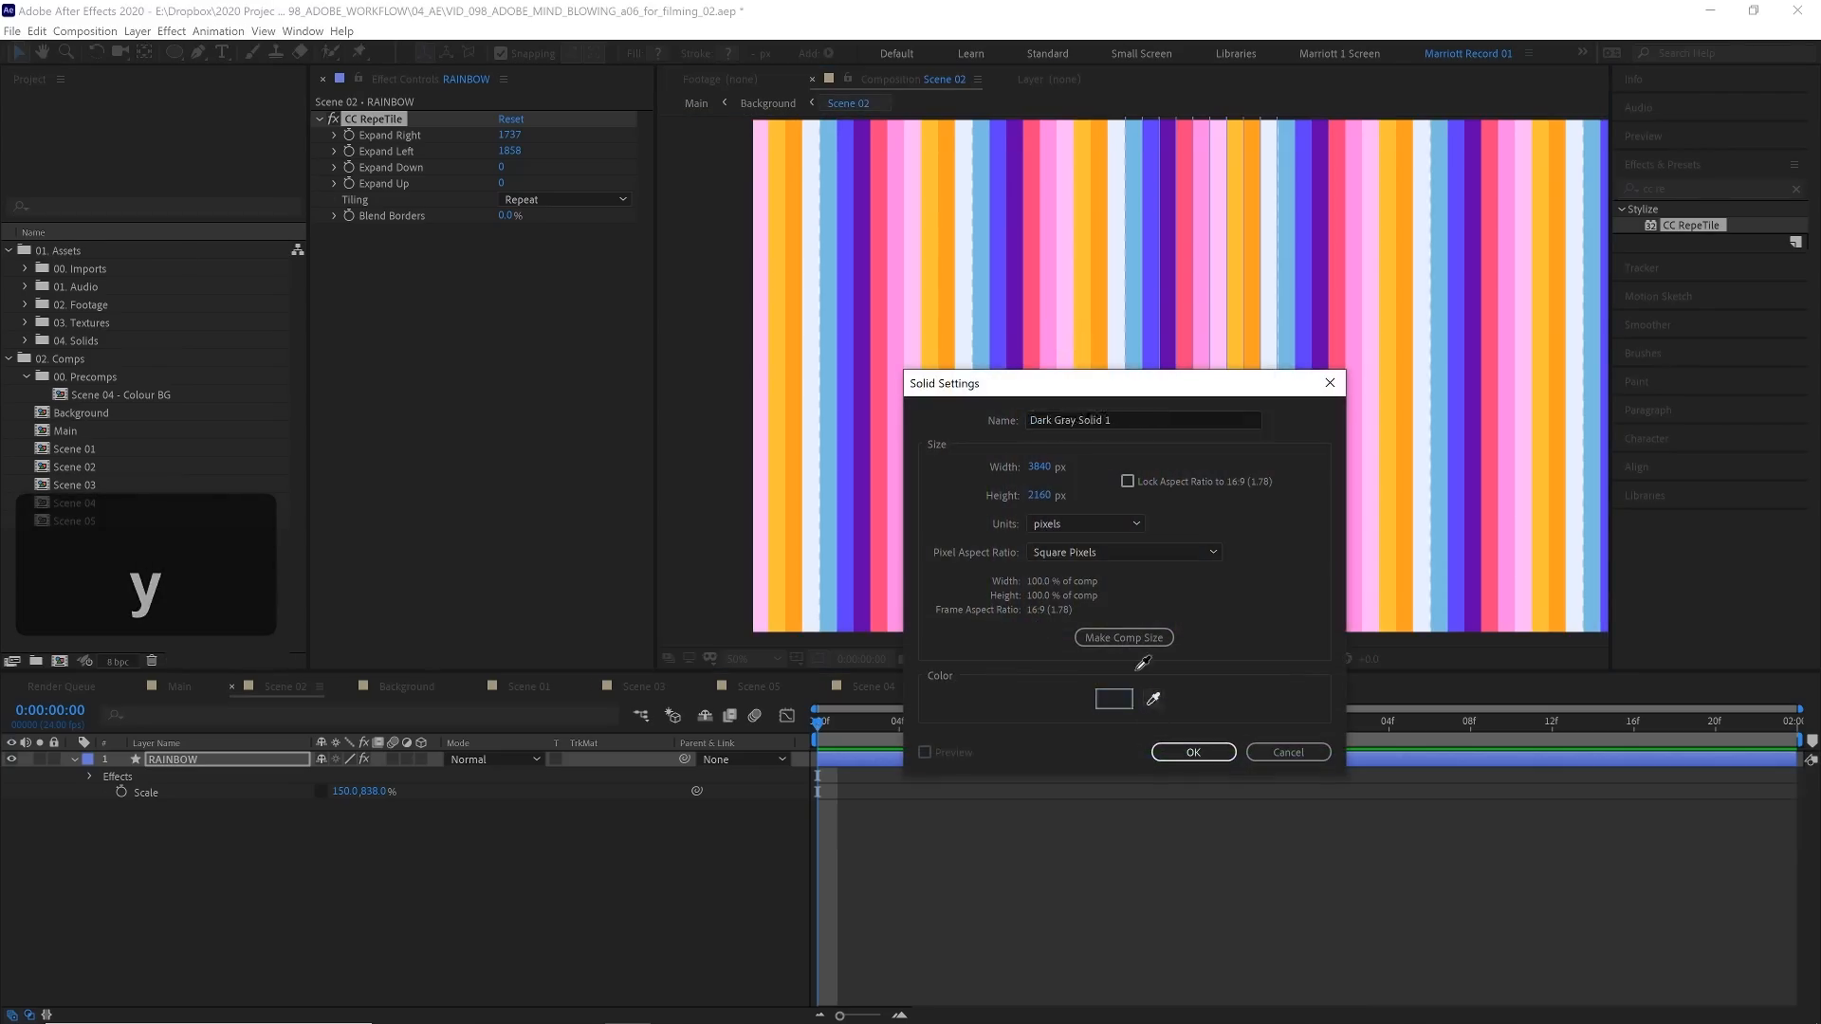
Step: Create a full-frame solid sampled light blue from the stripes, named BG beneath RAINBOW
click(1138, 189)
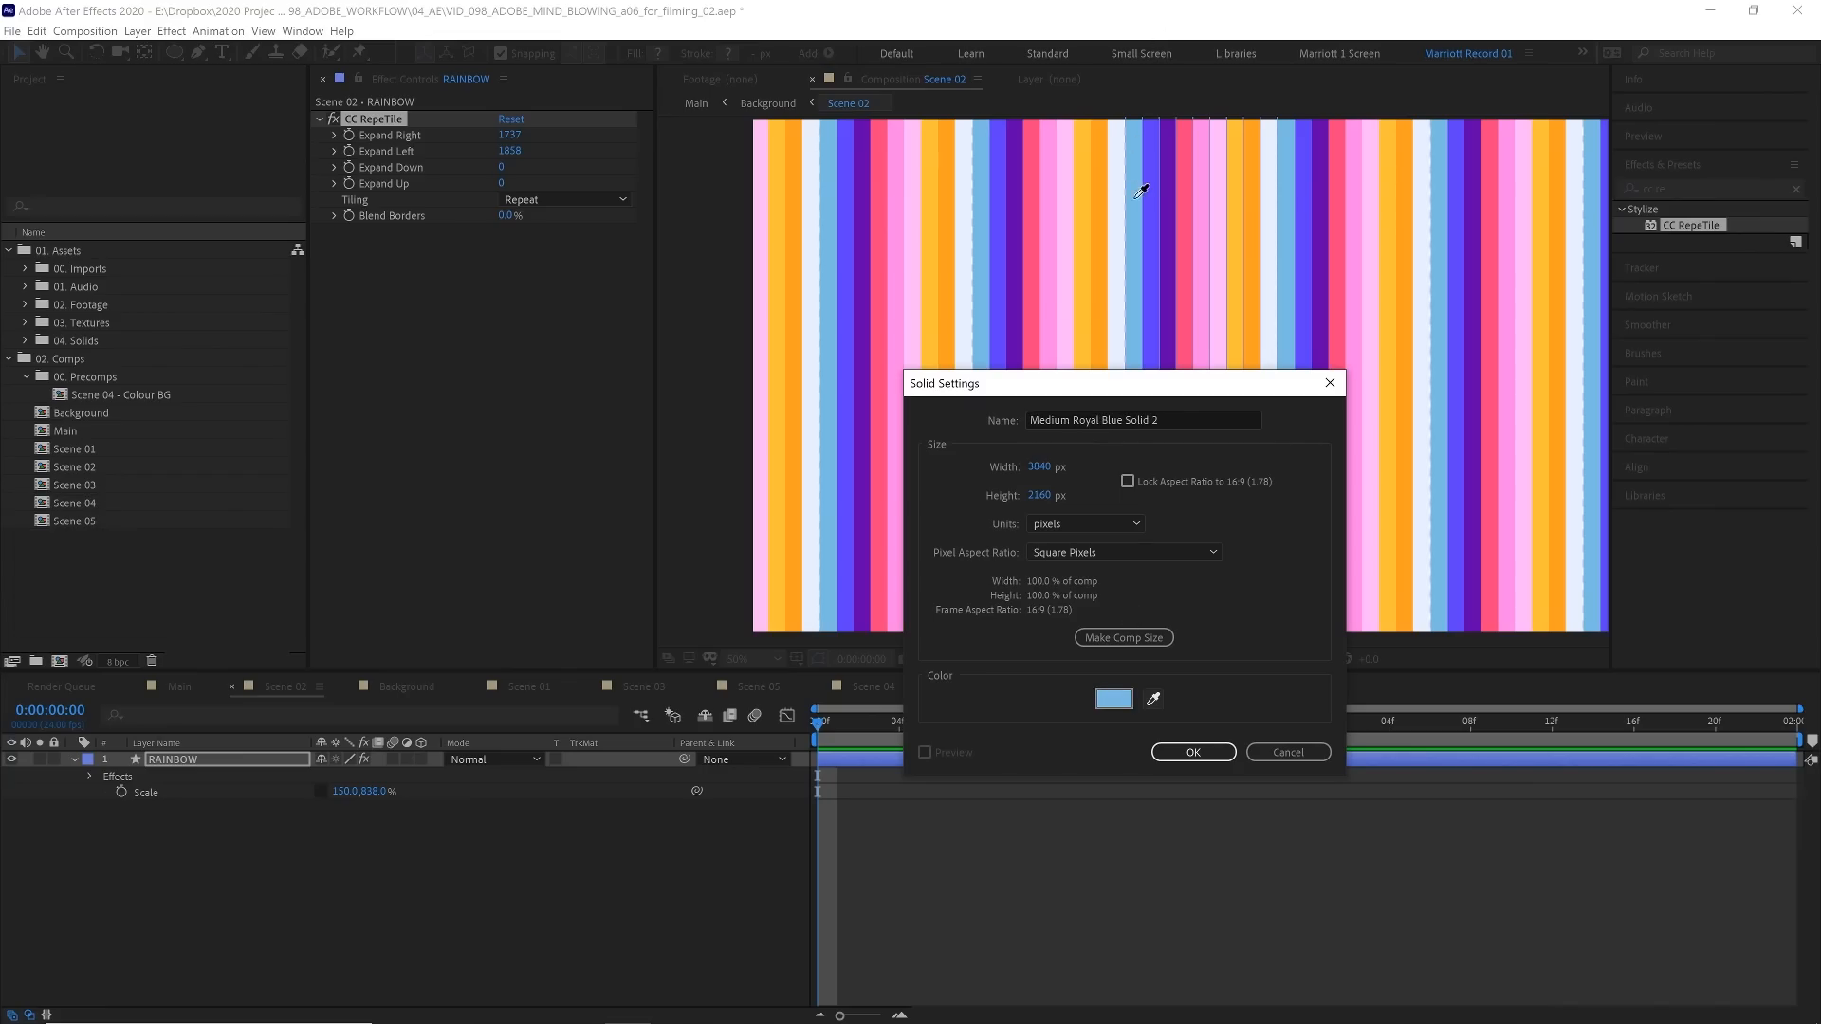
click(1193, 751)
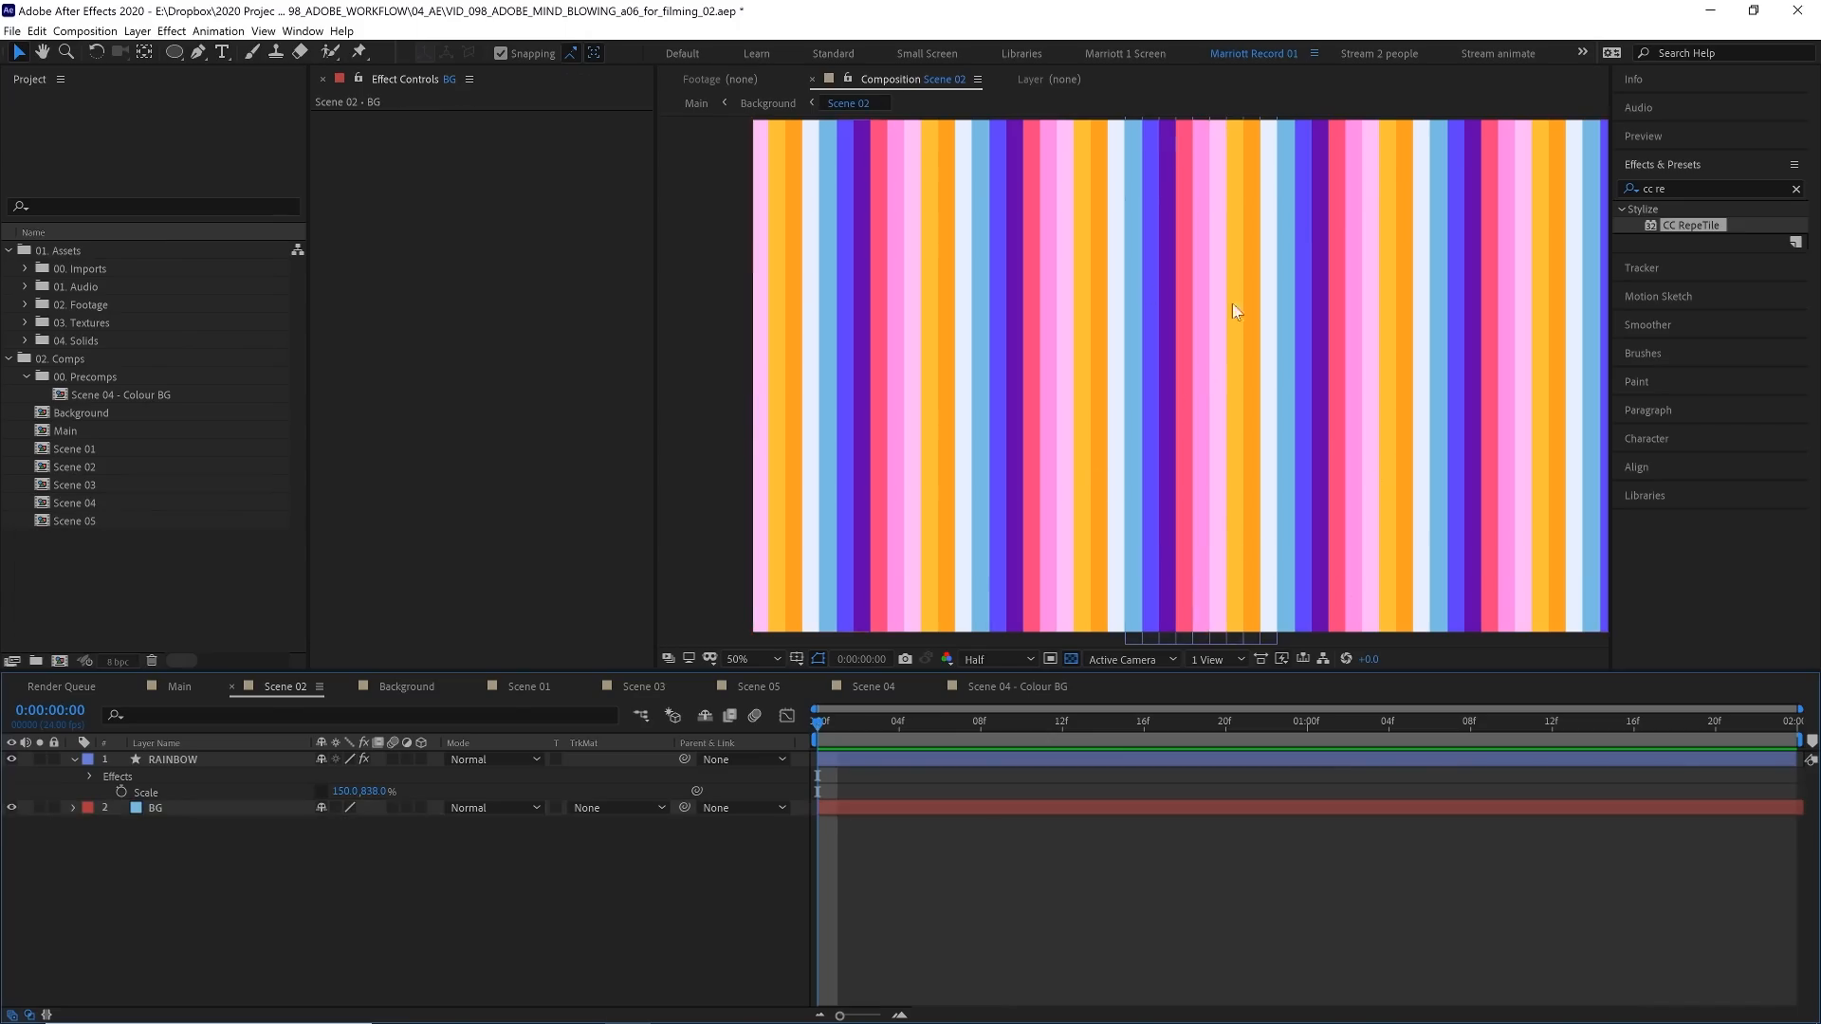
mouse_move(981, 660)
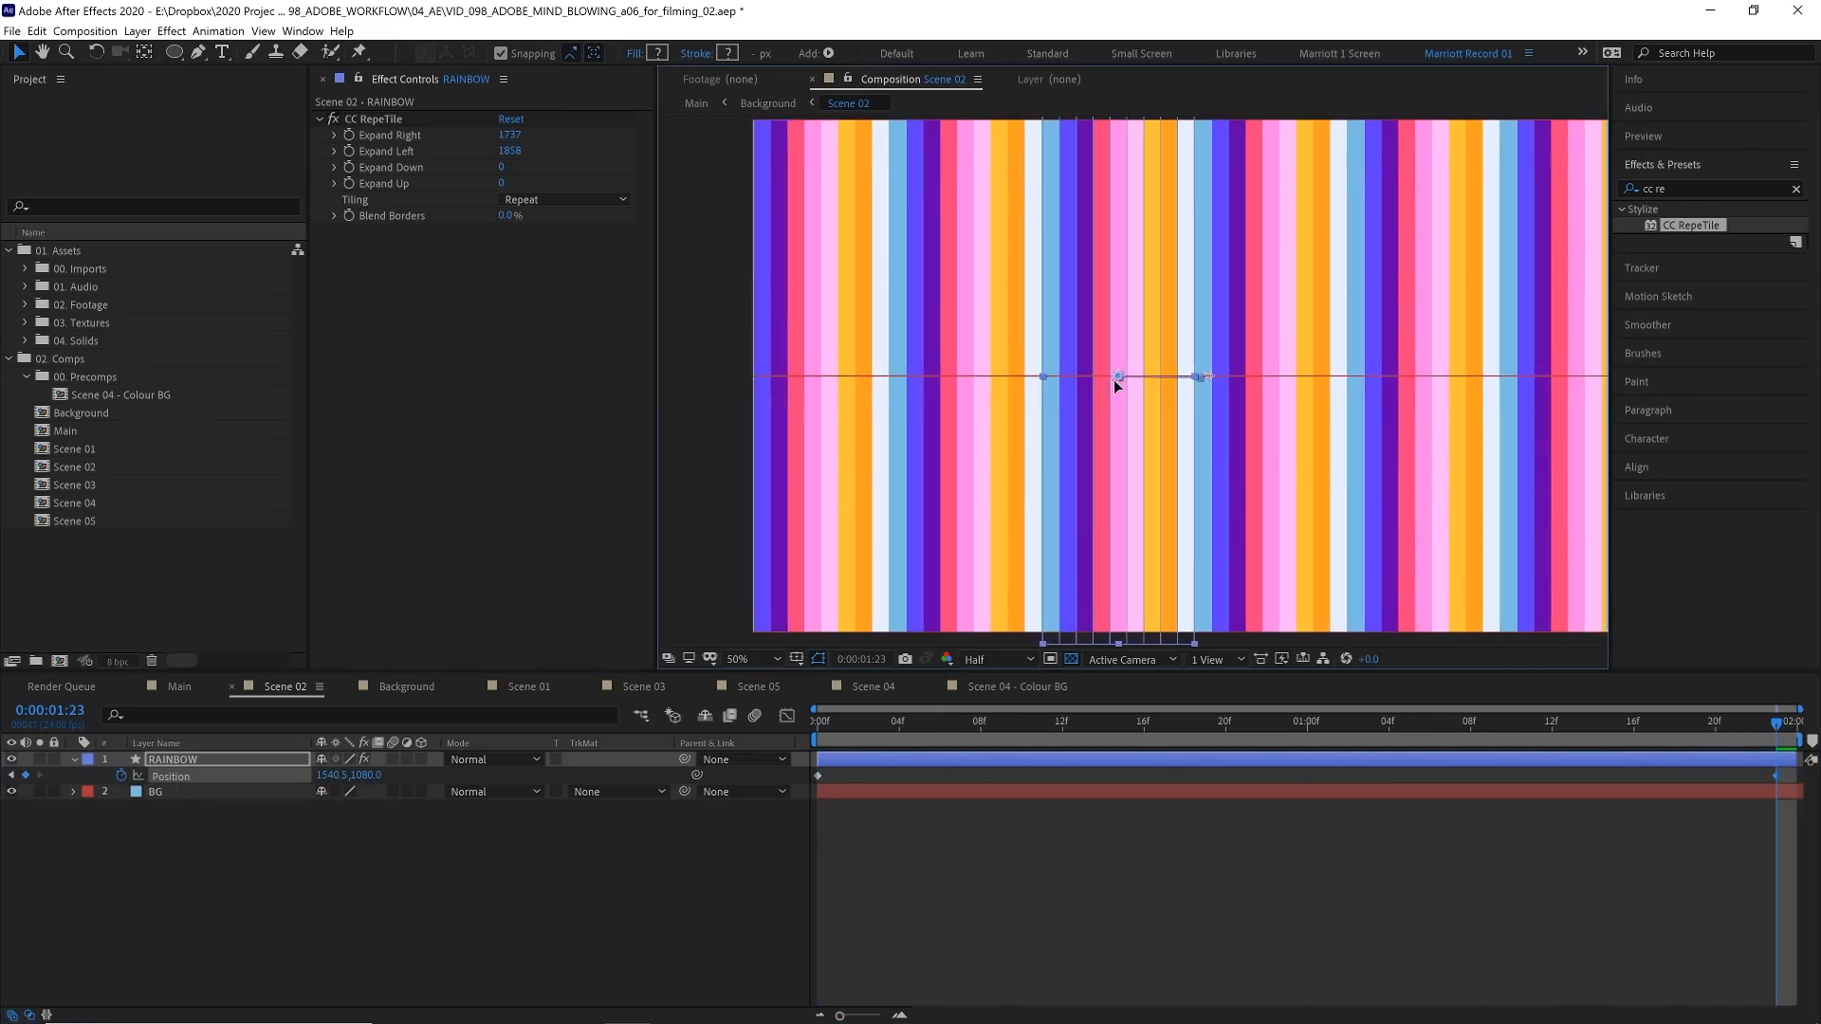
Step: Keyframe RAINBOW's Position sliding sideways and raise CC RepeTile Expand Right to 2524
key(Ctrl+p)
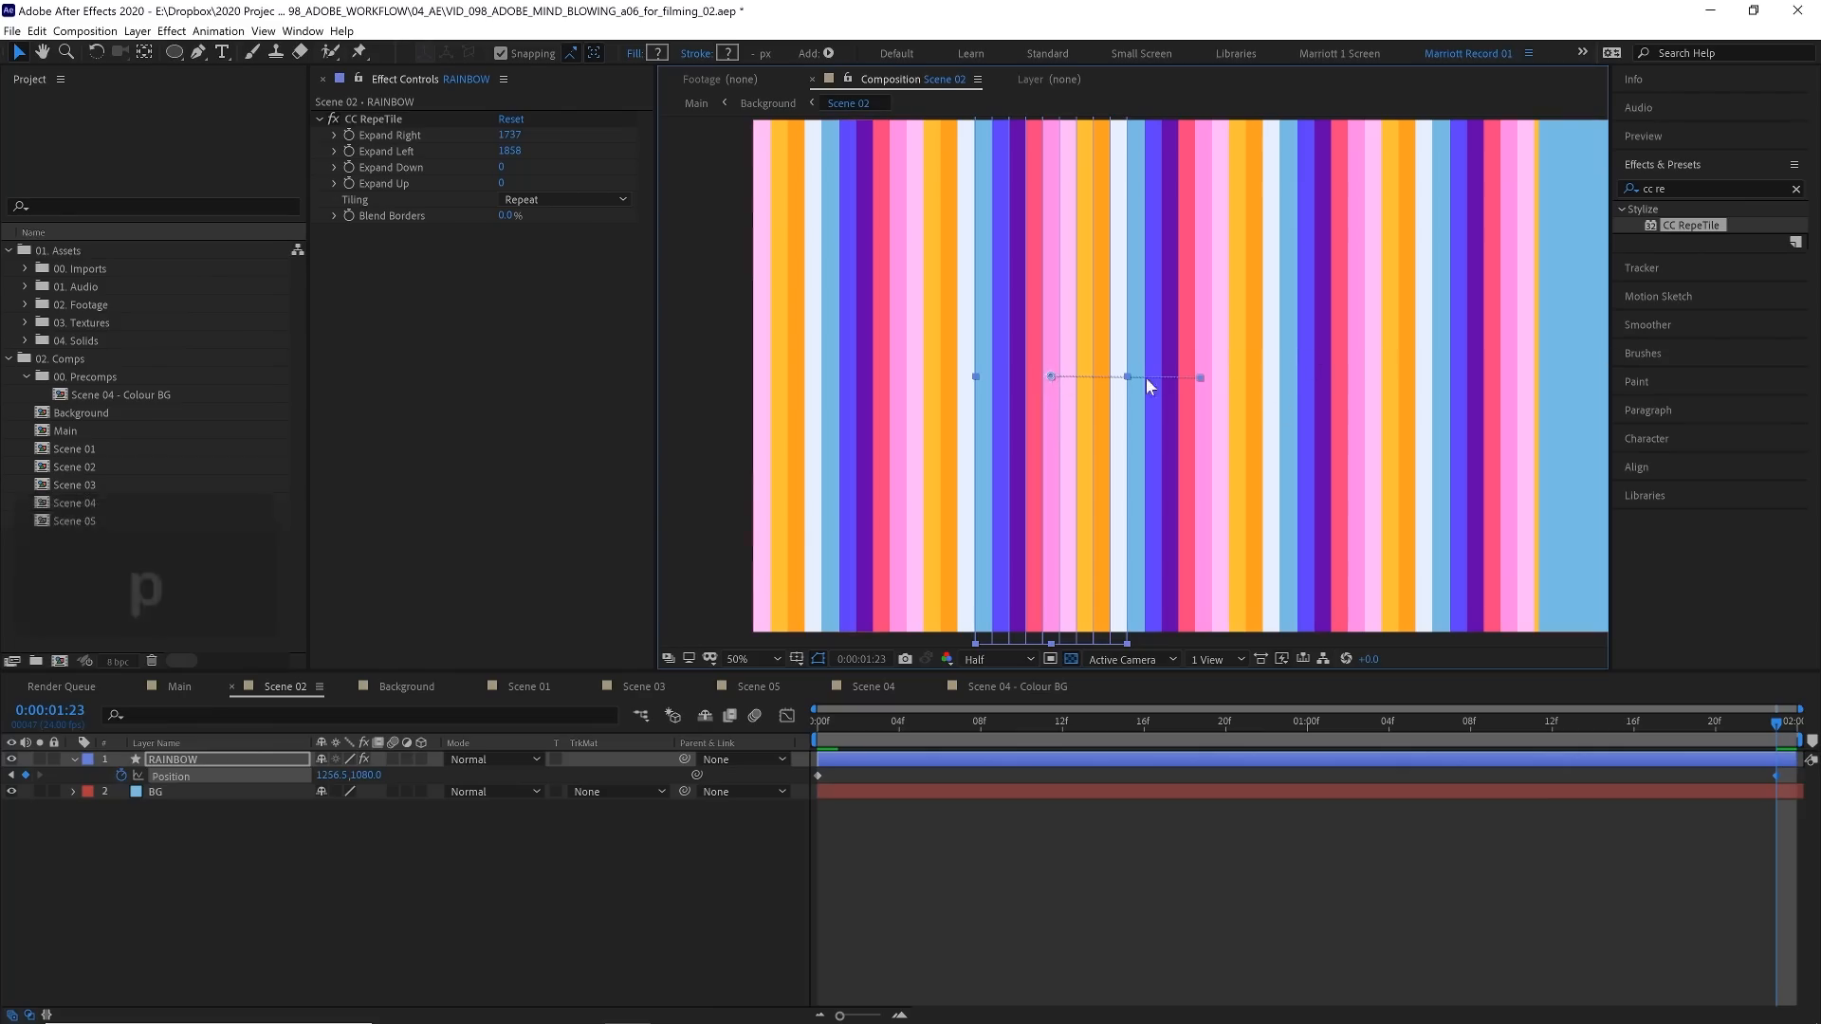
drag(1051, 376, 1199, 376)
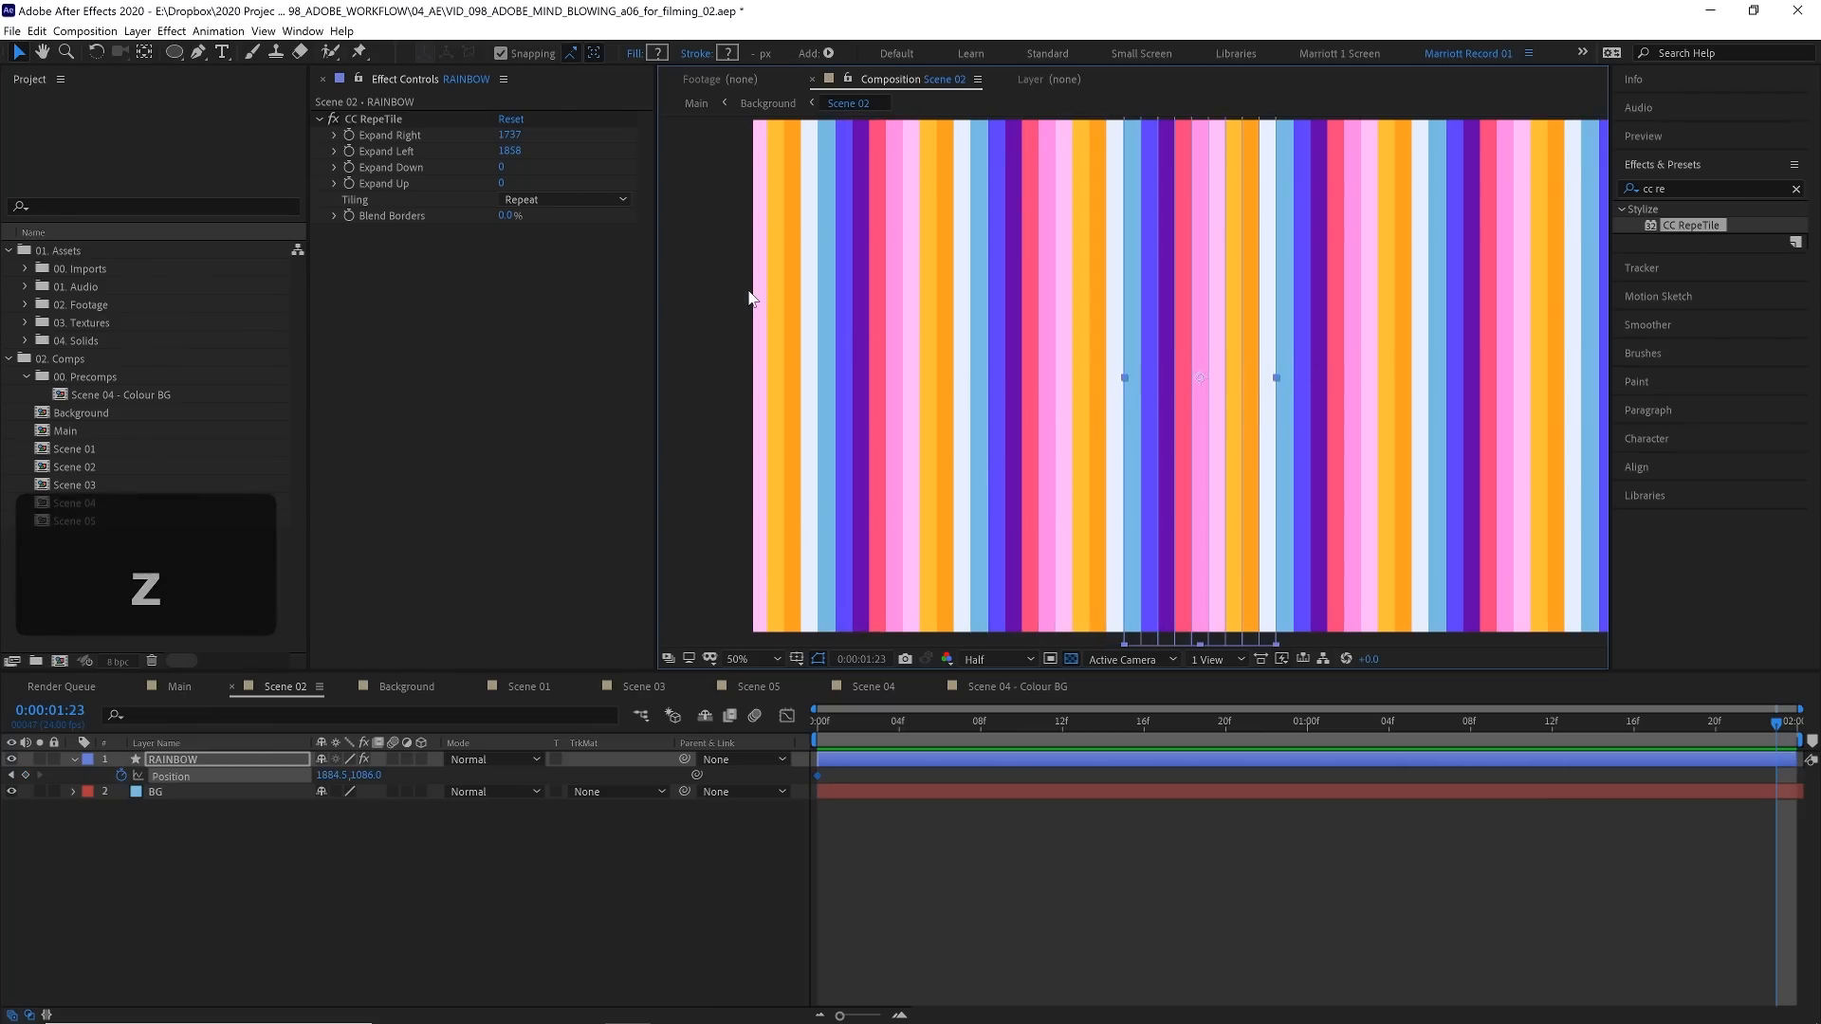
key(Ctrl+R)
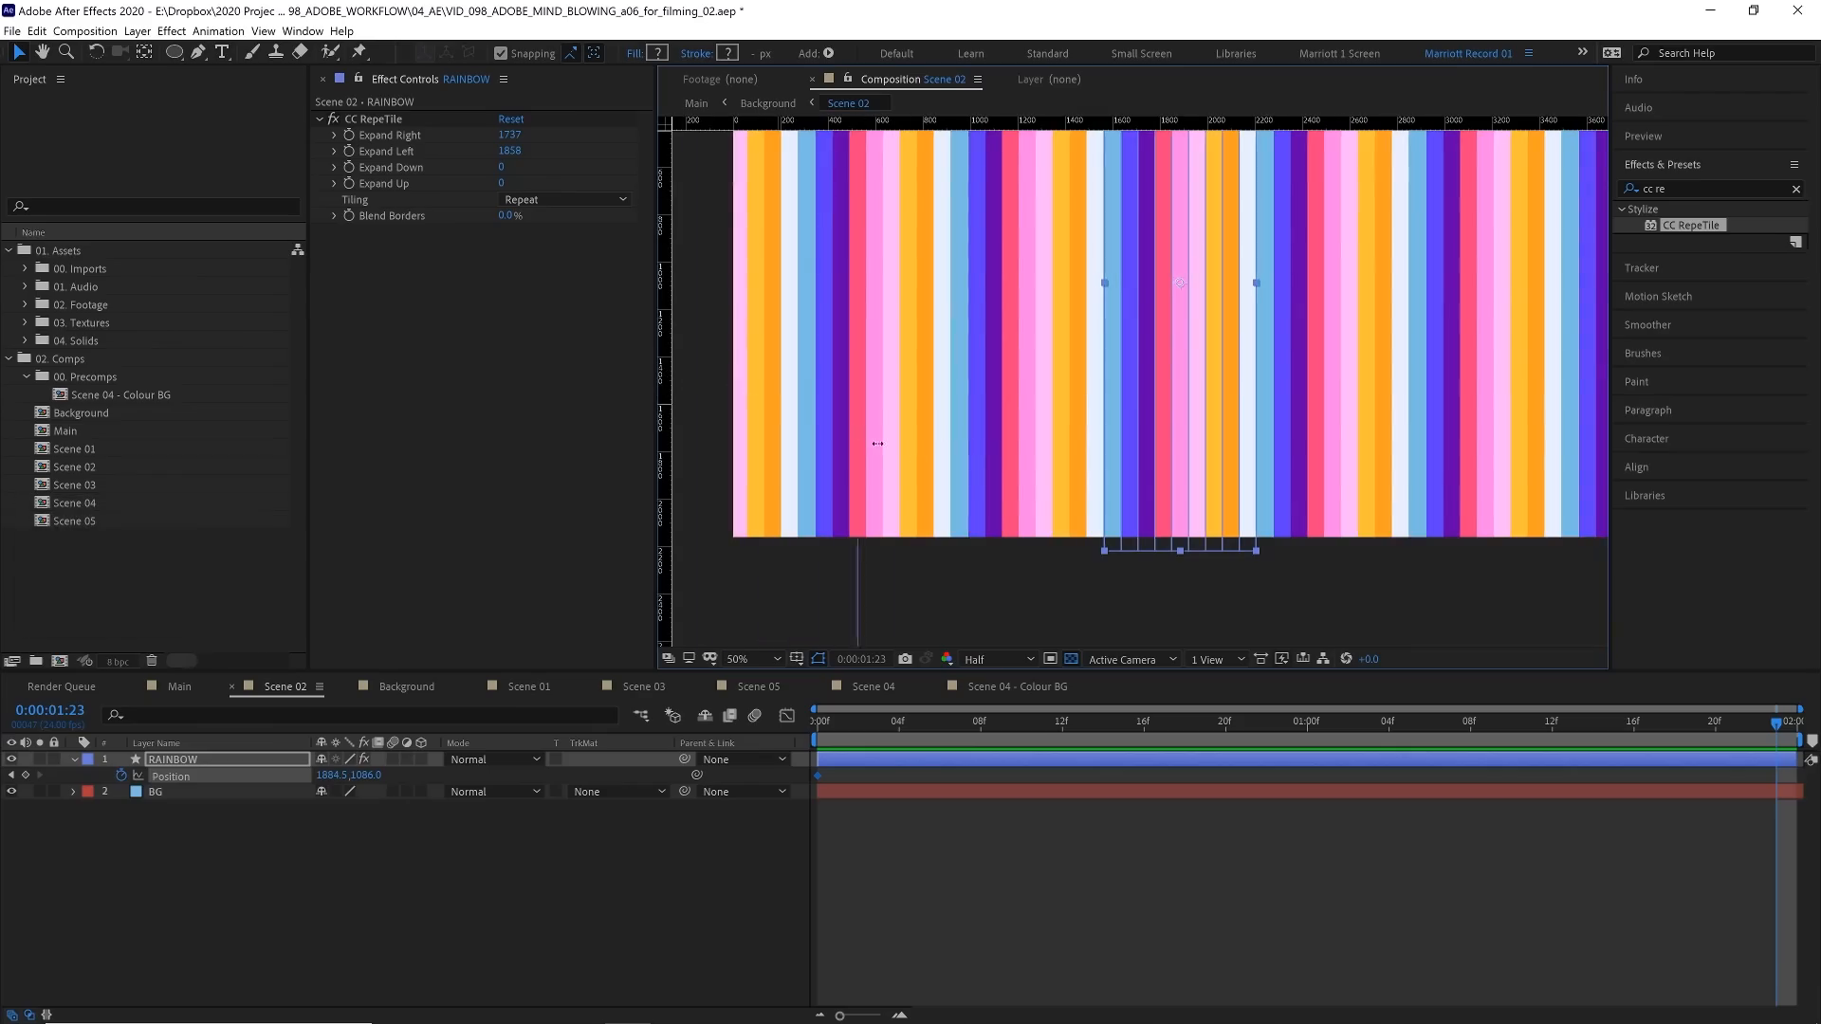
mouse_move(1102, 573)
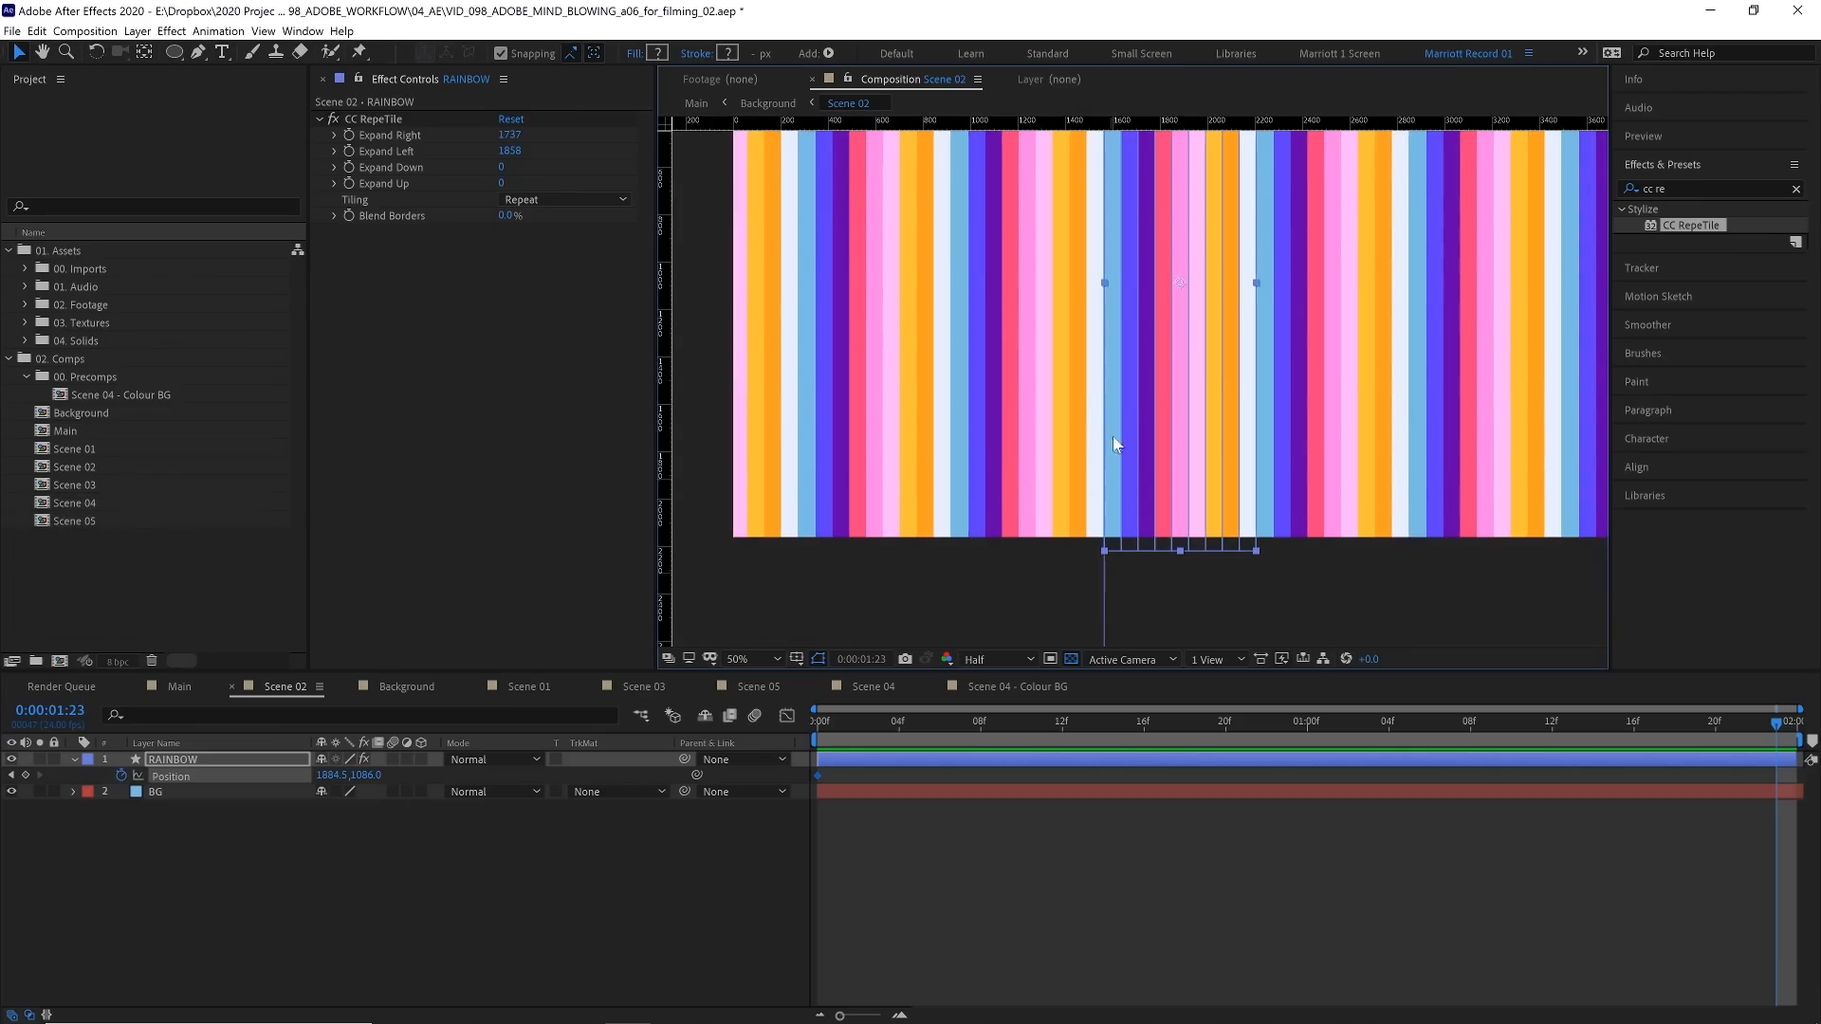
mouse_move(317, 138)
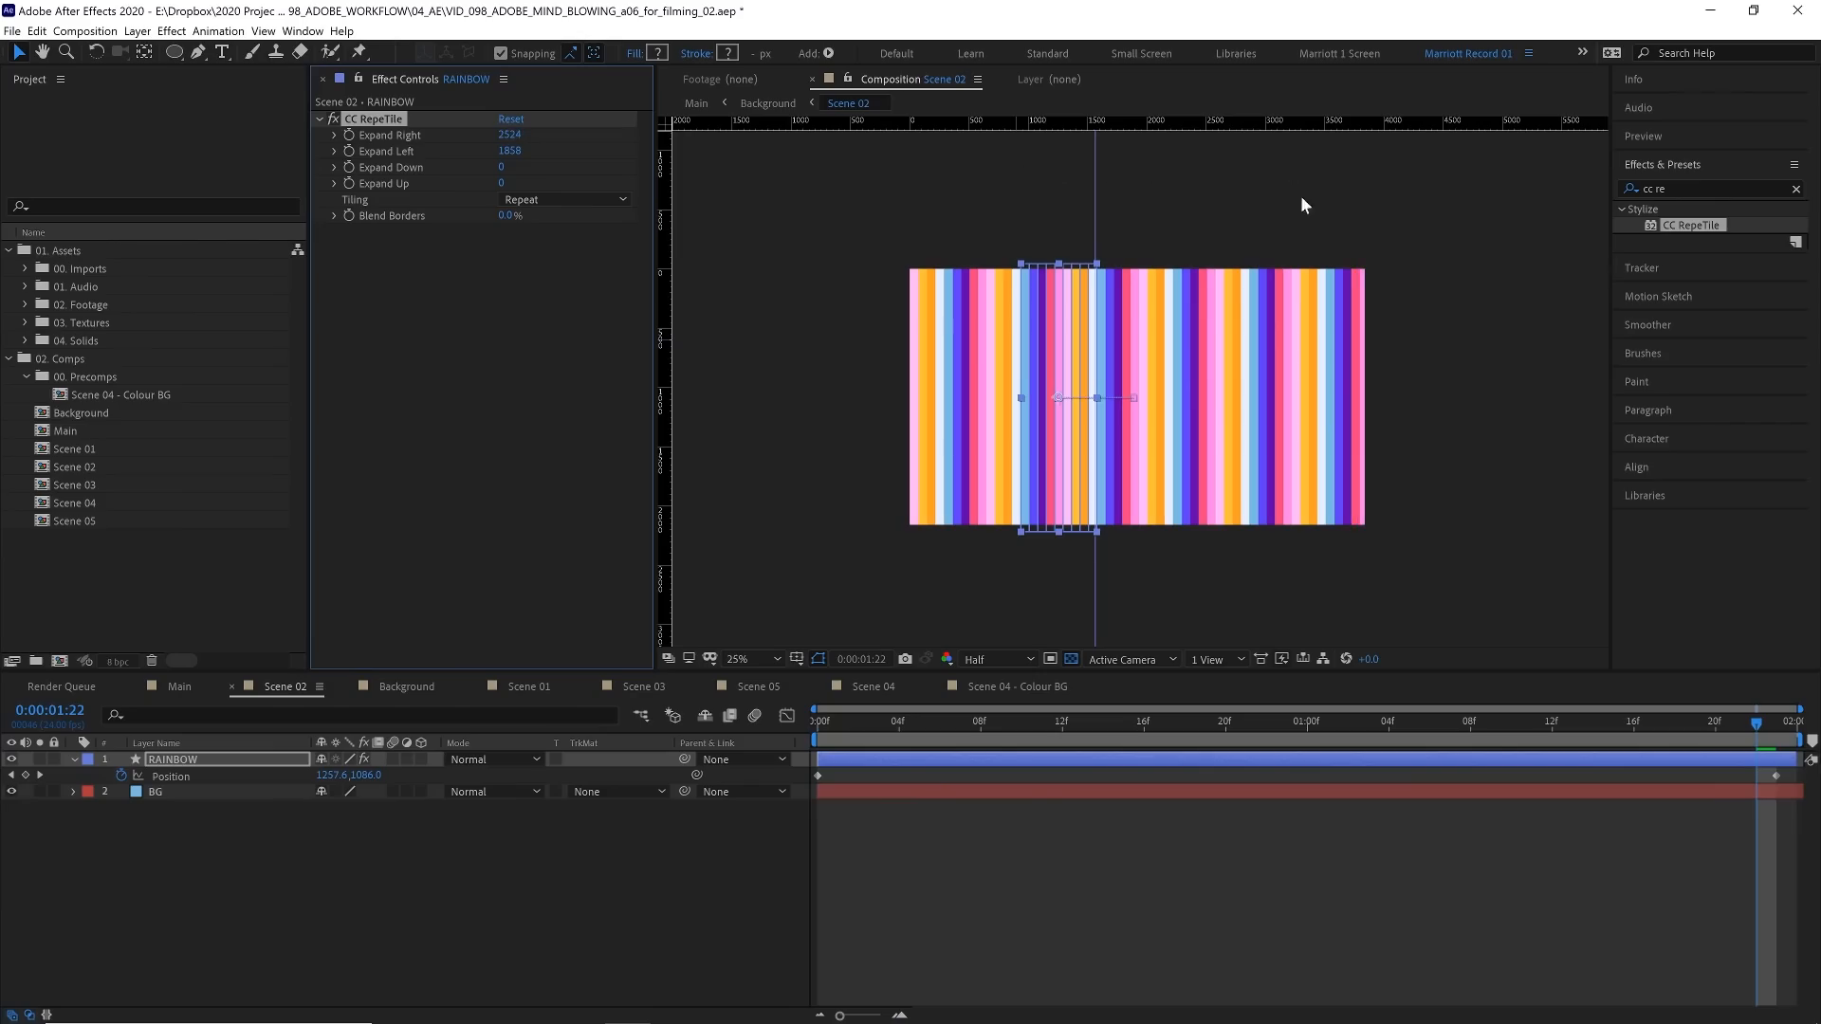
click(816, 736)
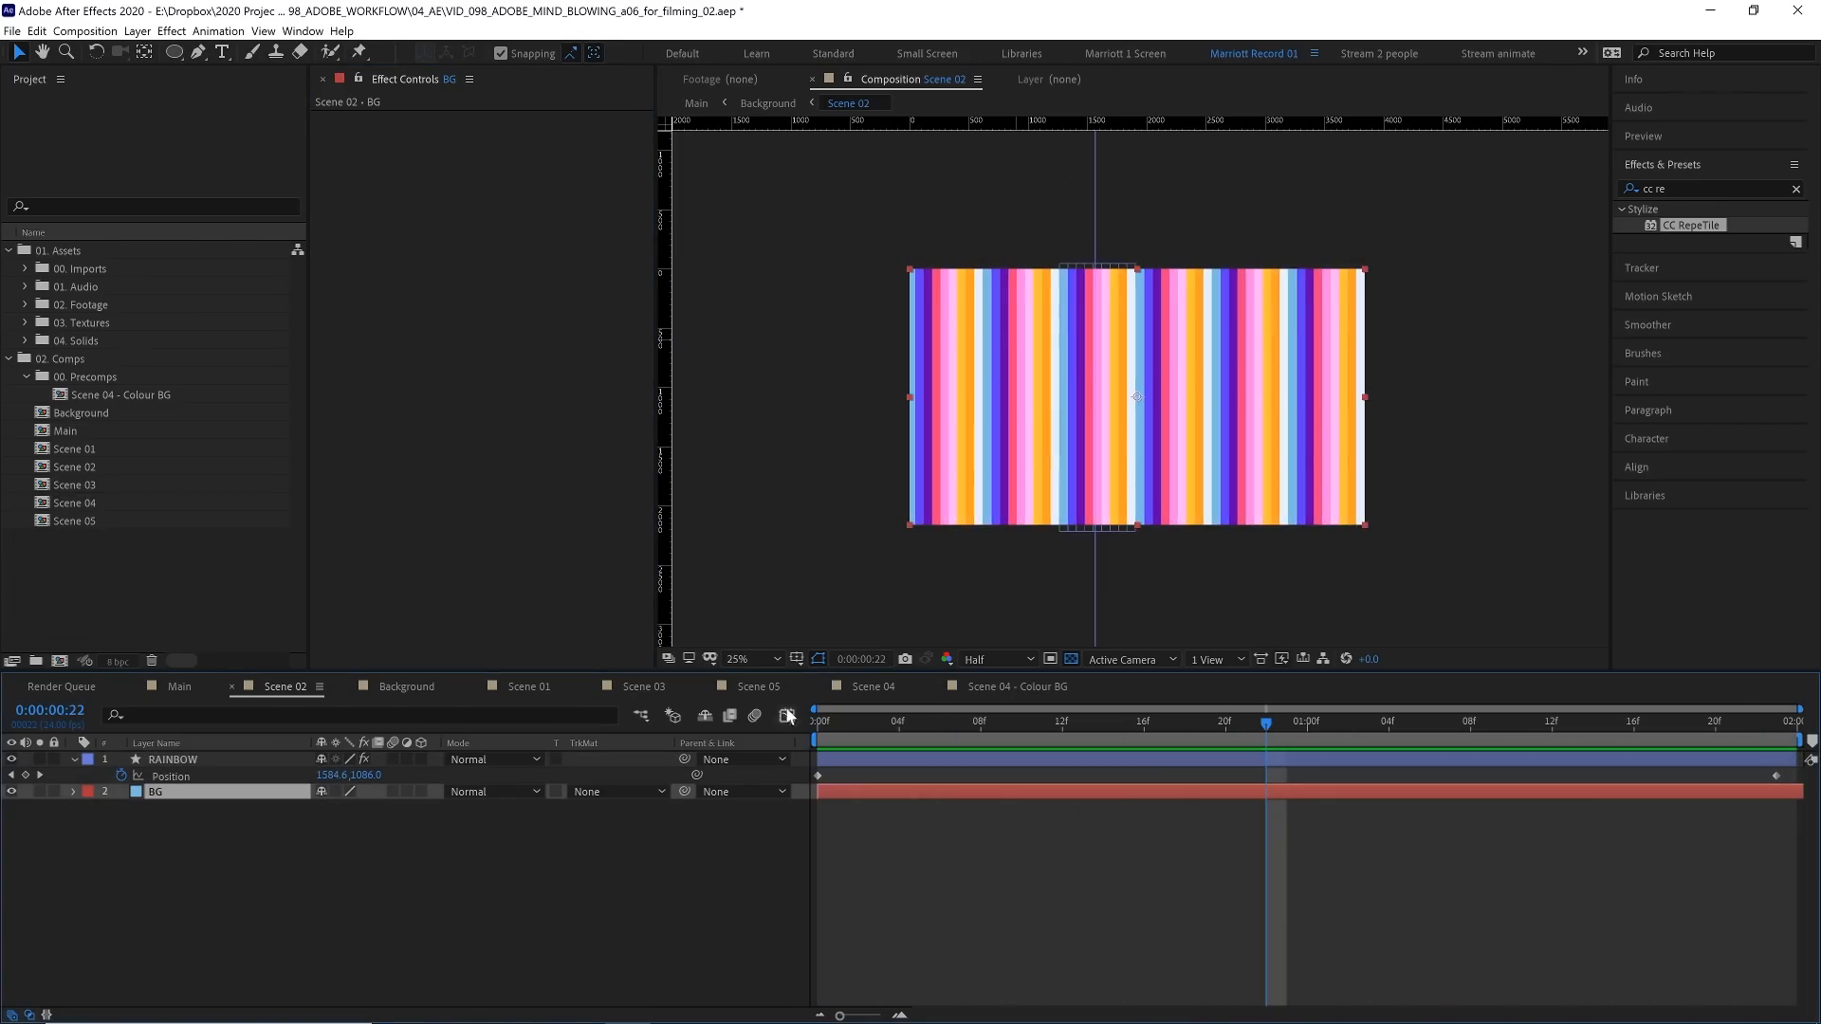
Step: Pre-compose the RAINBOW and BG layers into a new composition named Rainbow
click(744, 660)
text(Rain)
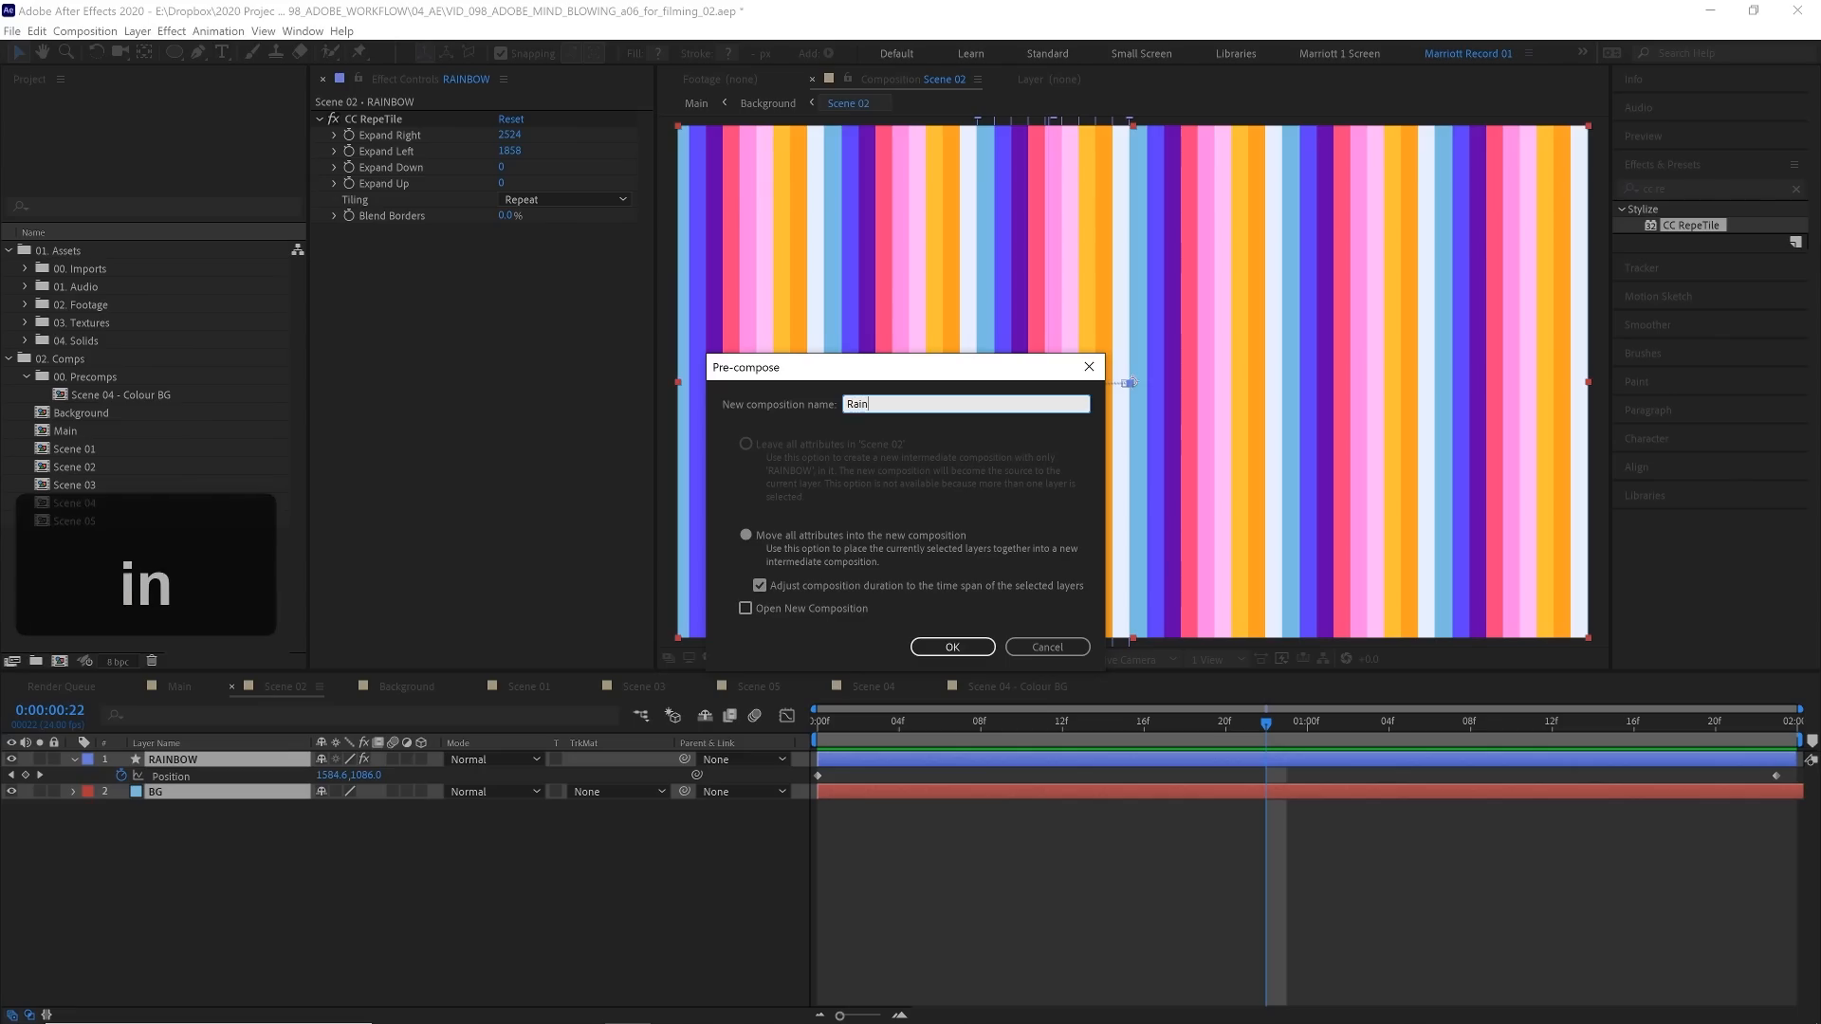
click(952, 647)
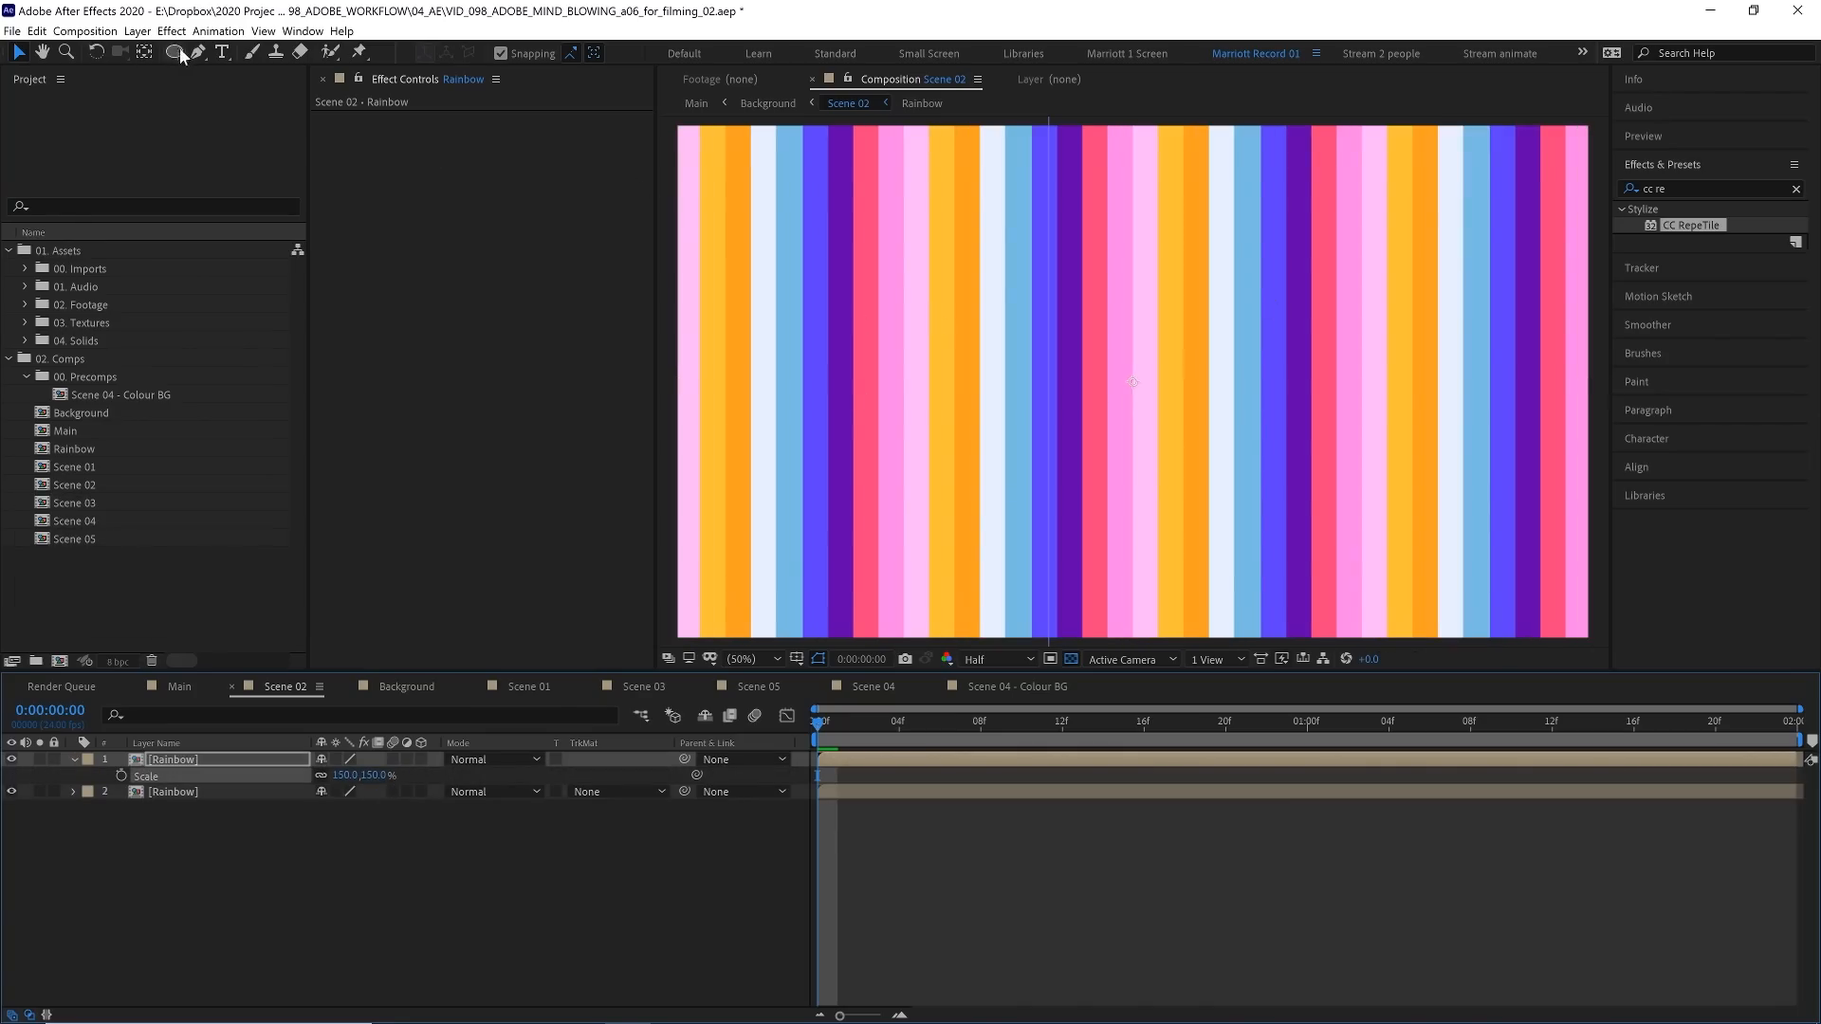
Step: Draw twelve inverted rectangular masks on the top Rainbow layer to form offset stripe bands
click(173, 54)
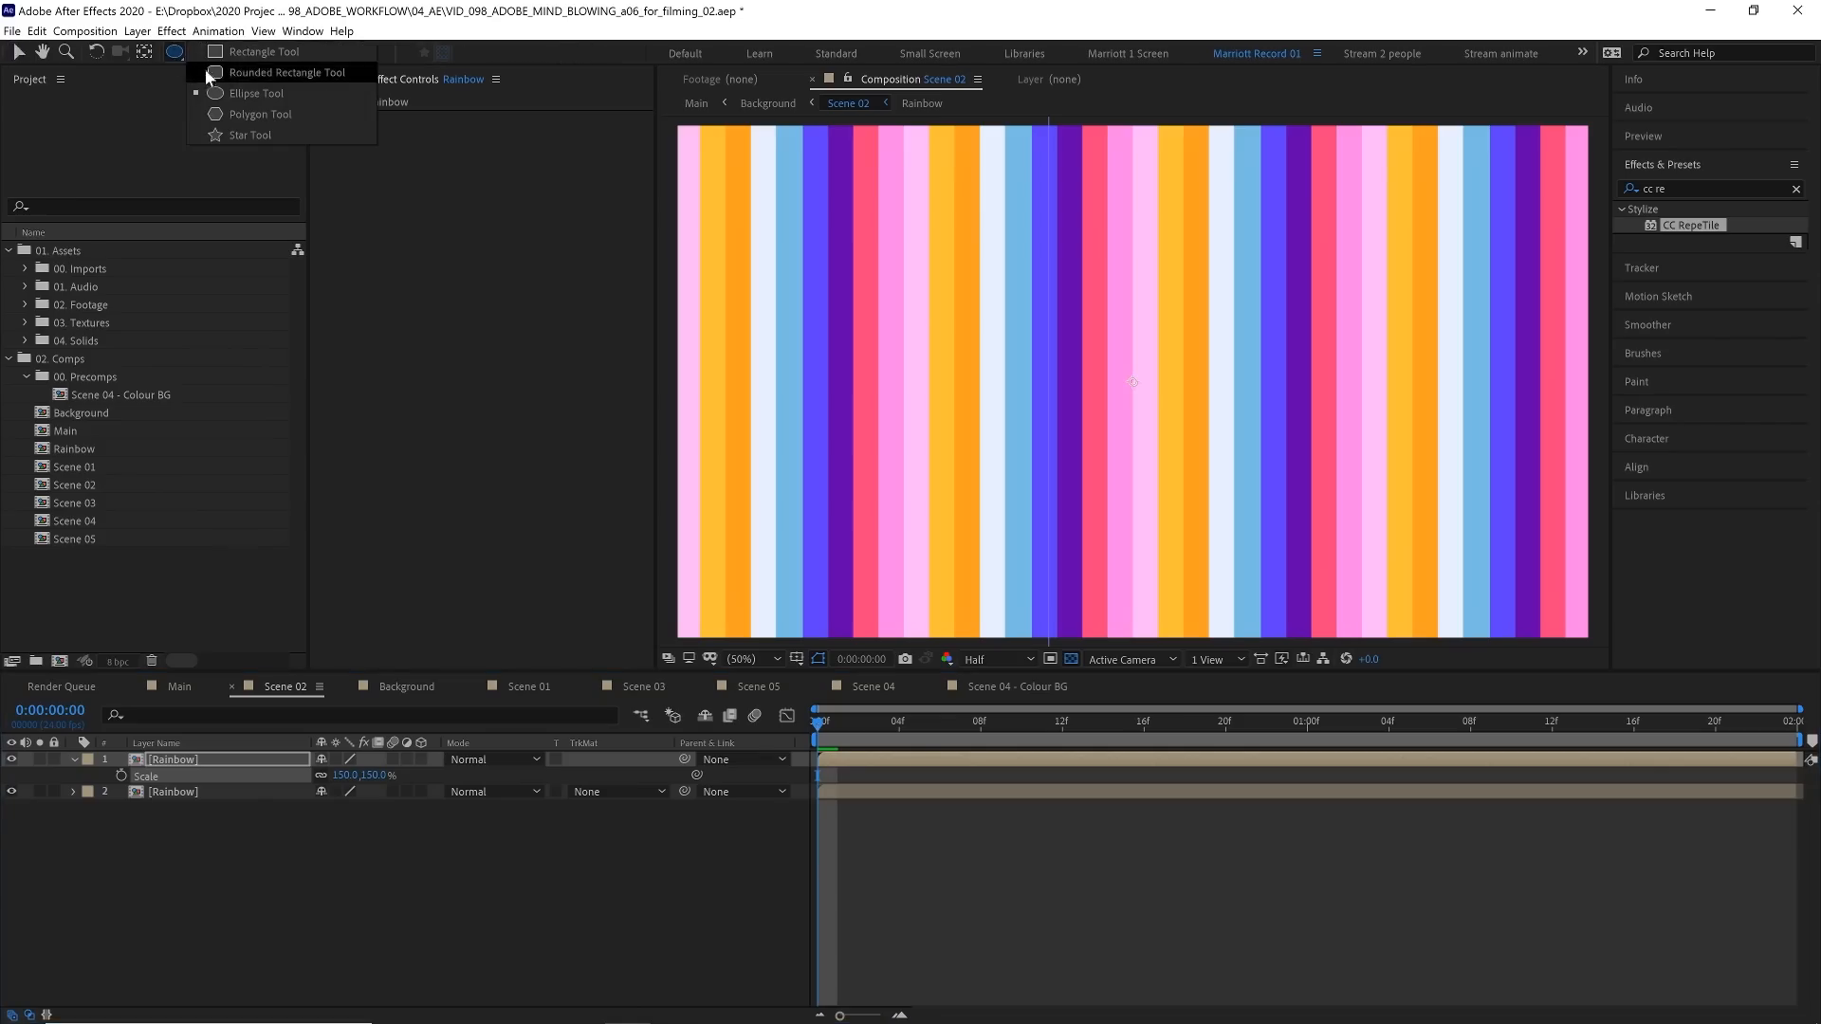
click(247, 53)
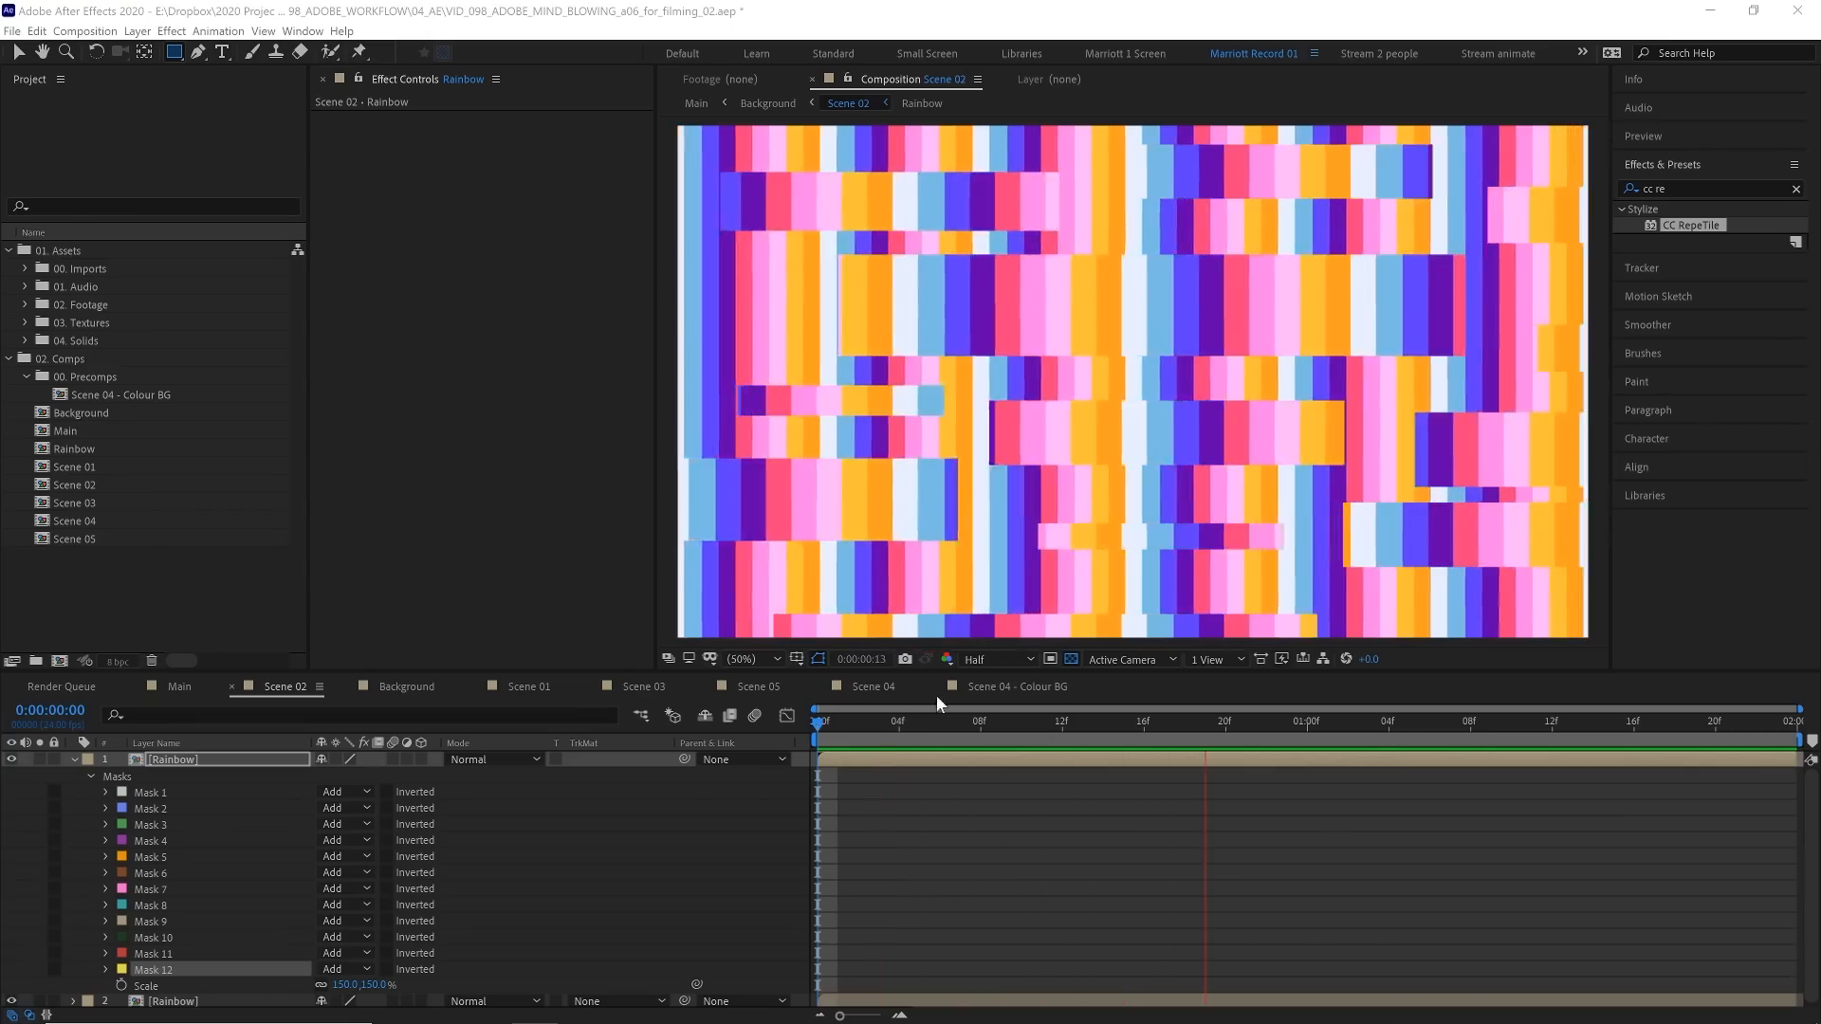
click(899, 724)
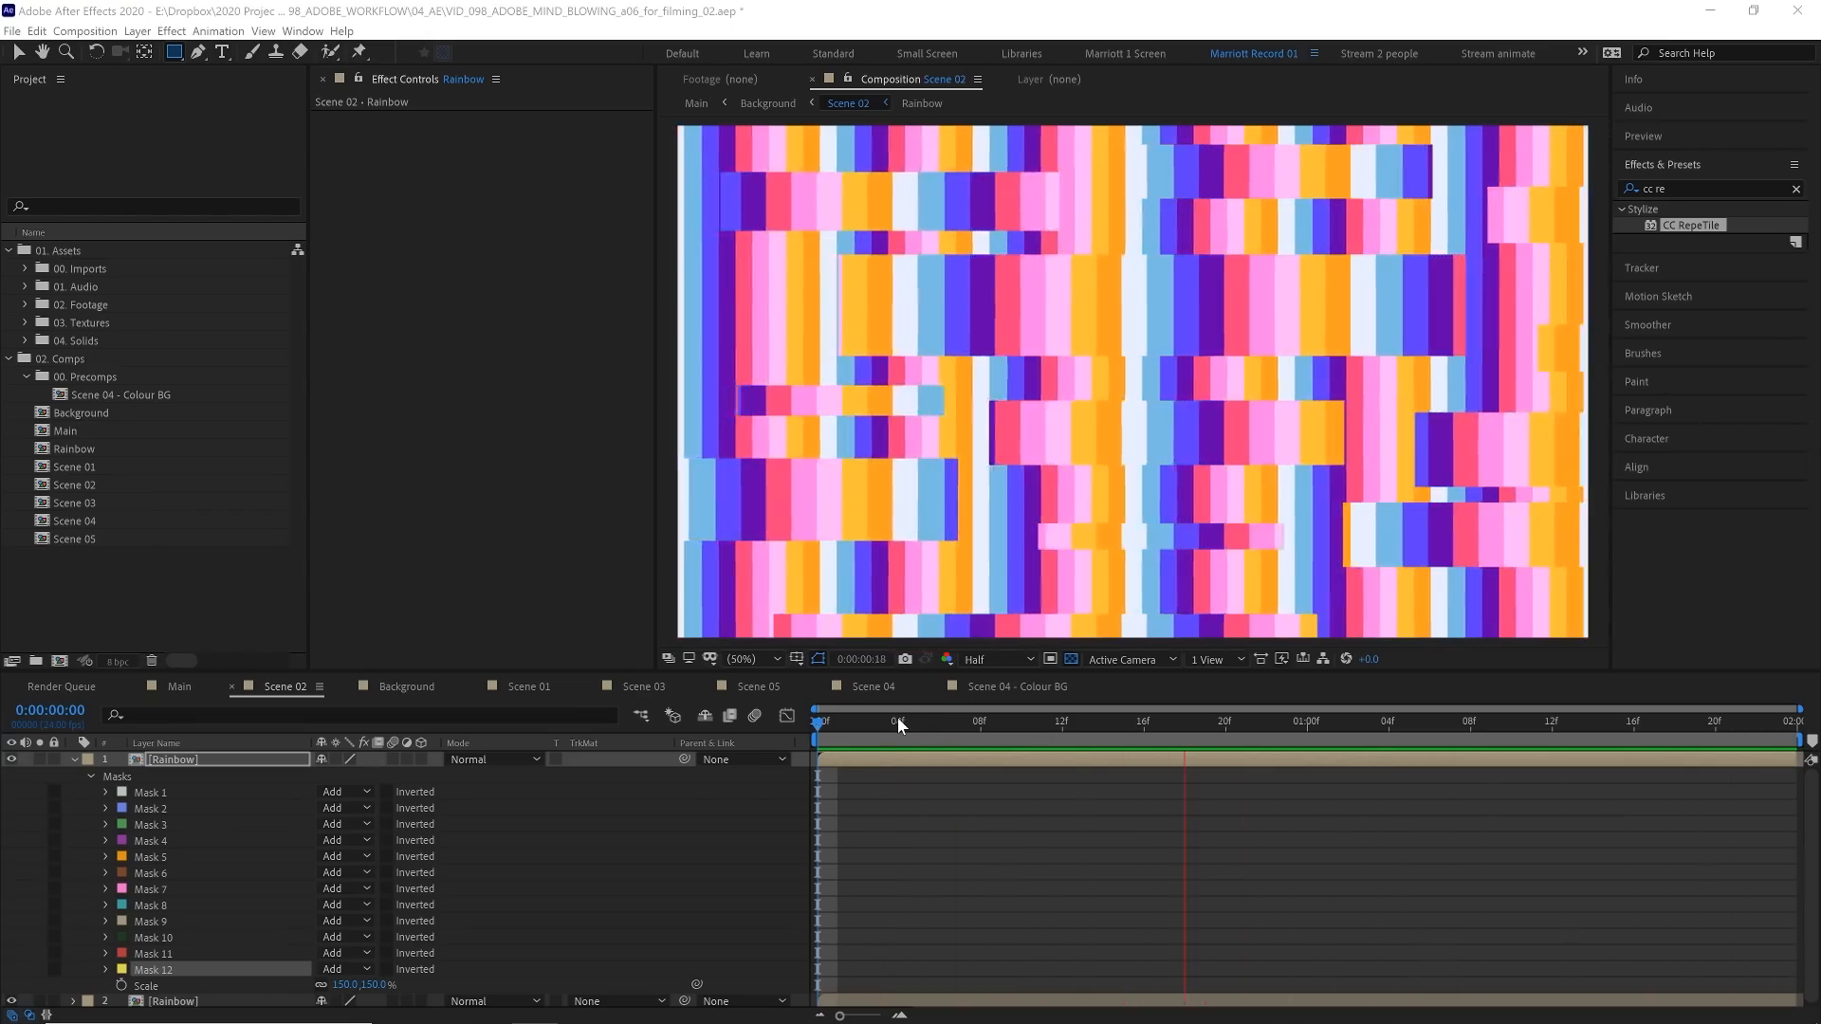
click(857, 720)
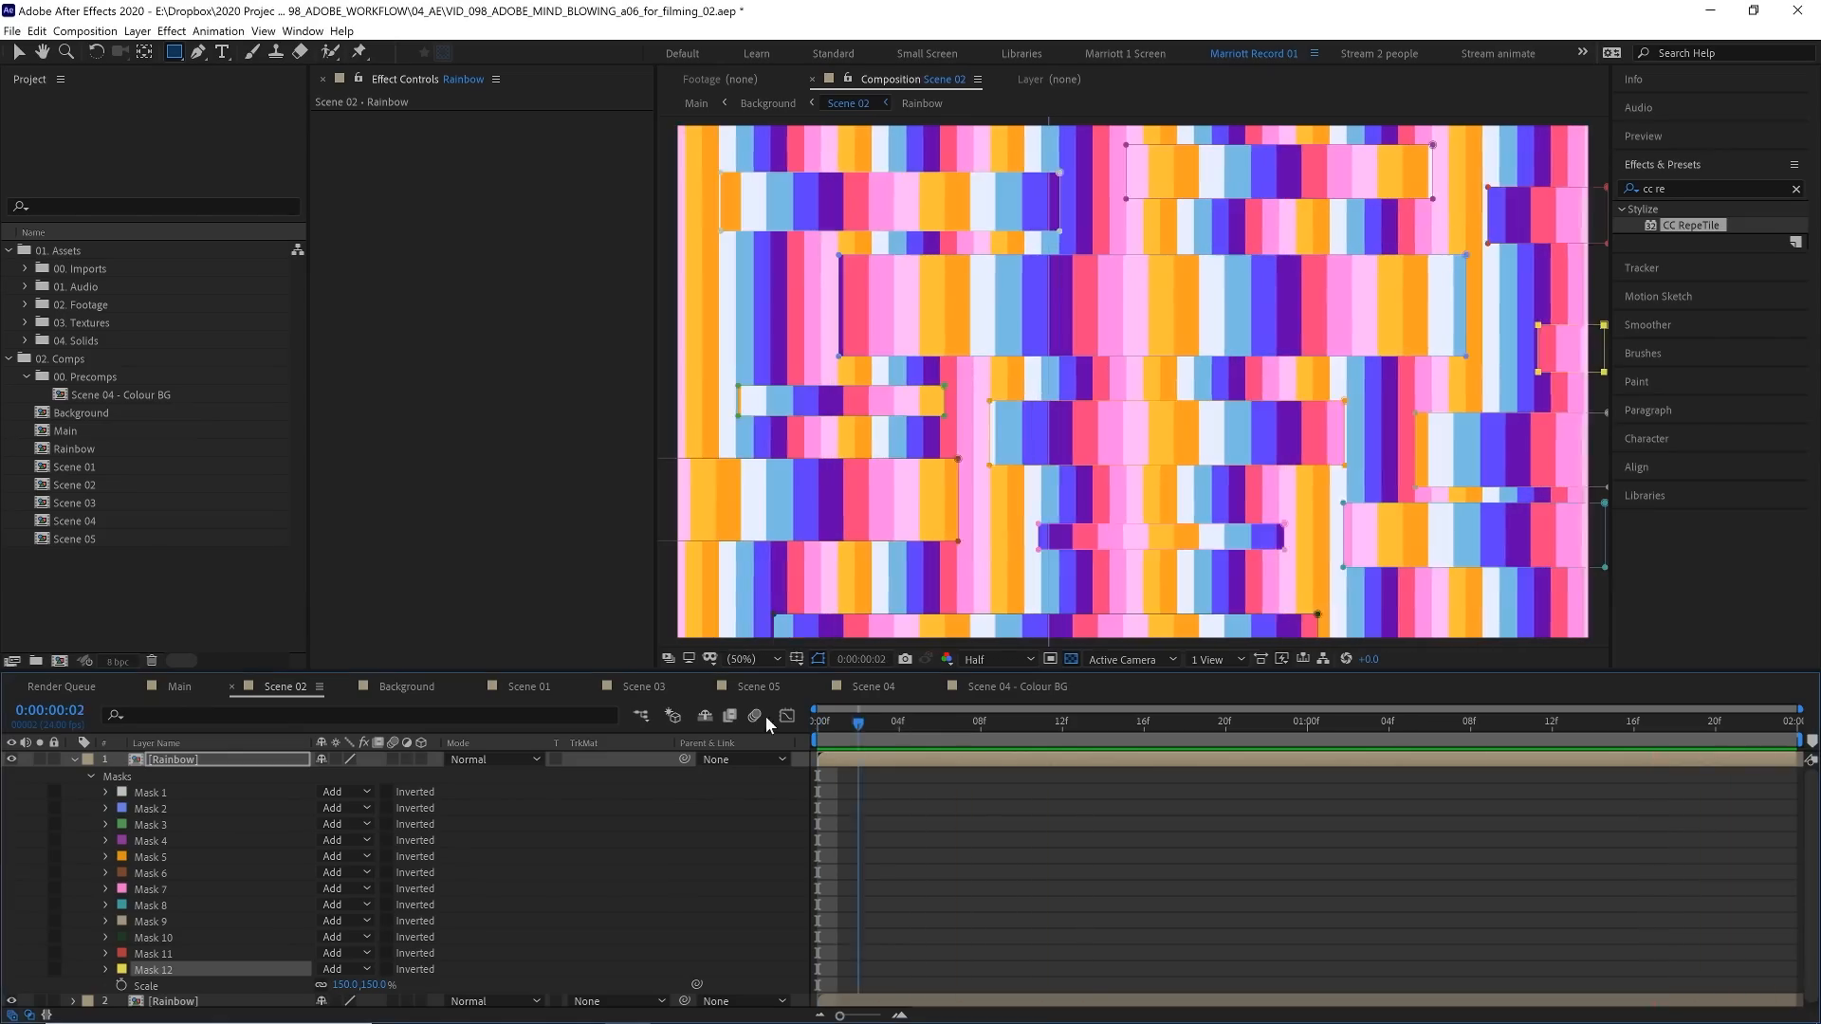
Step: Add a new adjustment layer above the Rainbow layers and rename it Mirror
click(146, 30)
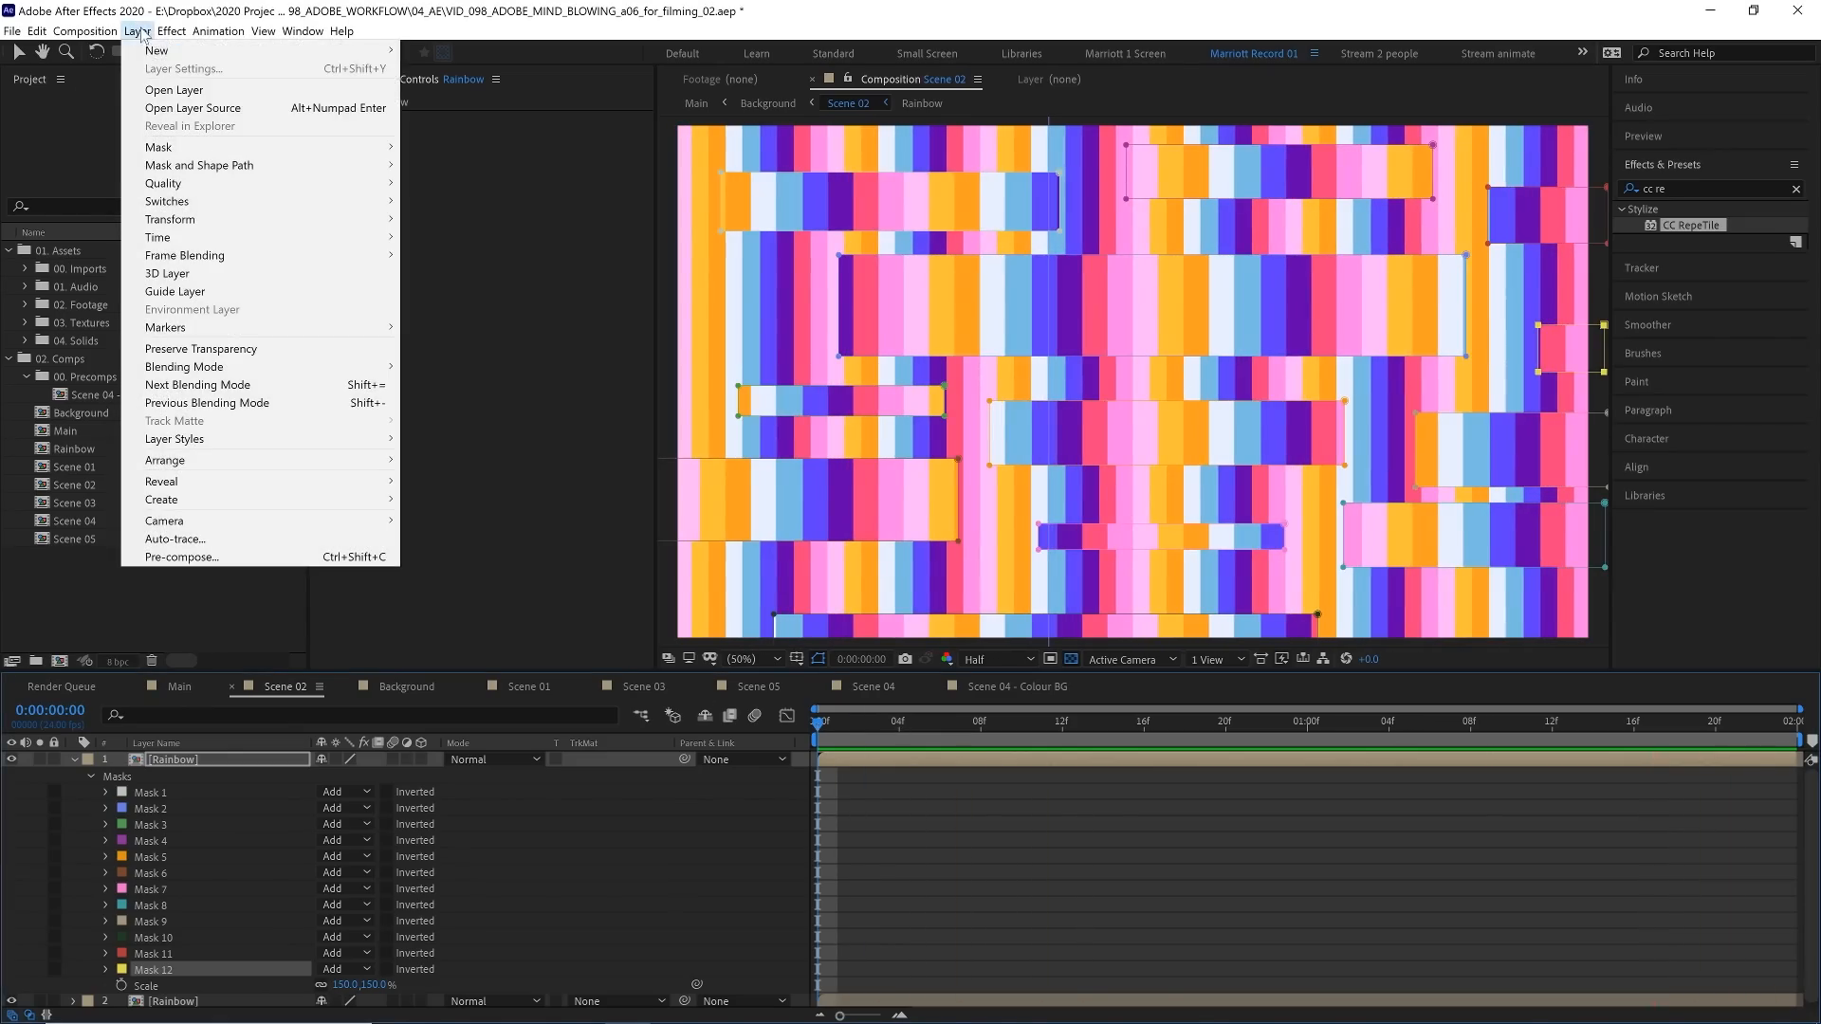
mouse_move(181, 49)
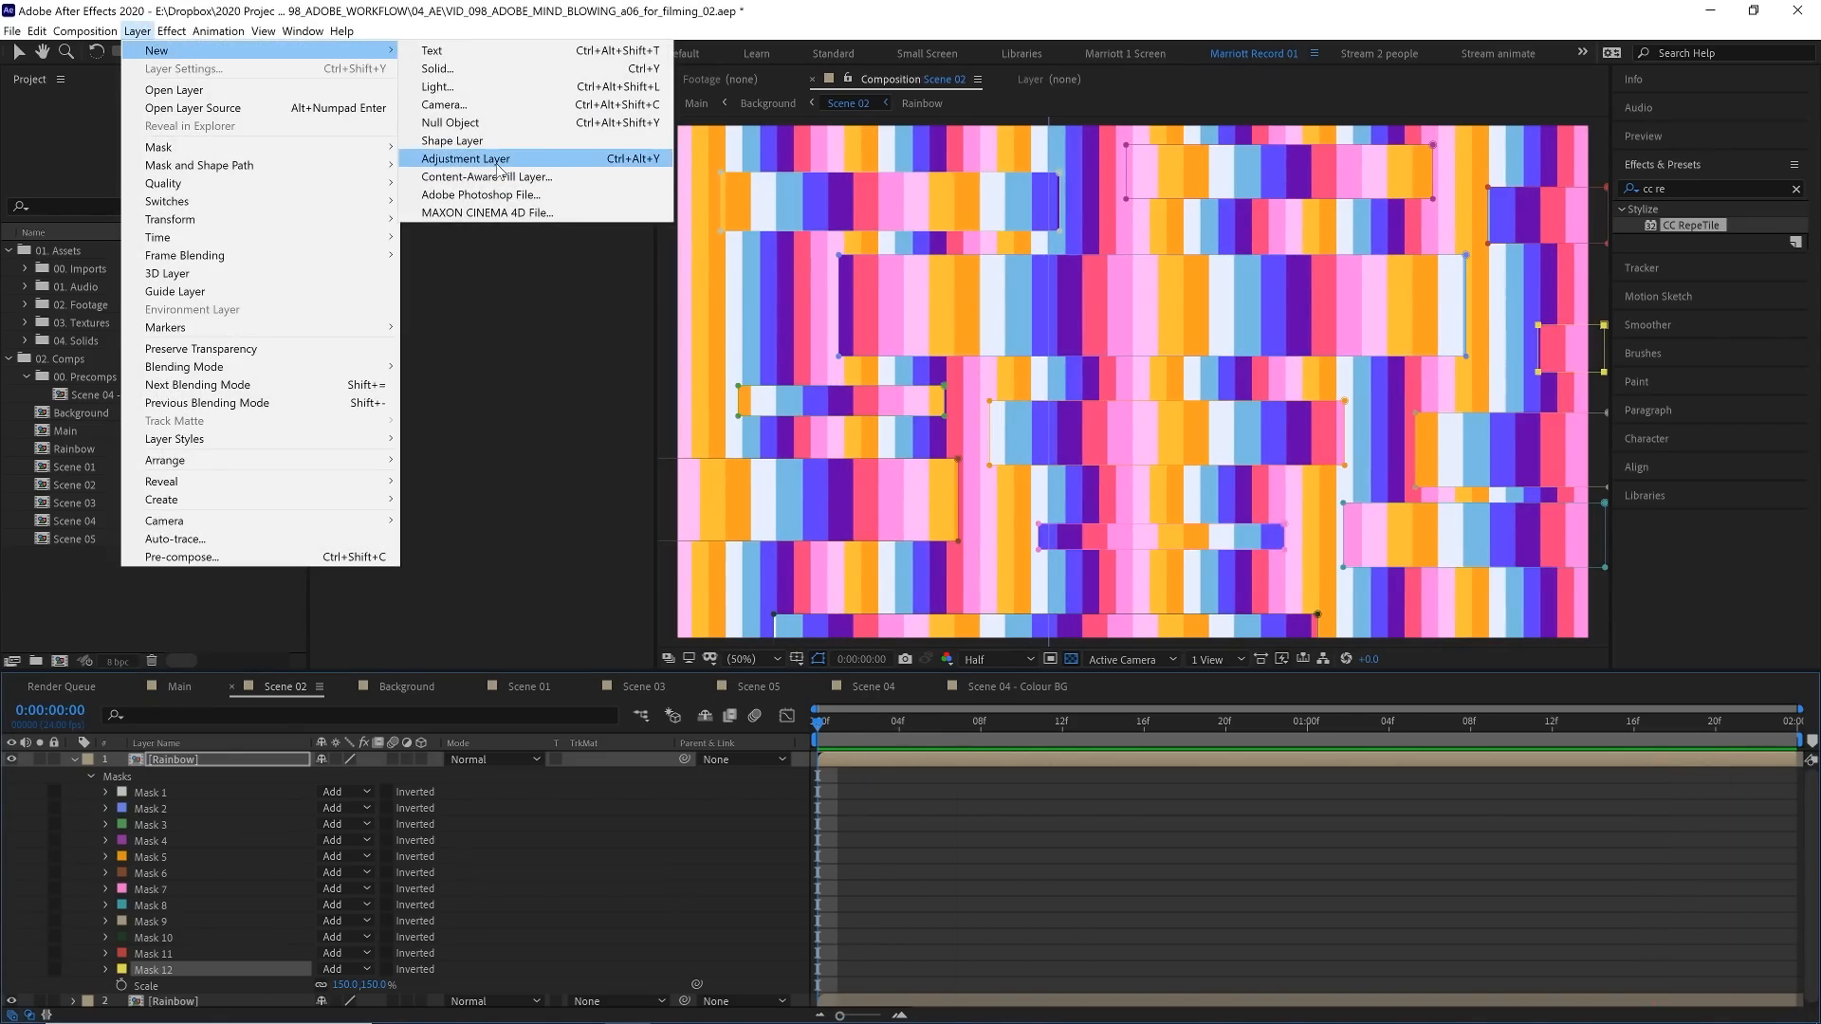
click(465, 160)
text(M)
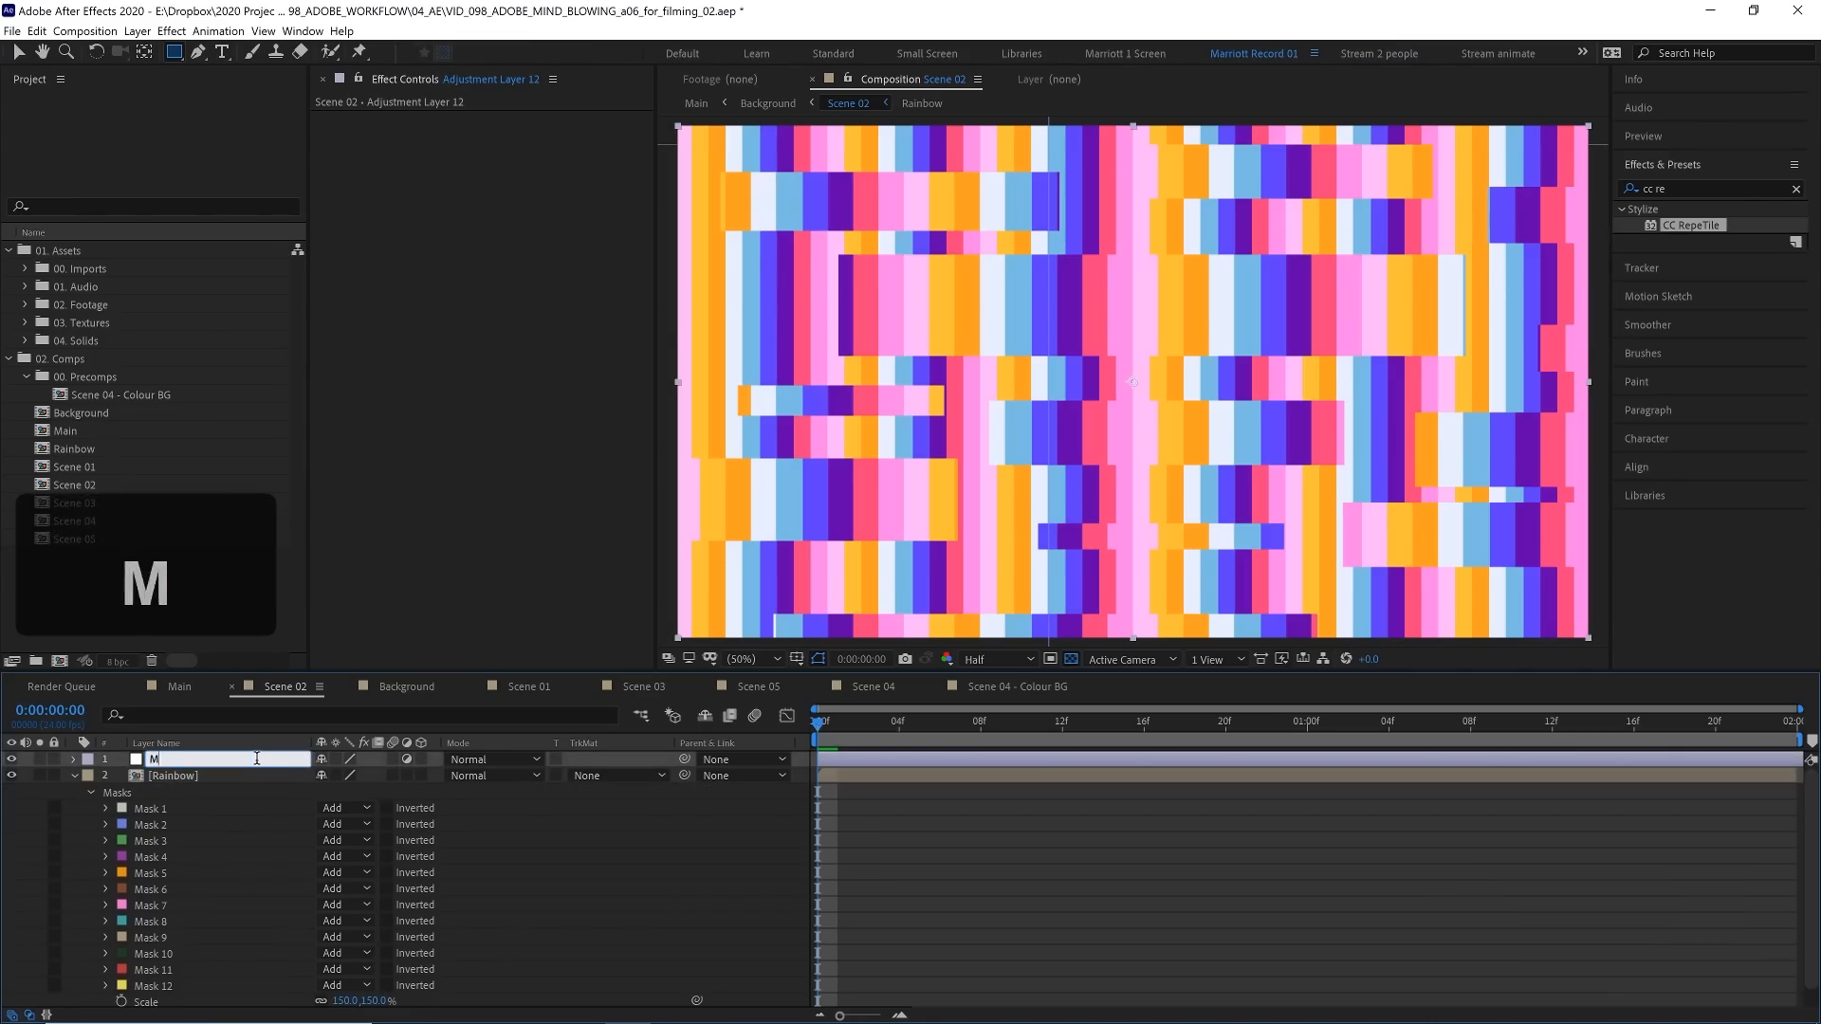
text(irror)
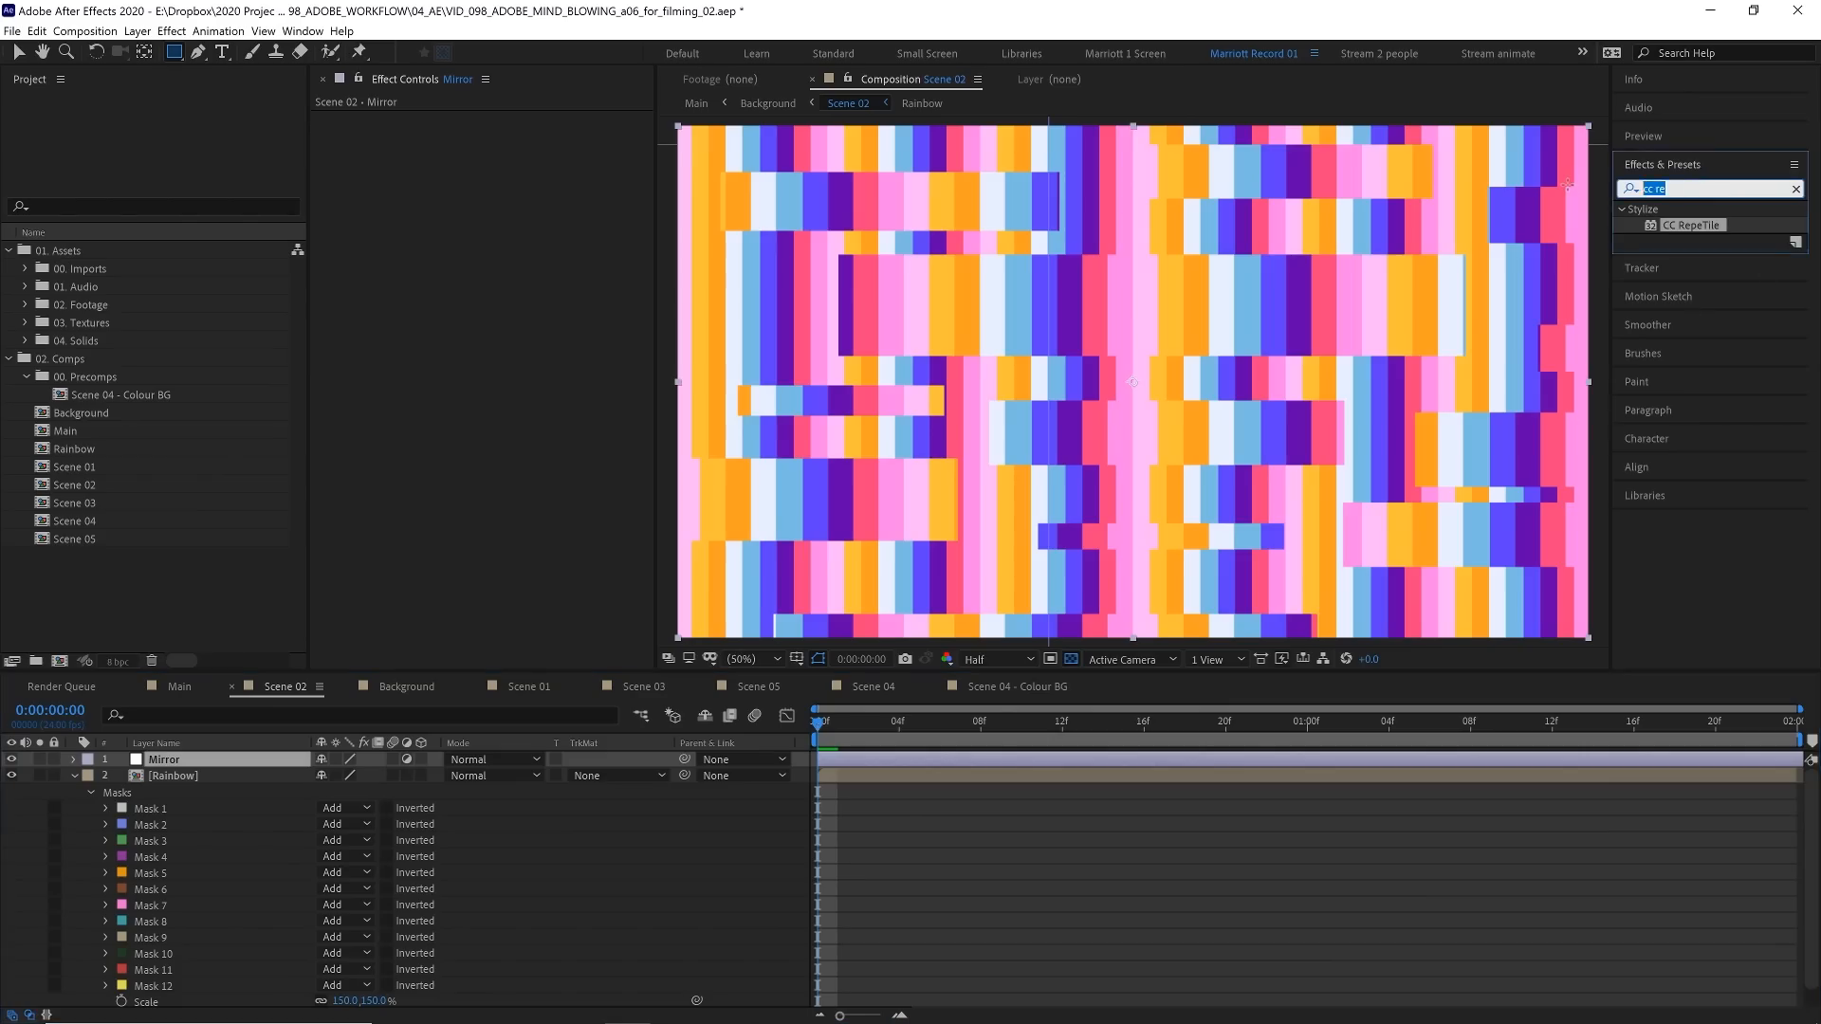
text(mii)
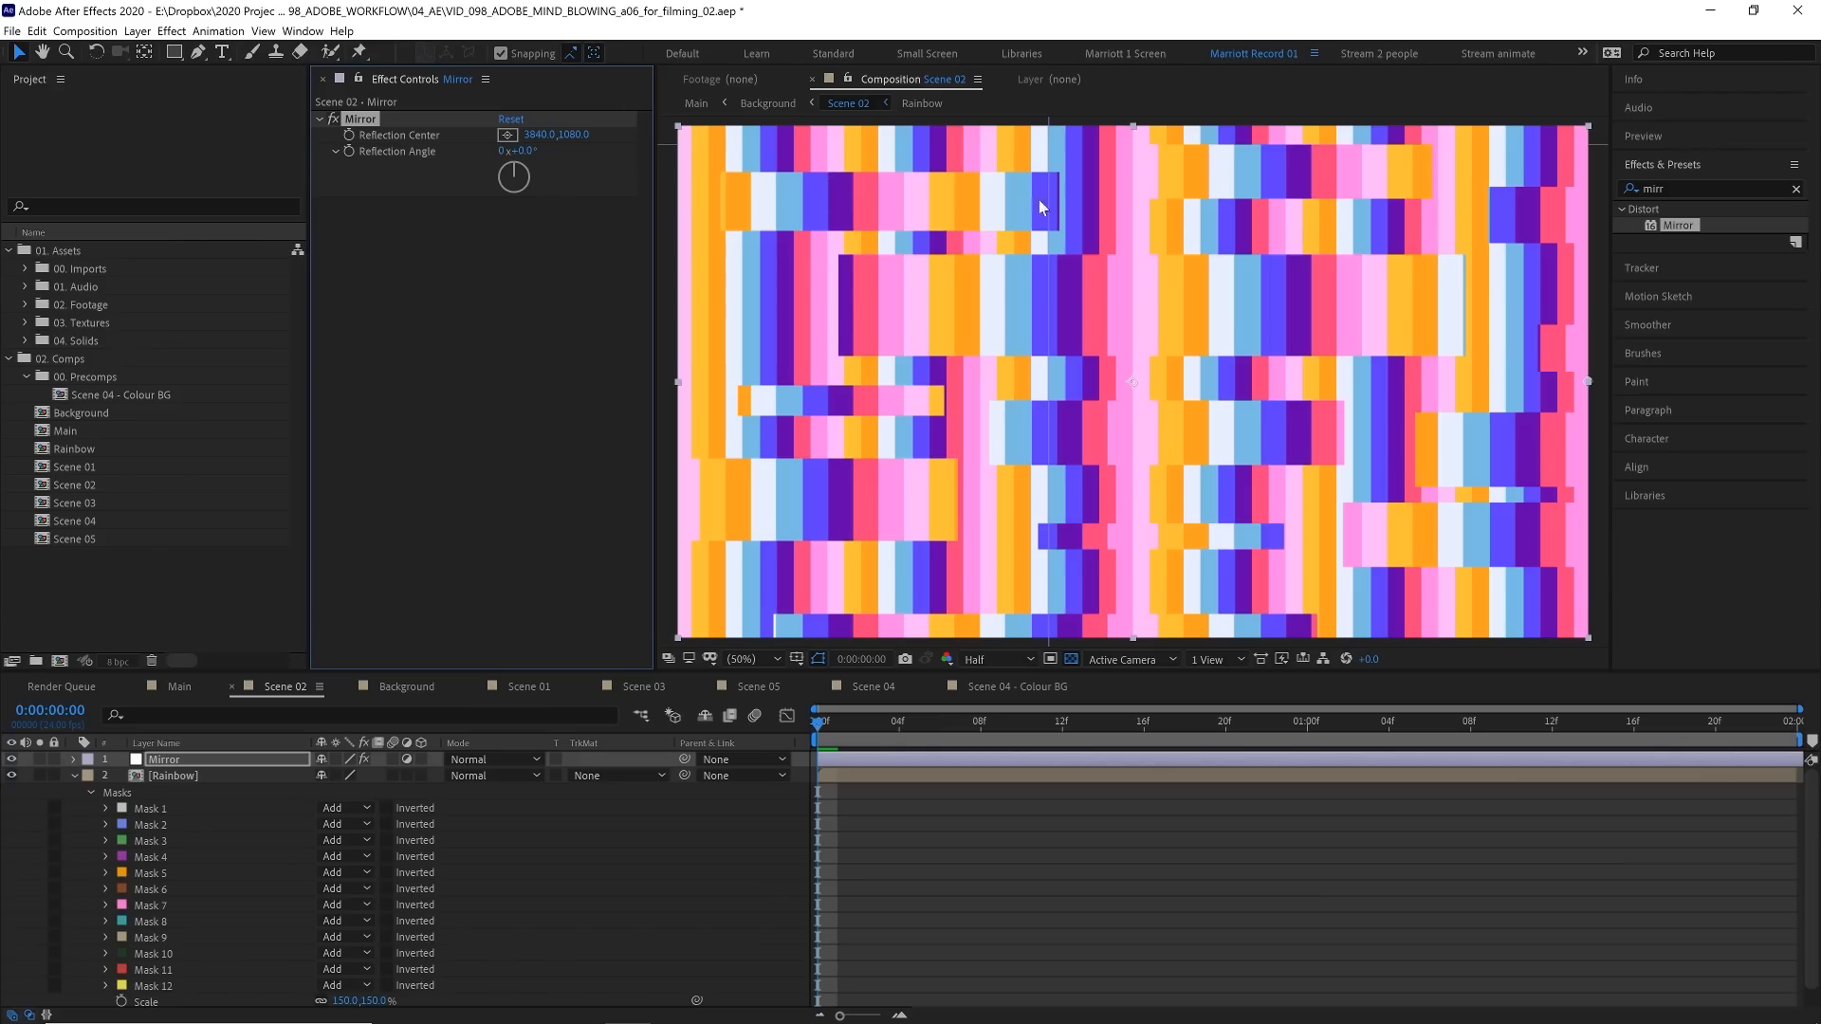
mouse_move(1574, 387)
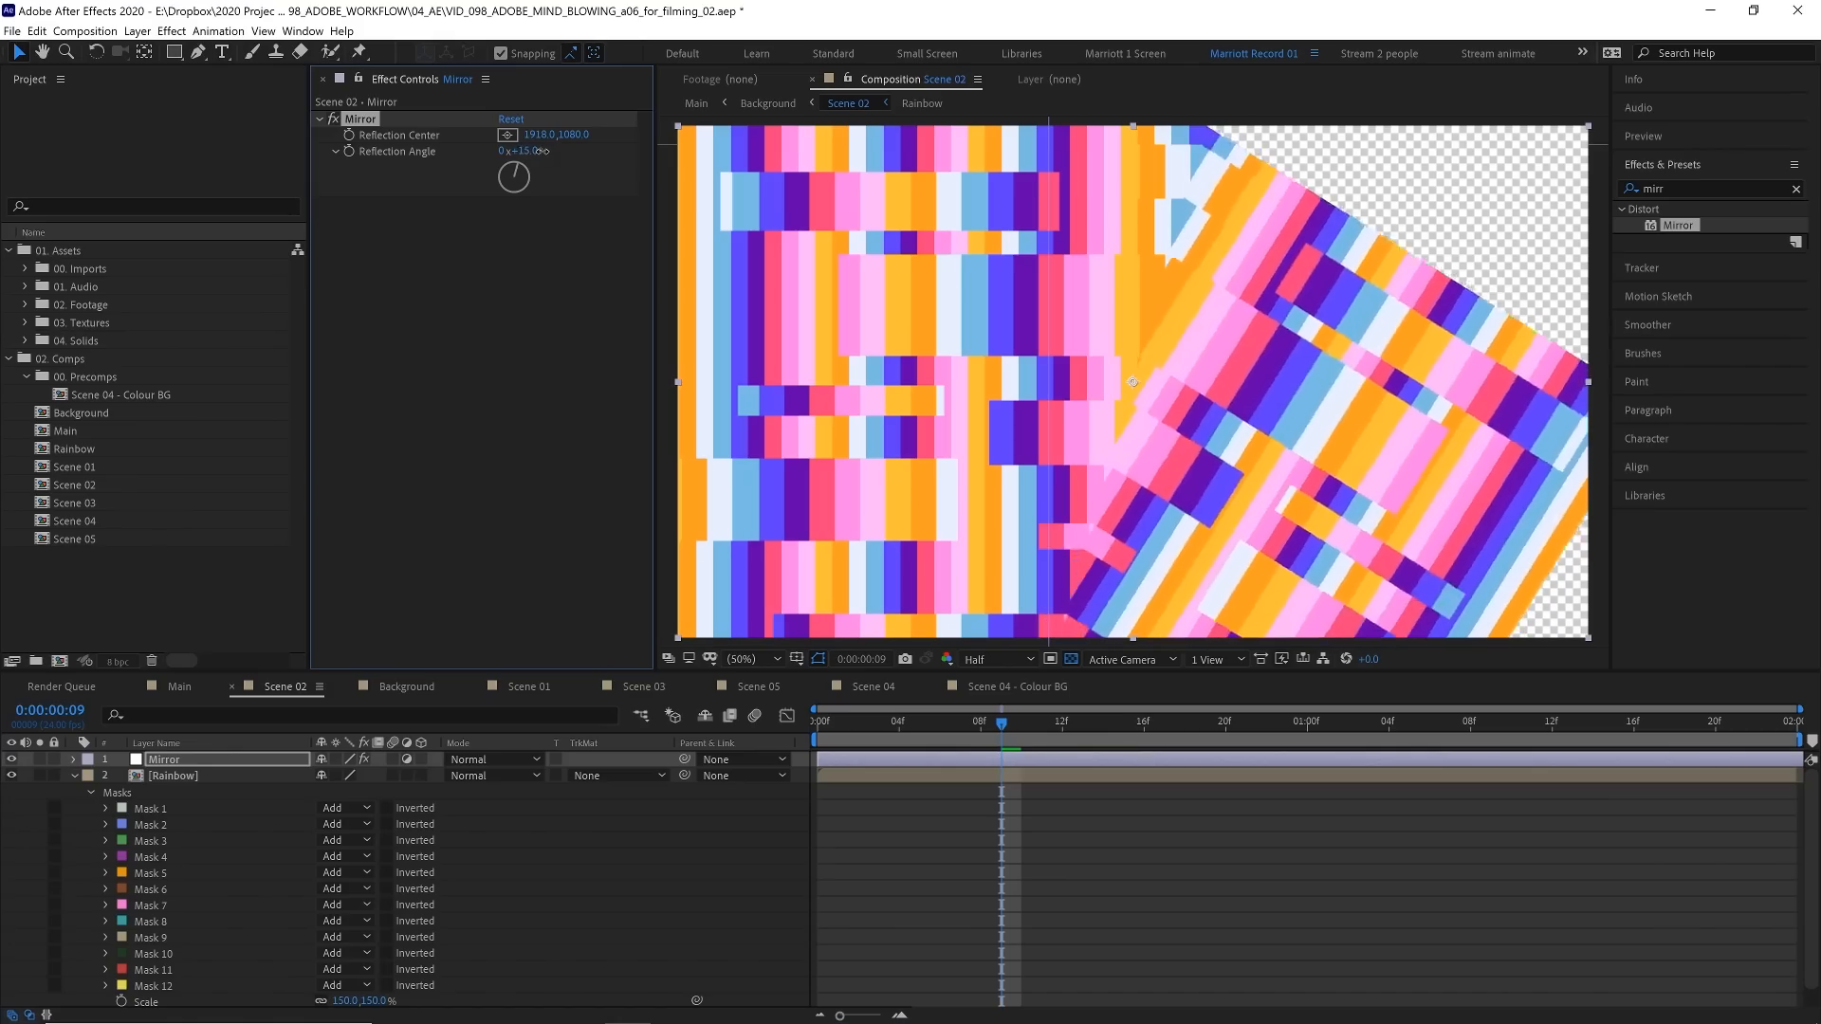
Step: Apply Mirror with Reflection Center 1918,1080 and Reflection Angle 180° for a symmetrical pattern
key(Space)
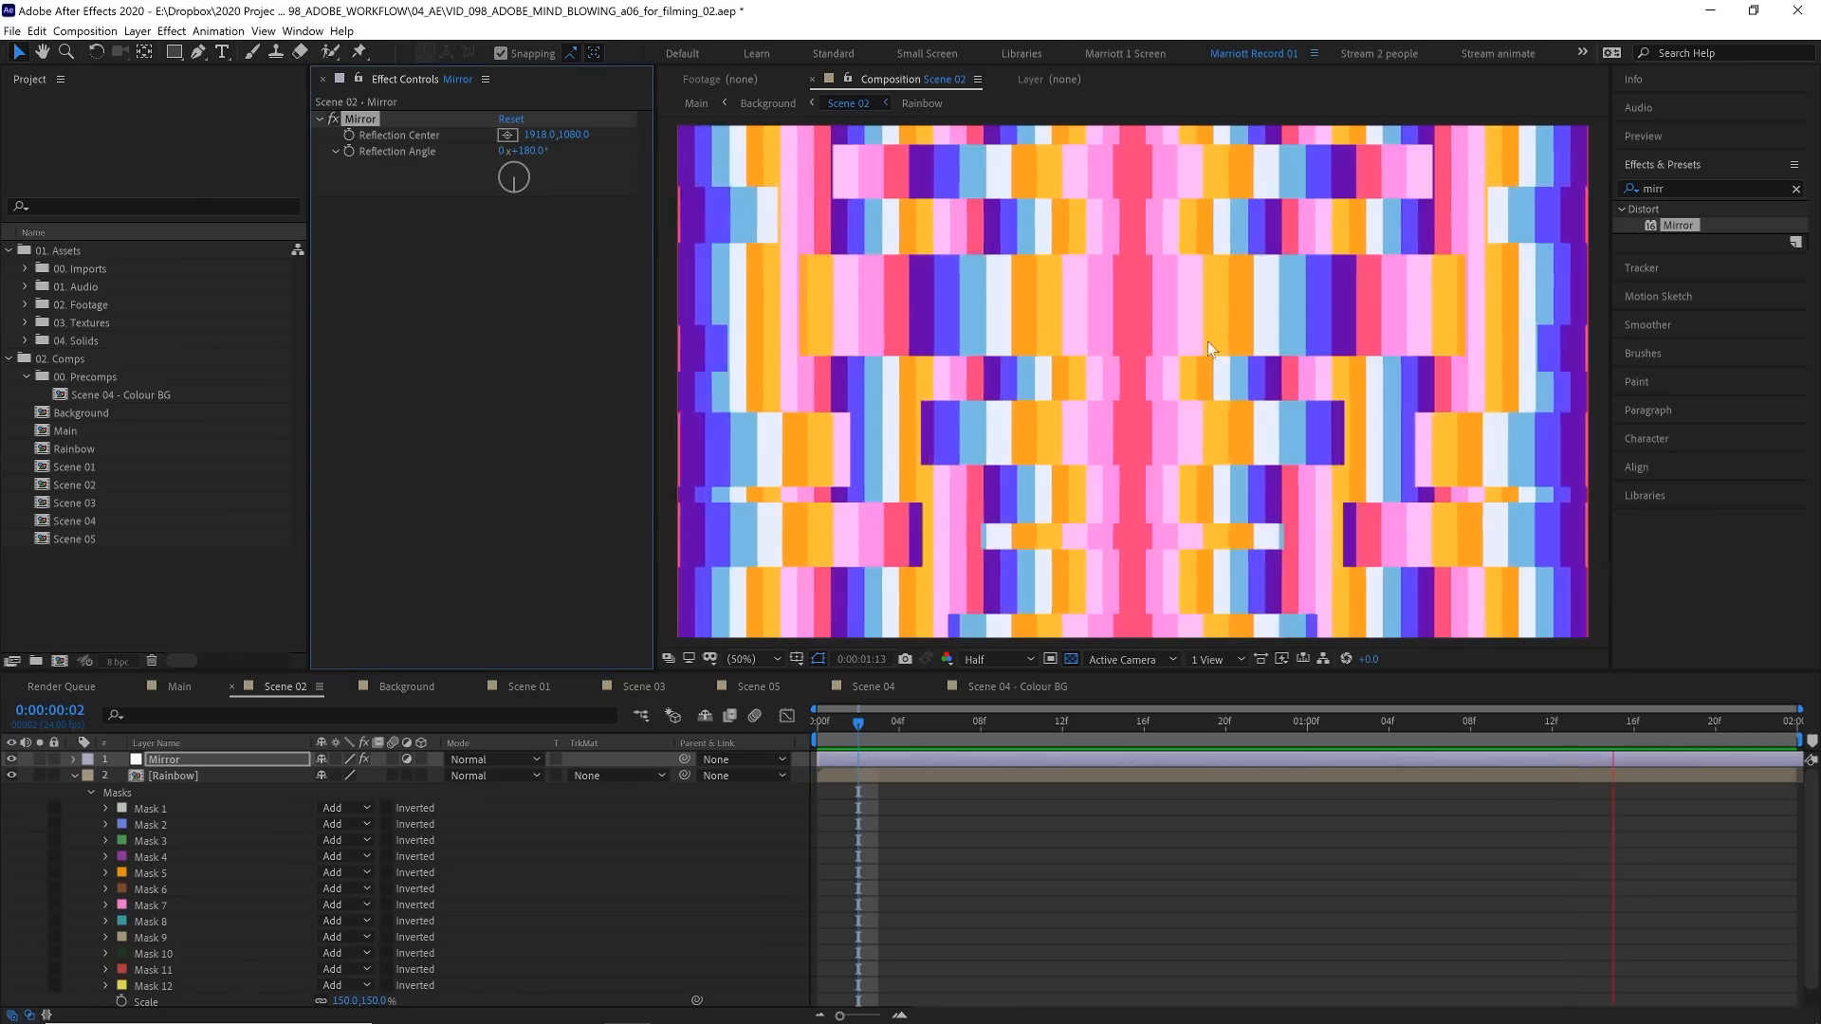
mouse_move(1062, 400)
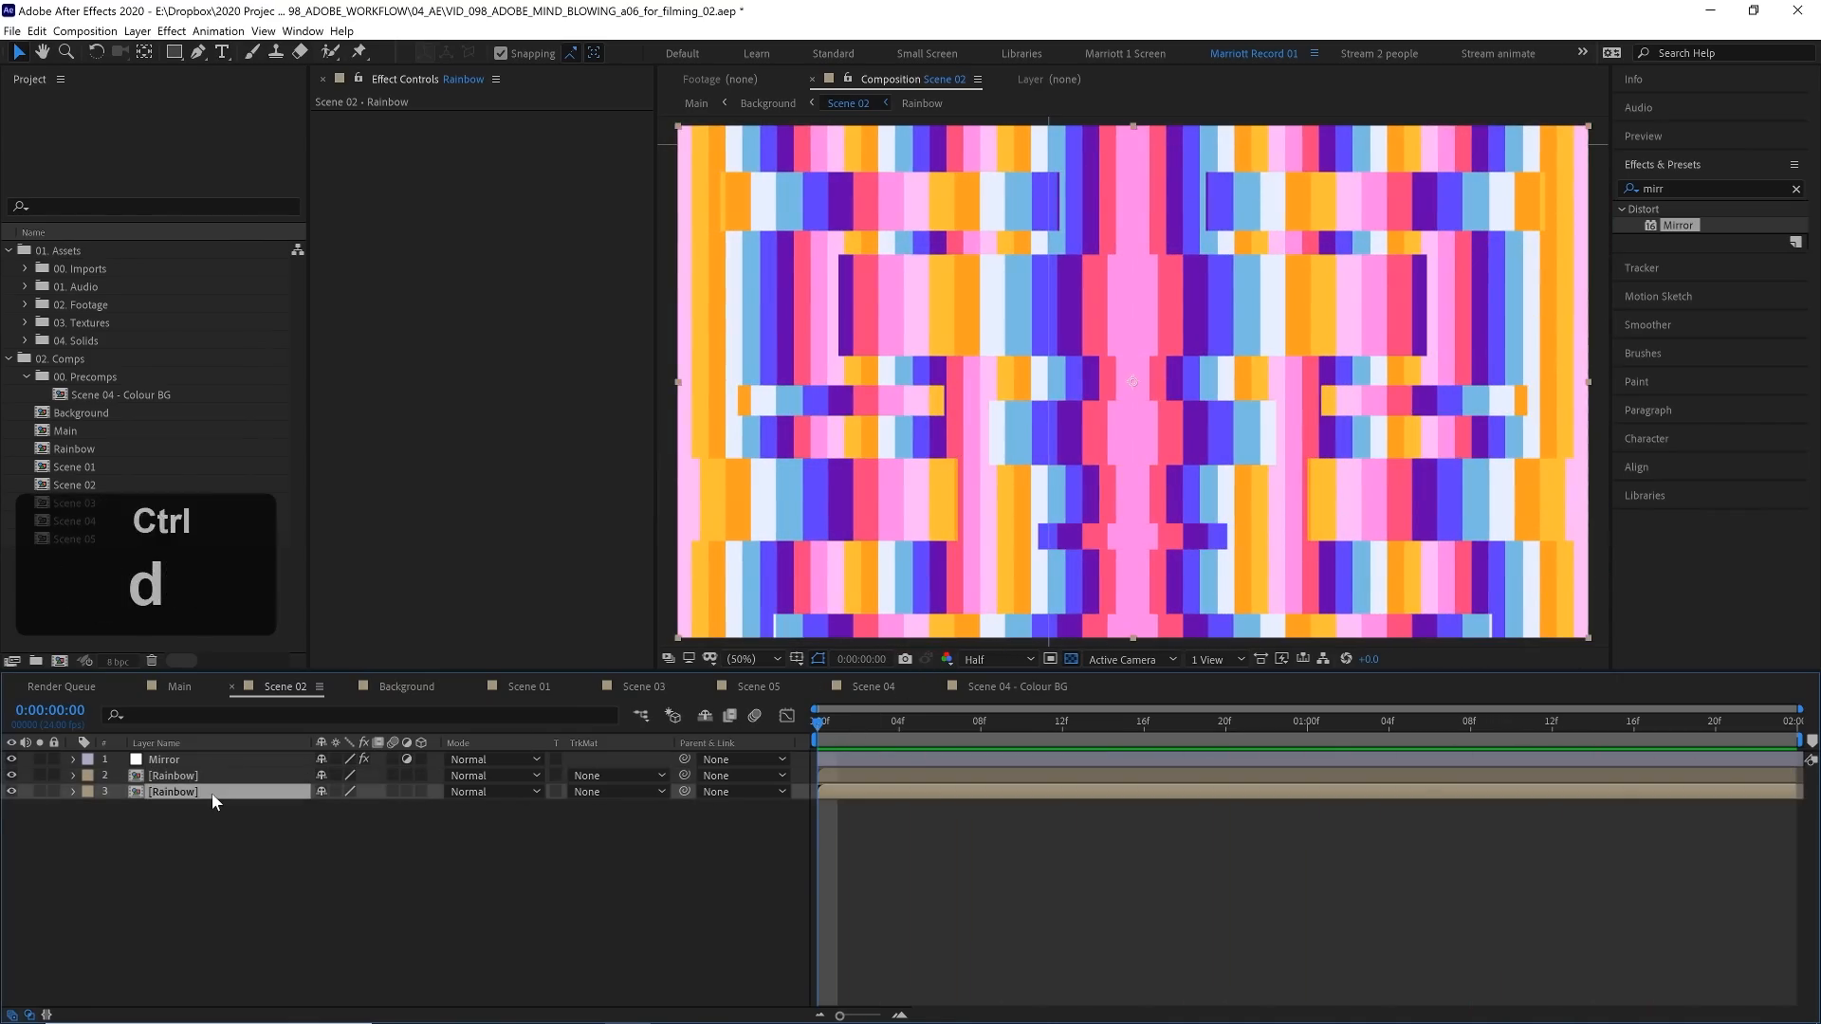
Step: Duplicate the Rainbow layer and set the copy's Scale to 100% for plain full stripes
key(s)
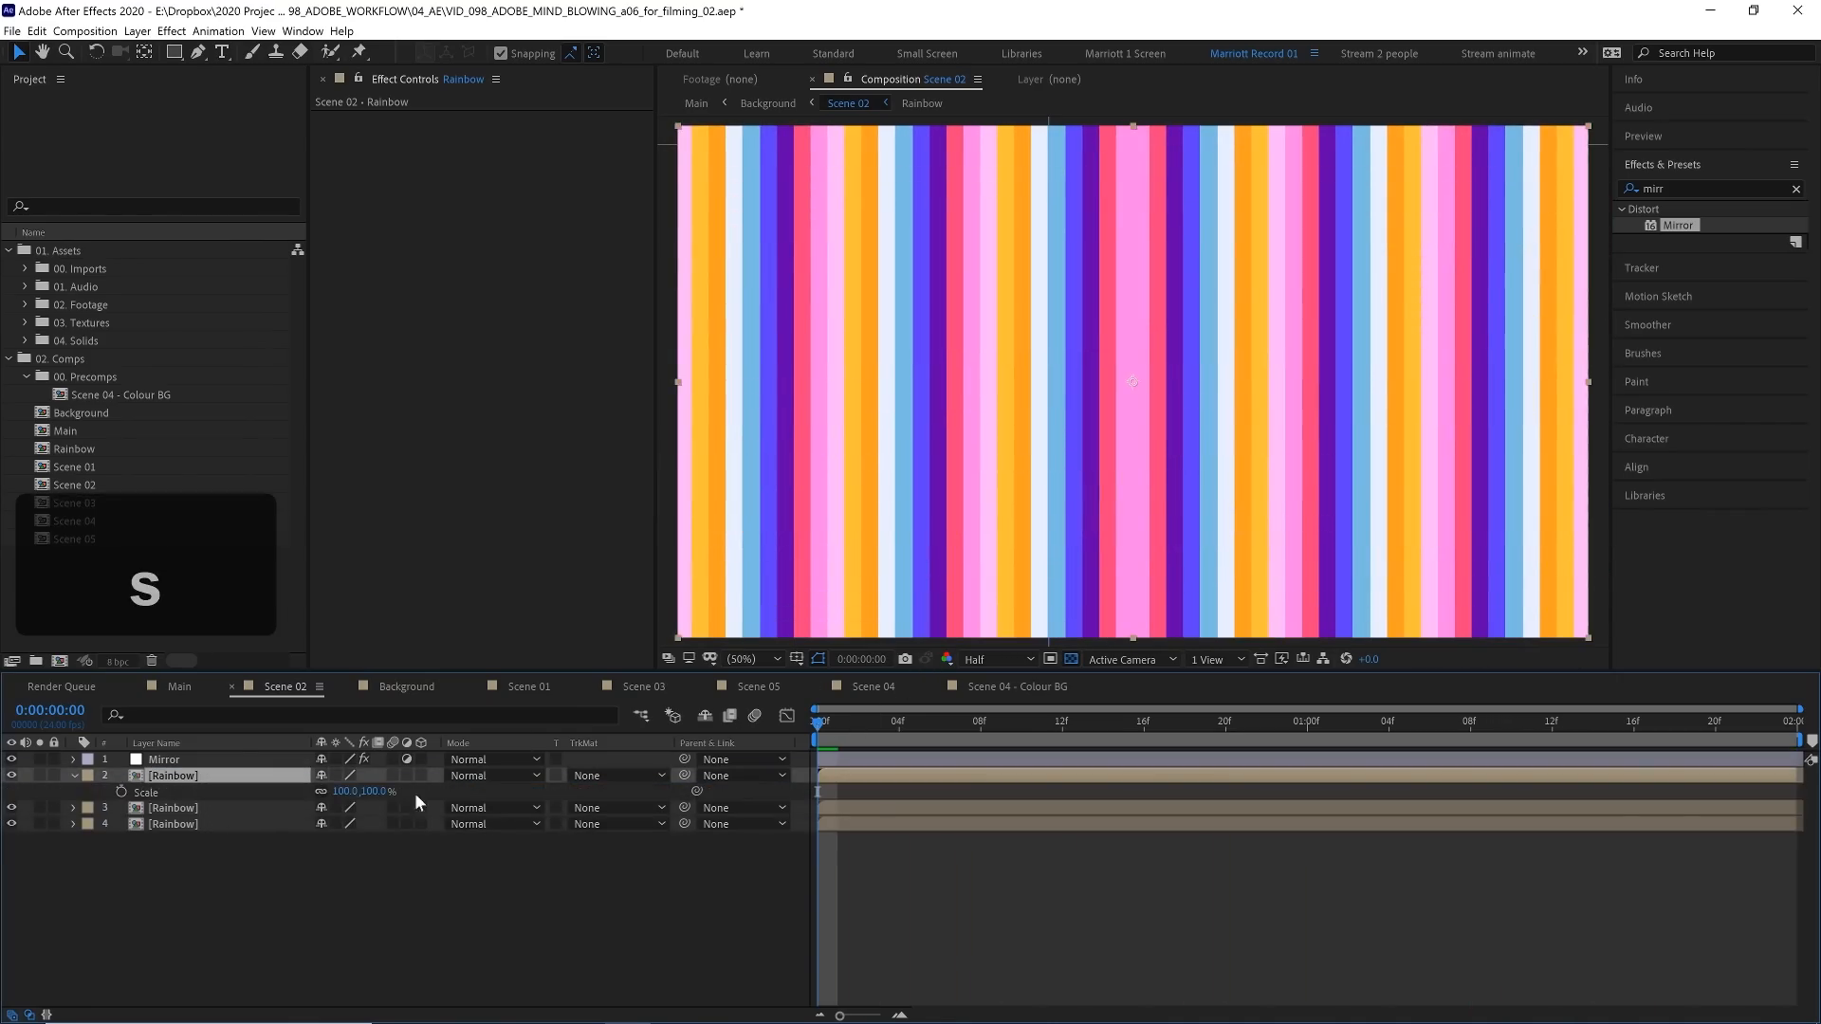